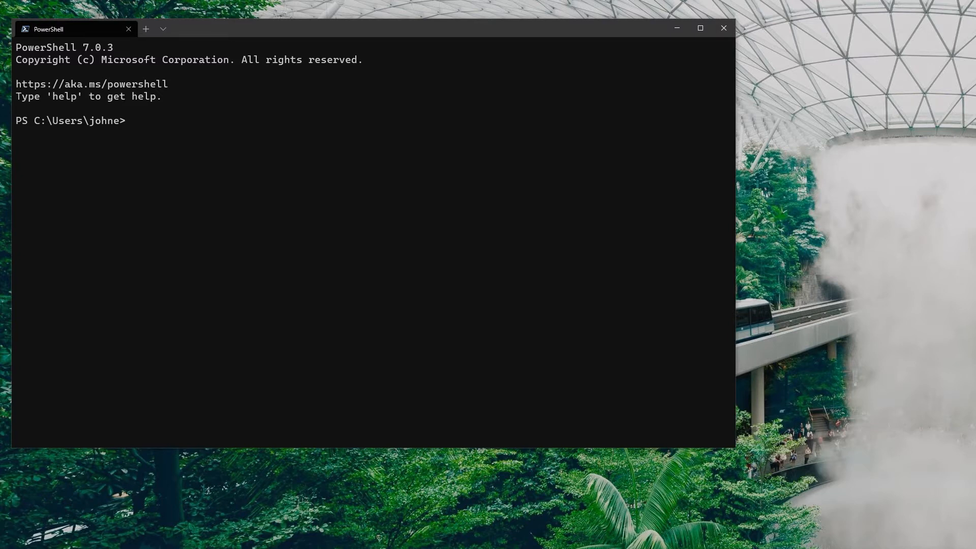
mouse_move(314, 263)
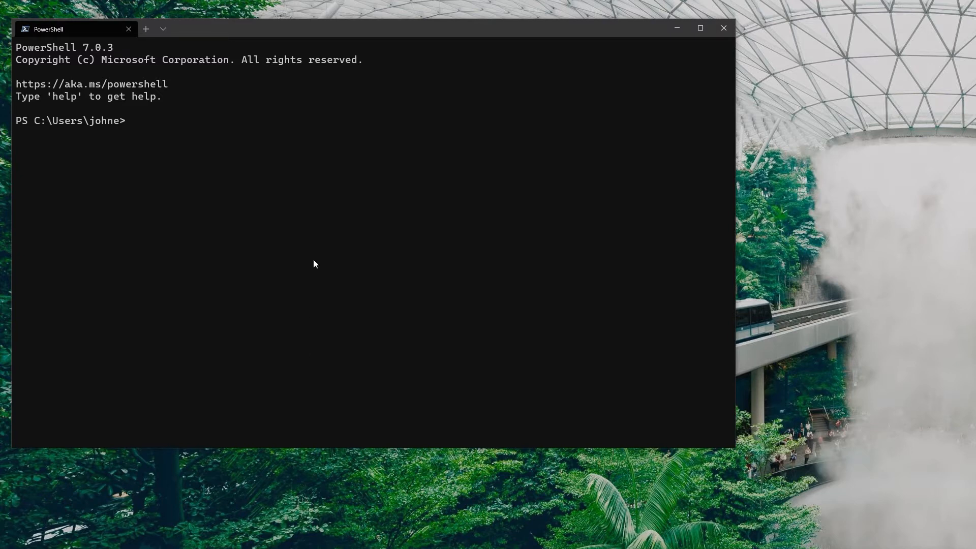
mouse_move(357, 125)
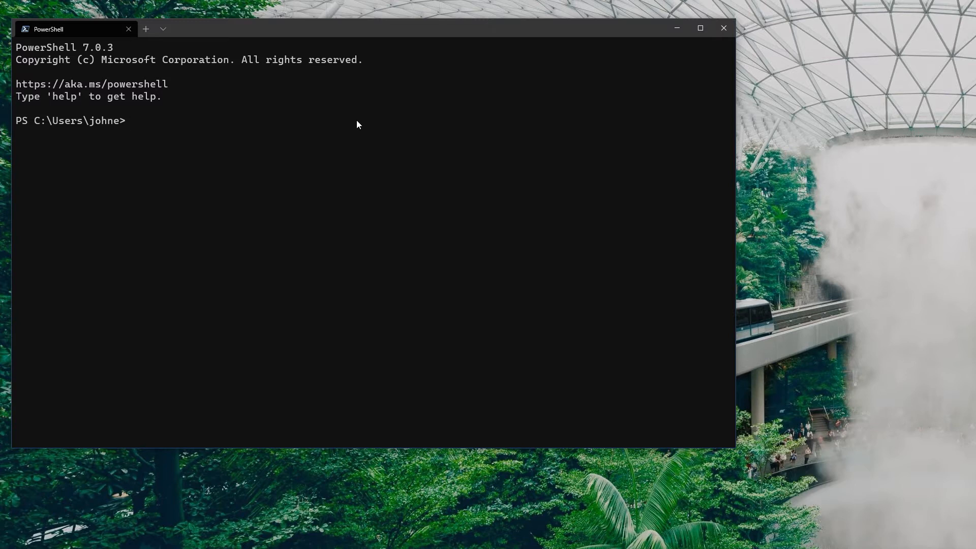
Run 'multipass' for its help listing, clear the screen, then 'multipass list' showing no instances
text(mul)
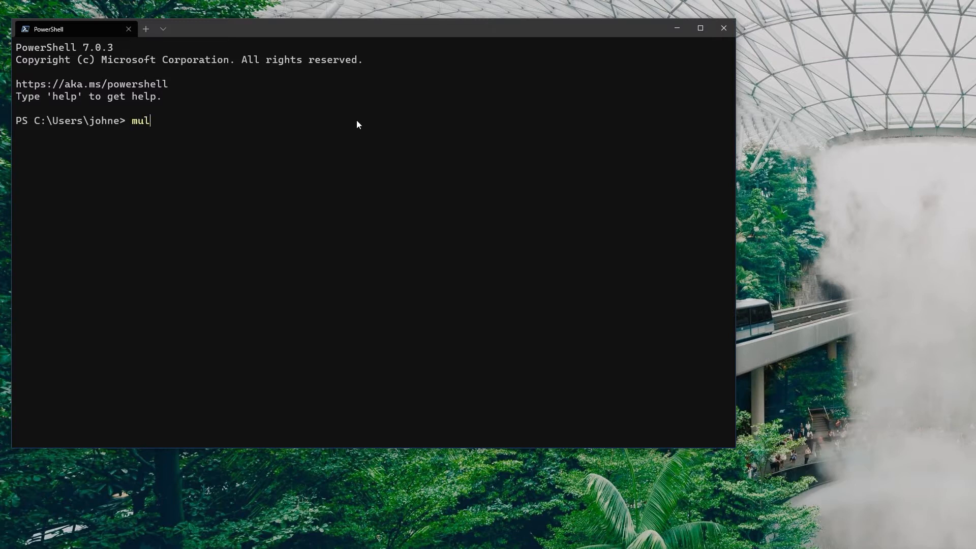
text(tipa)
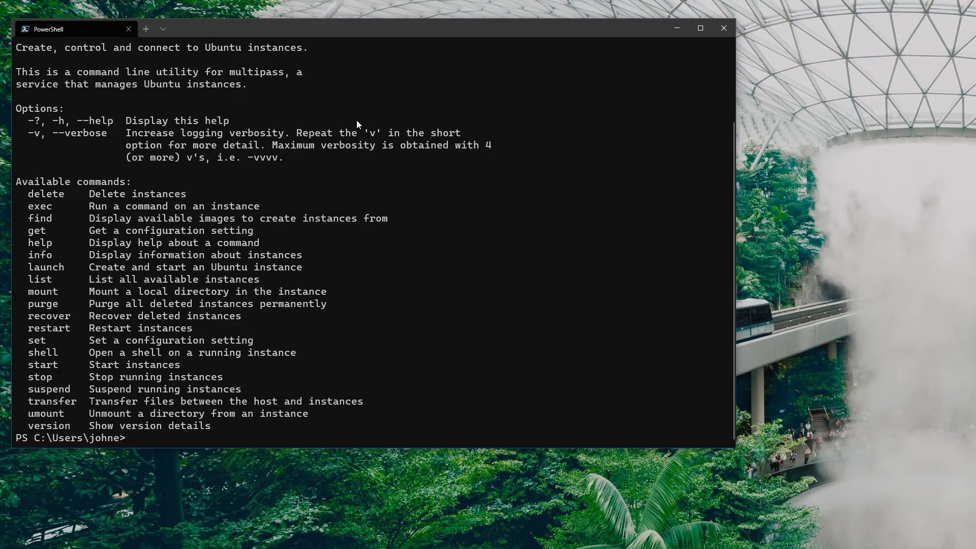
text(clear)
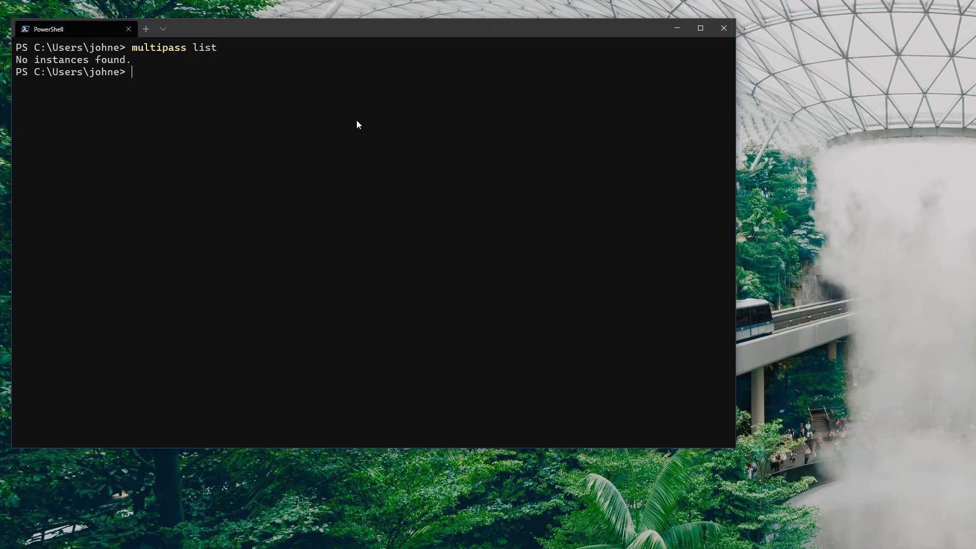
mouse_move(282, 130)
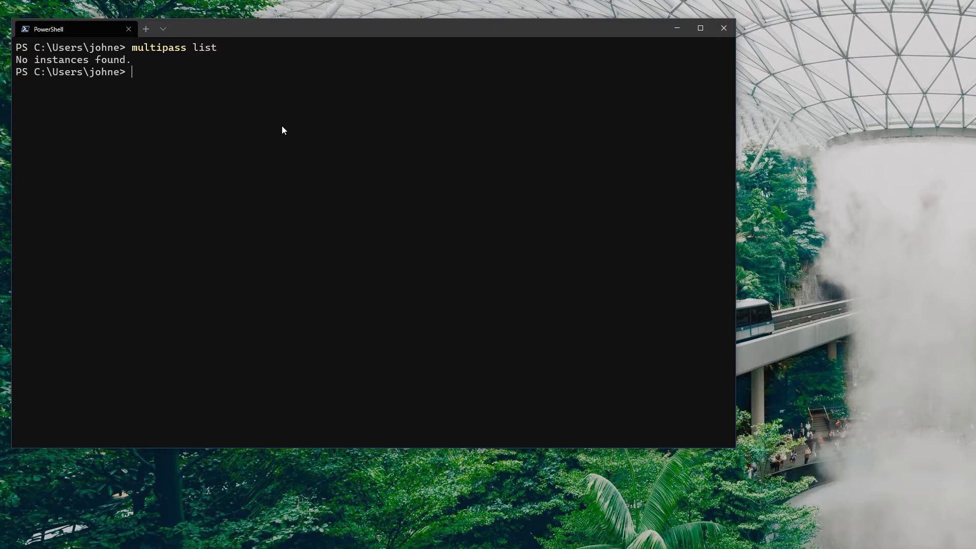
Open a new tab with the Multipass profile so the primary instance begins Starting
click(163, 28)
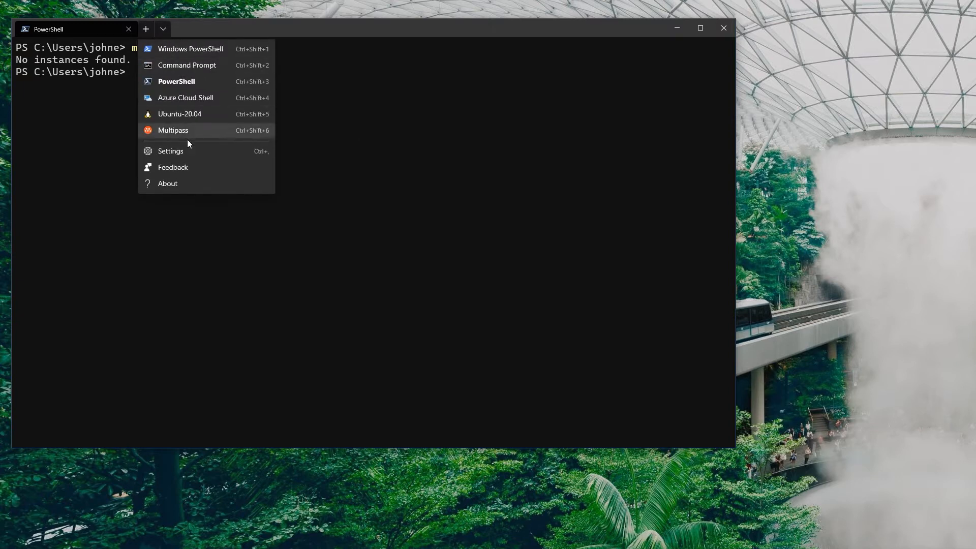
mouse_move(189, 138)
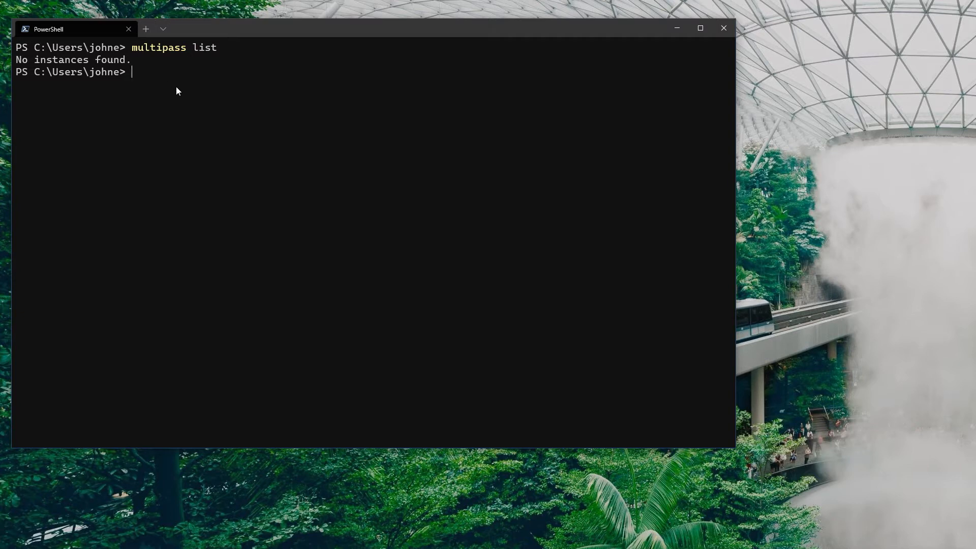
click(163, 29)
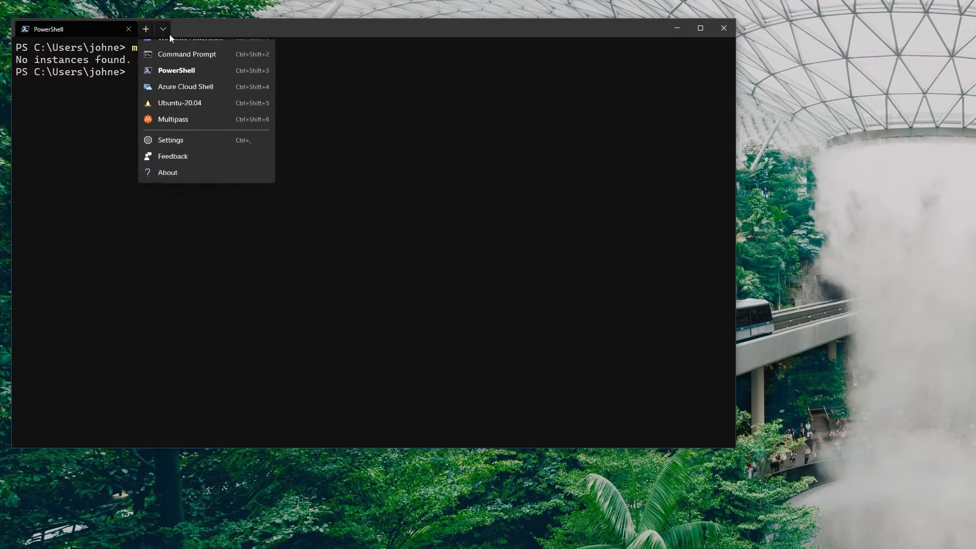
click(173, 119)
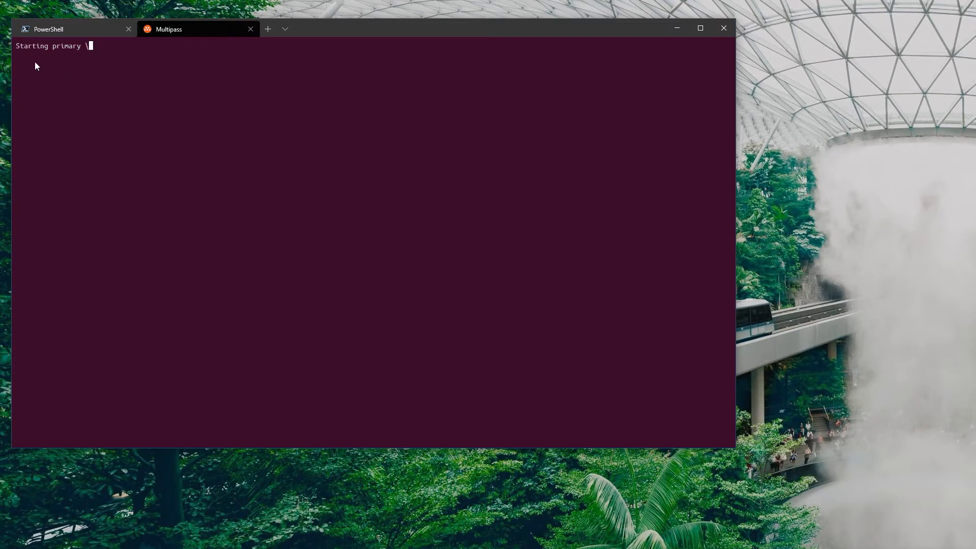
mouse_move(114, 87)
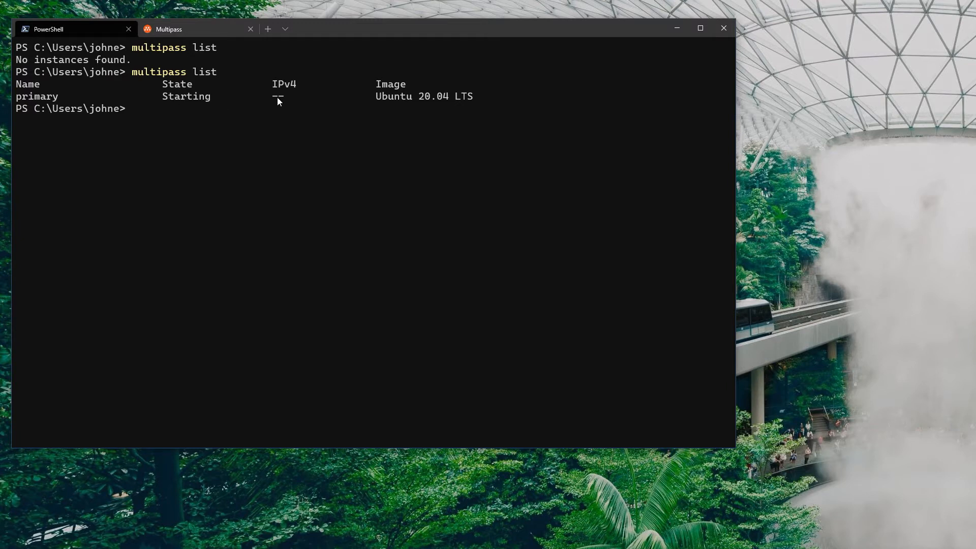
click(167, 28)
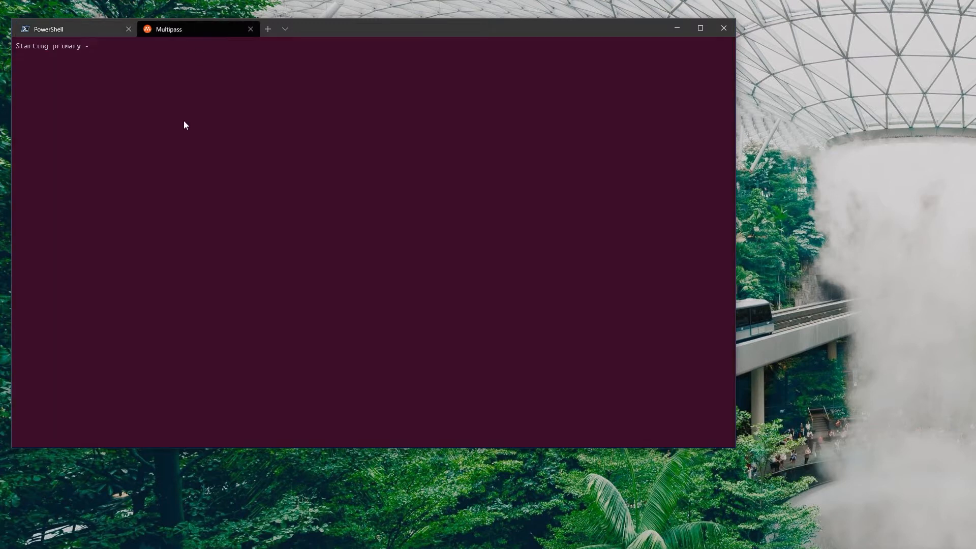
mouse_move(172, 121)
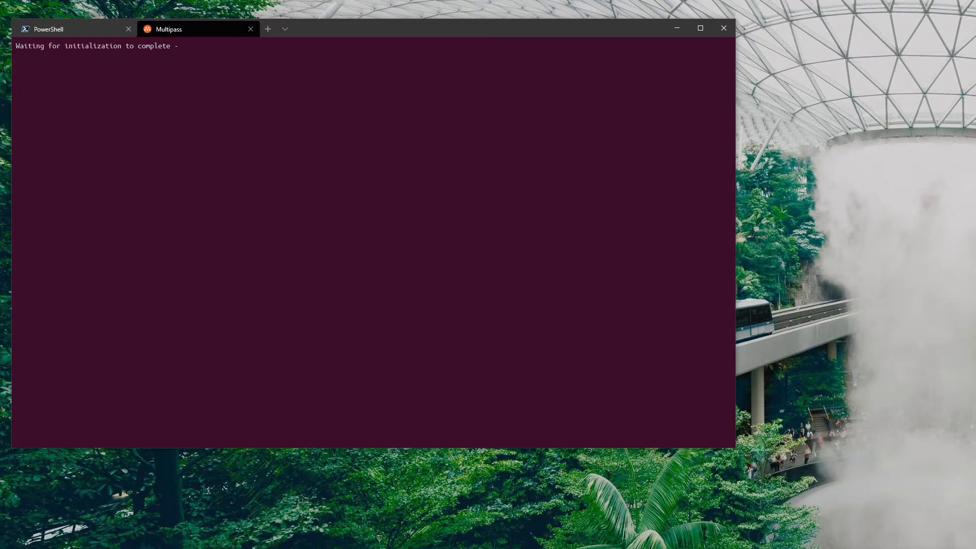
mouse_move(516, 336)
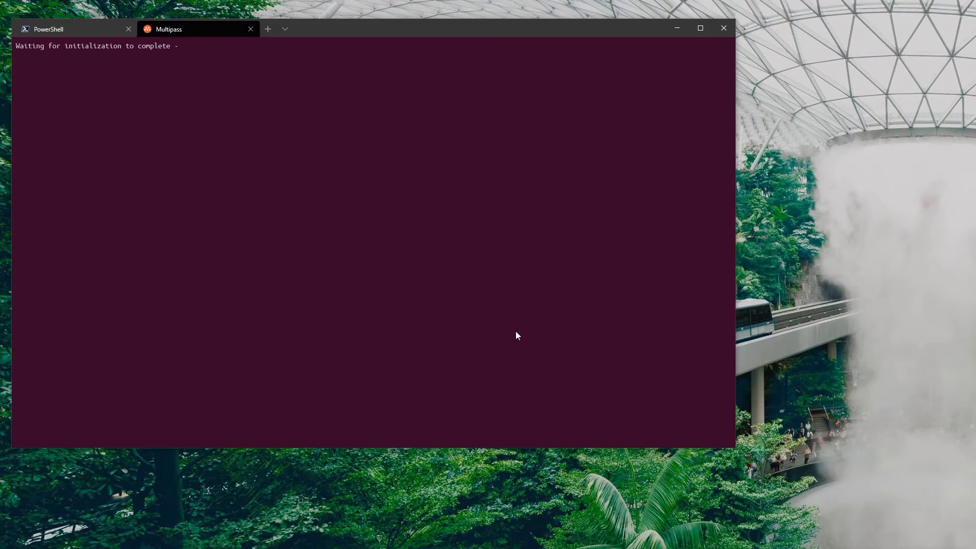
mouse_move(221, 214)
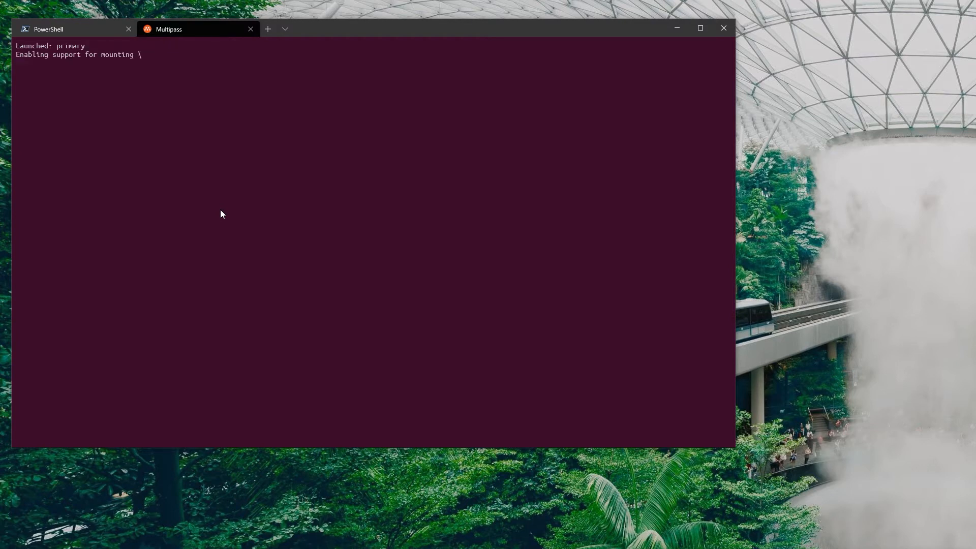
mouse_move(63, 70)
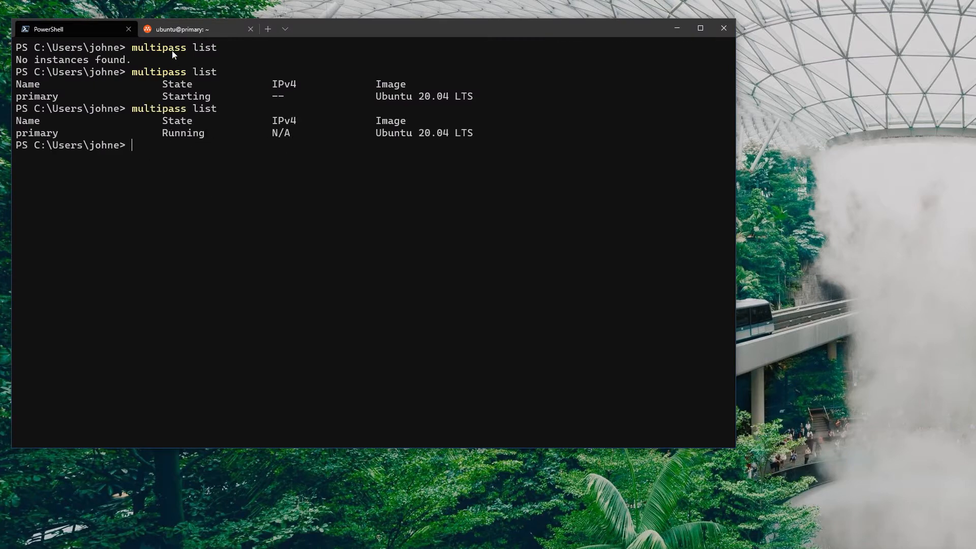
Run 'sudo apt update' in the ubuntu@primary shell, then return to the PowerShell tab
click(187, 29)
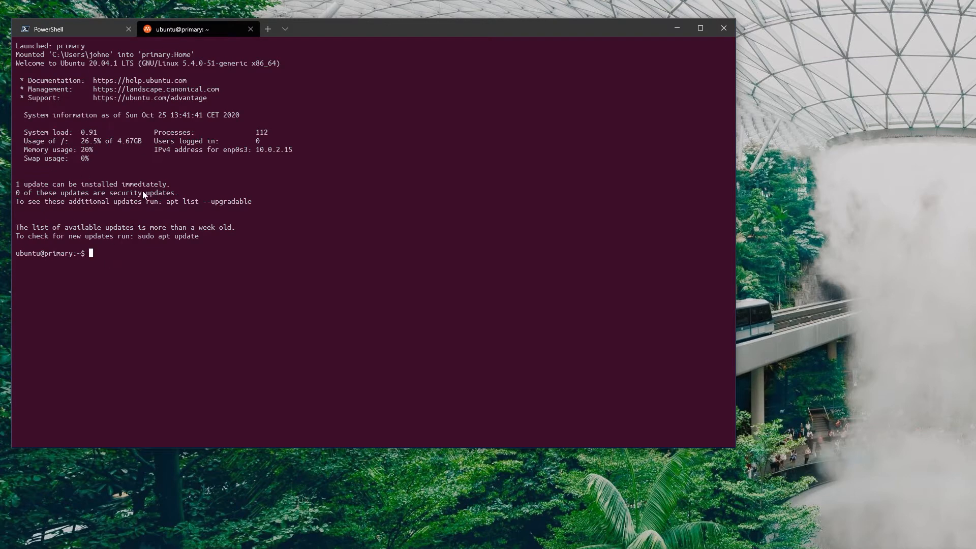
mouse_move(165, 220)
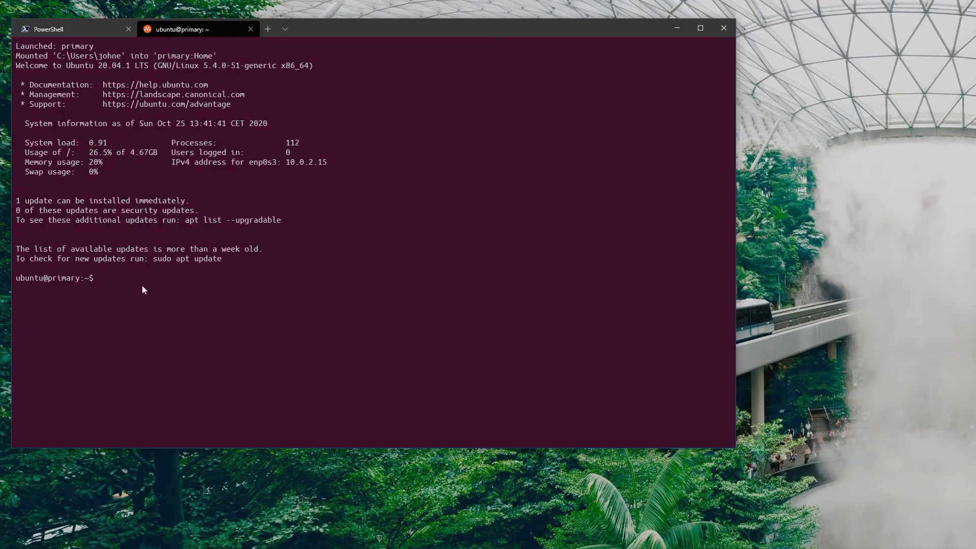
text(su)
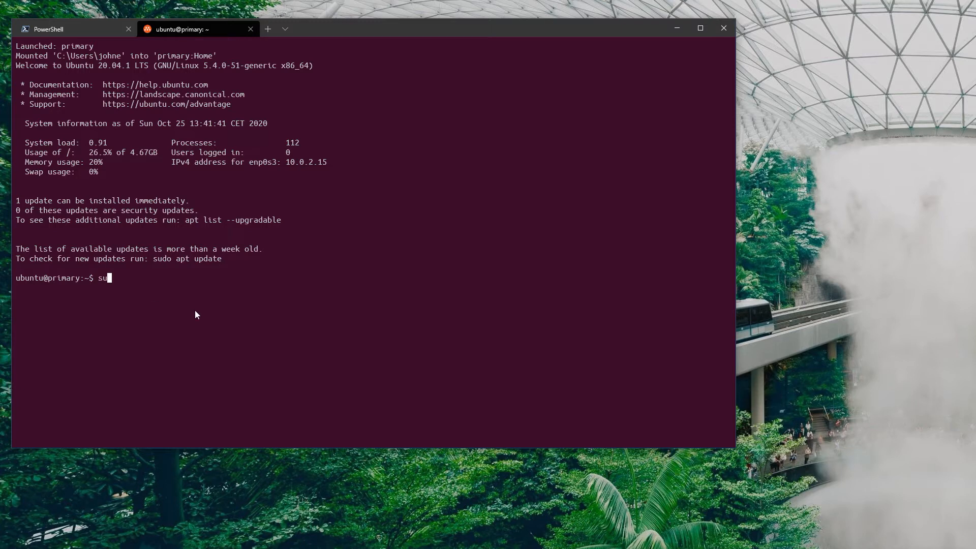
text(do apt update)
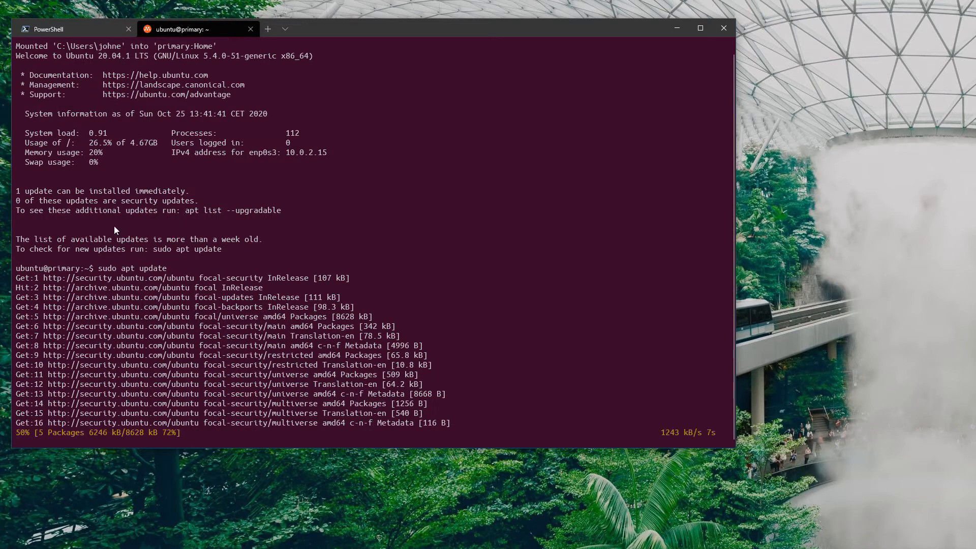
click(49, 28)
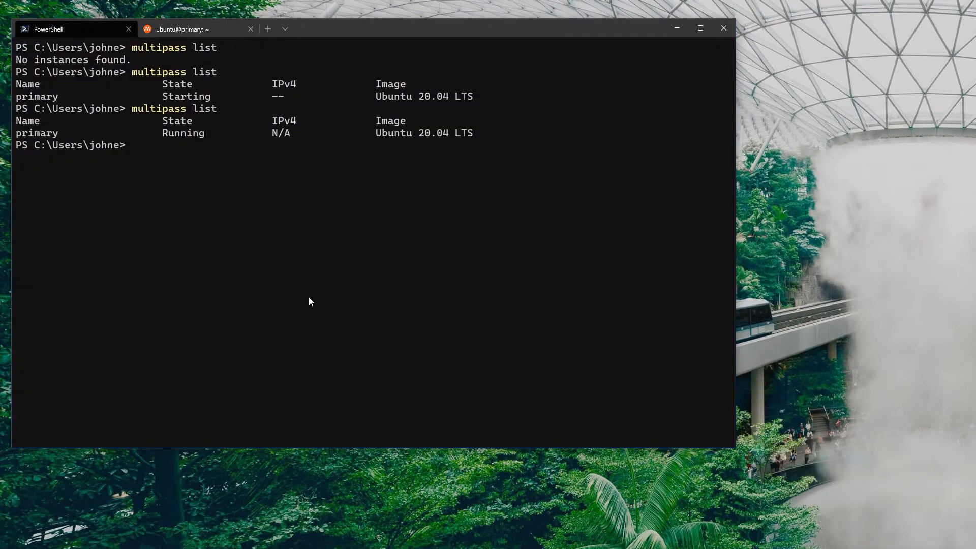
Run 'multipass launch --name newubuntu', then 'multipass list' showing primary and newubuntu Running
text(multipass l)
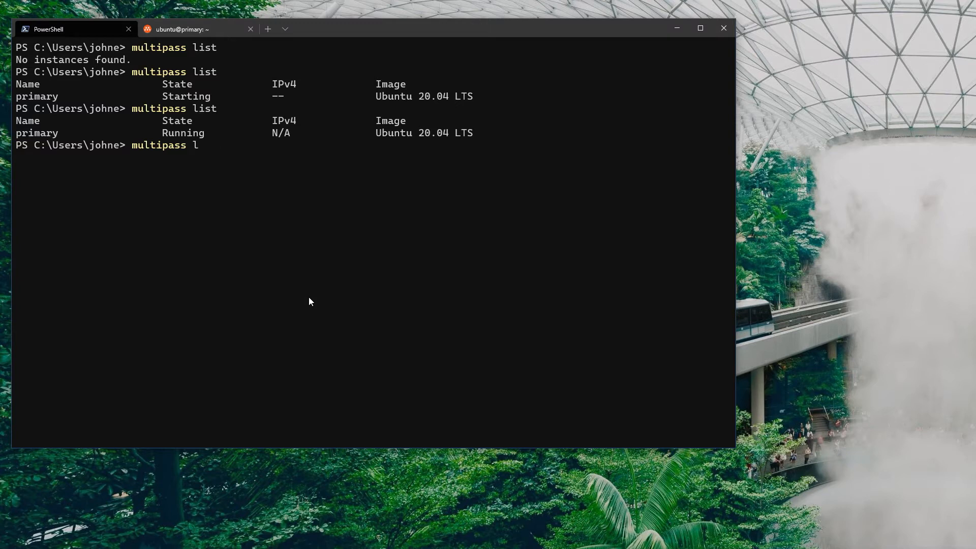
text(au)
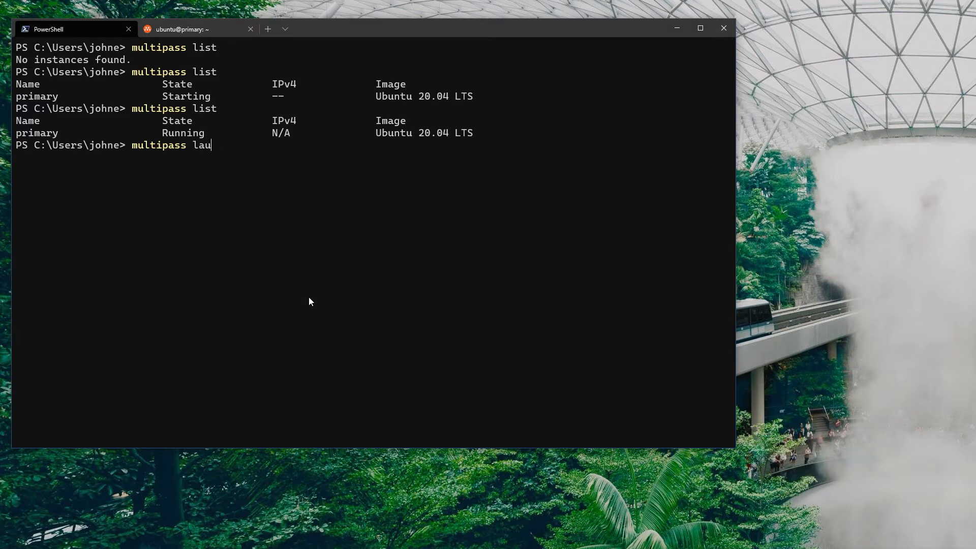
text(nch)
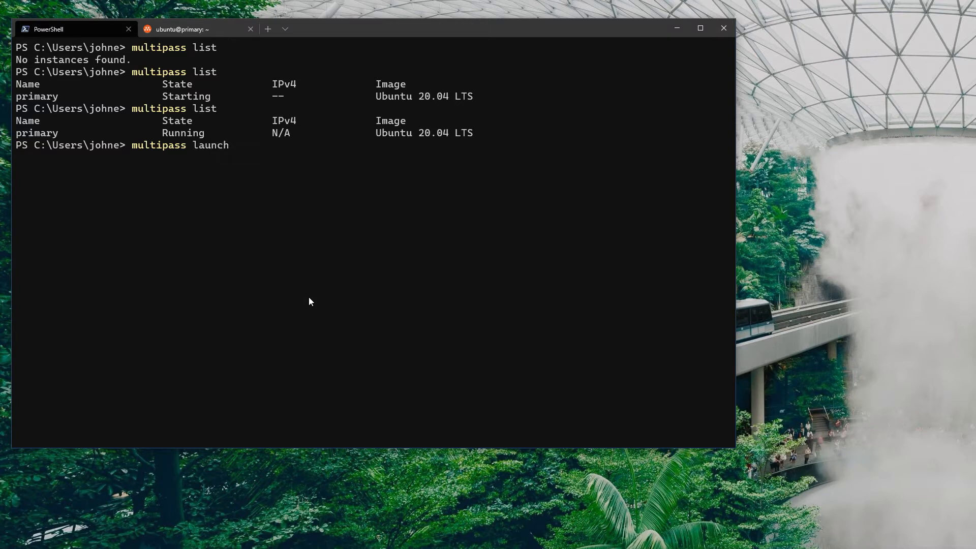
text(--name)
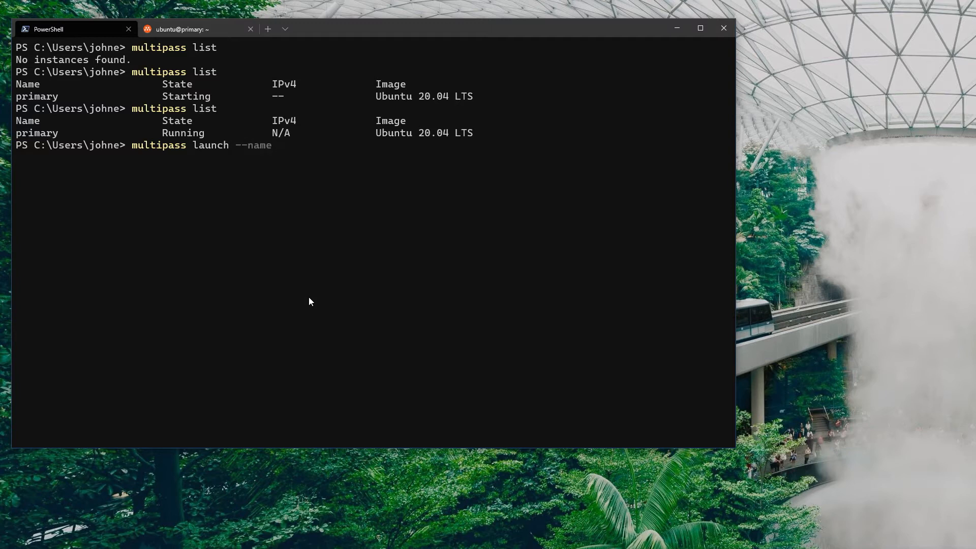
text(new)
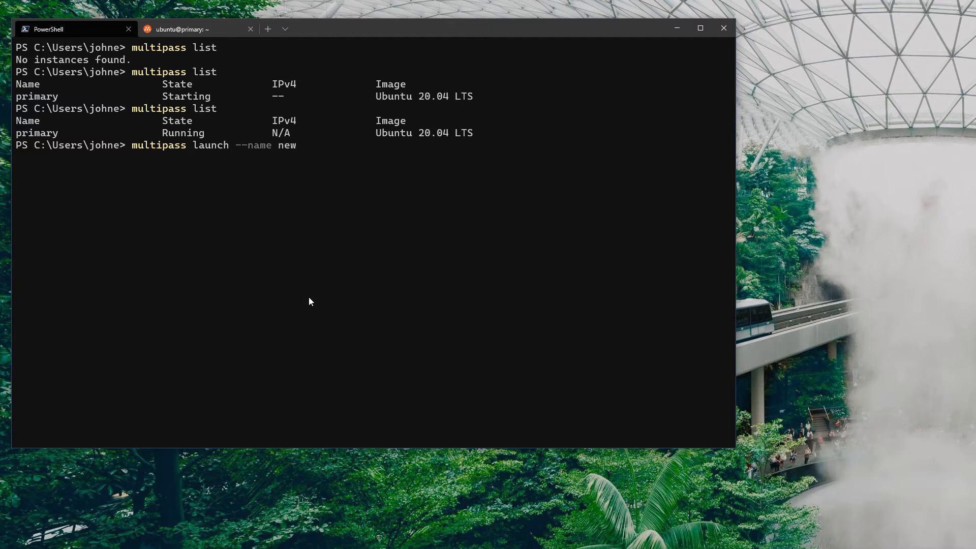
text(u)
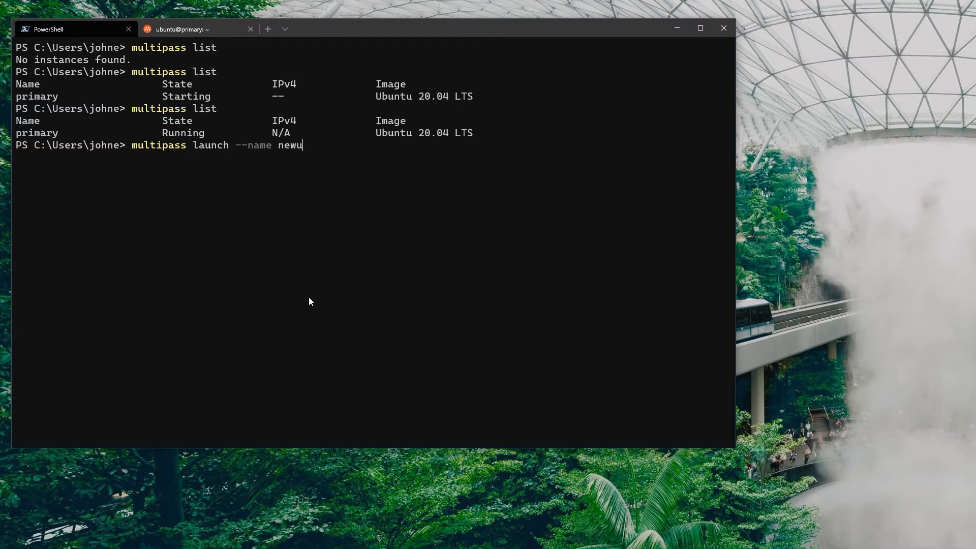
text(buntu)
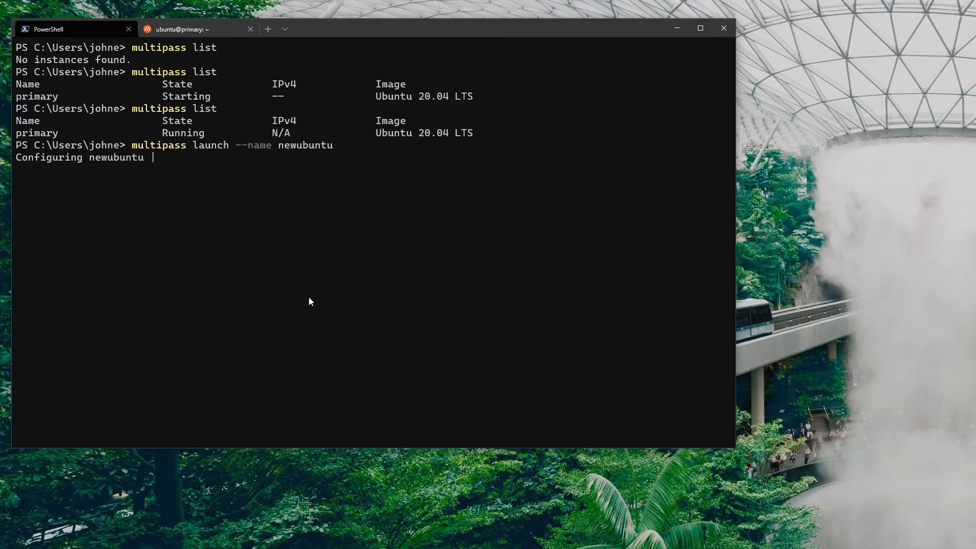
mouse_move(152, 155)
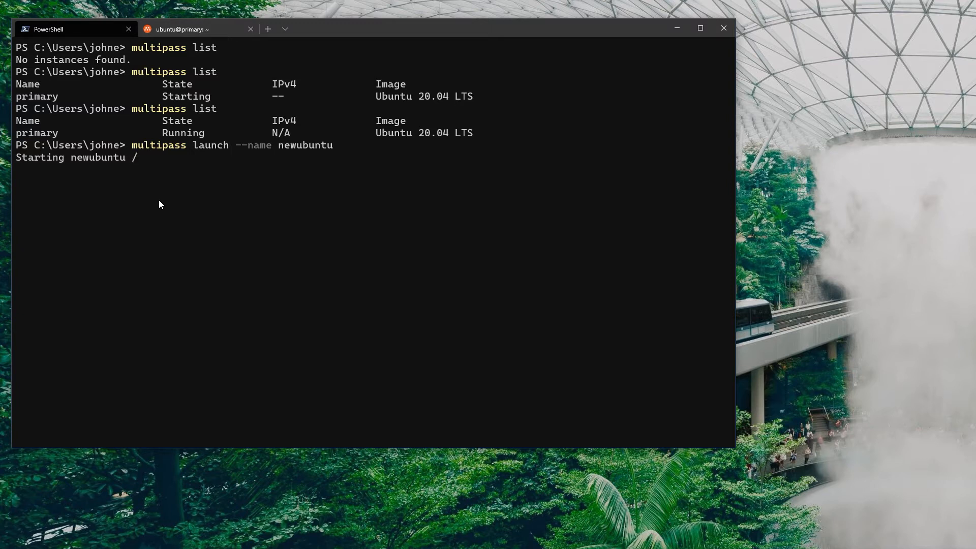
mouse_move(485, 229)
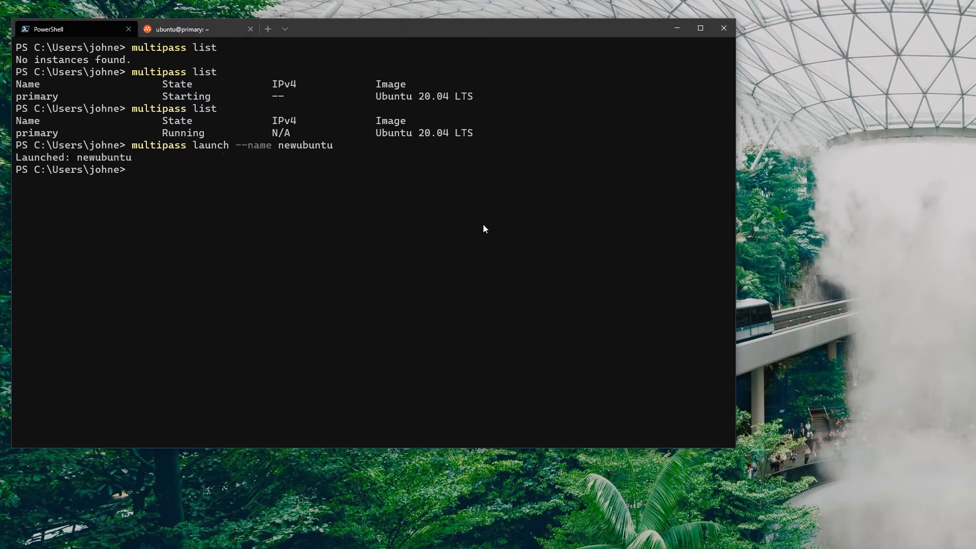
text(multipass list)
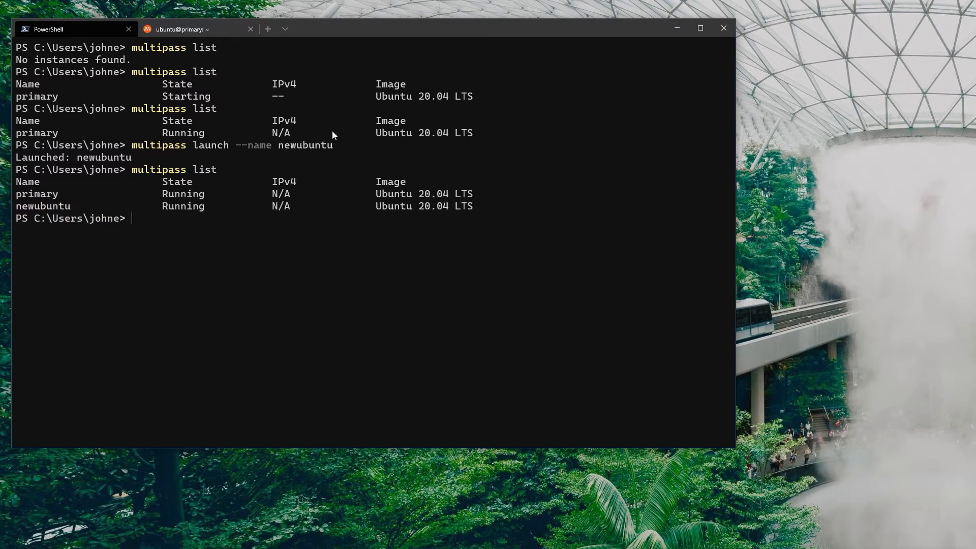
Close the ubuntu@primary tab and stop then delete the primary instance
click(186, 29)
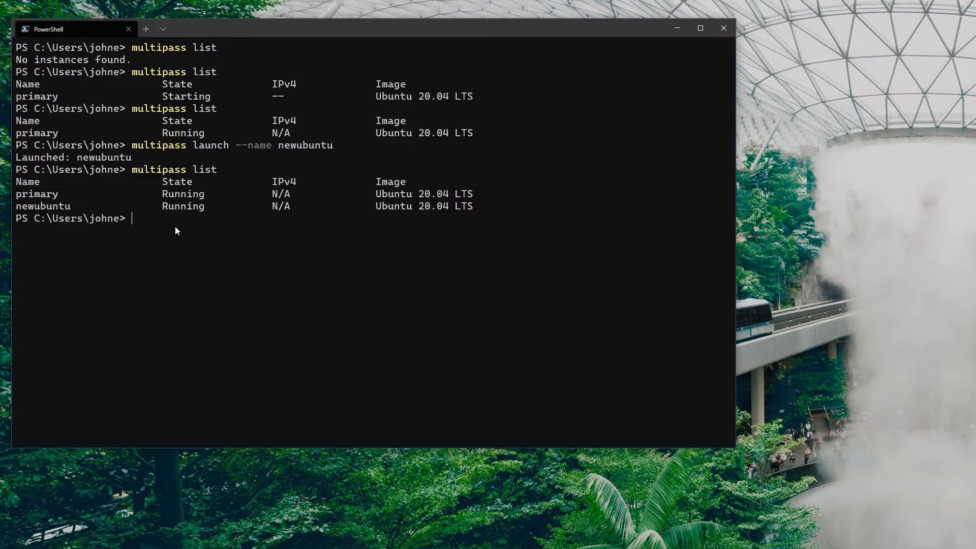
text(multipass lis)
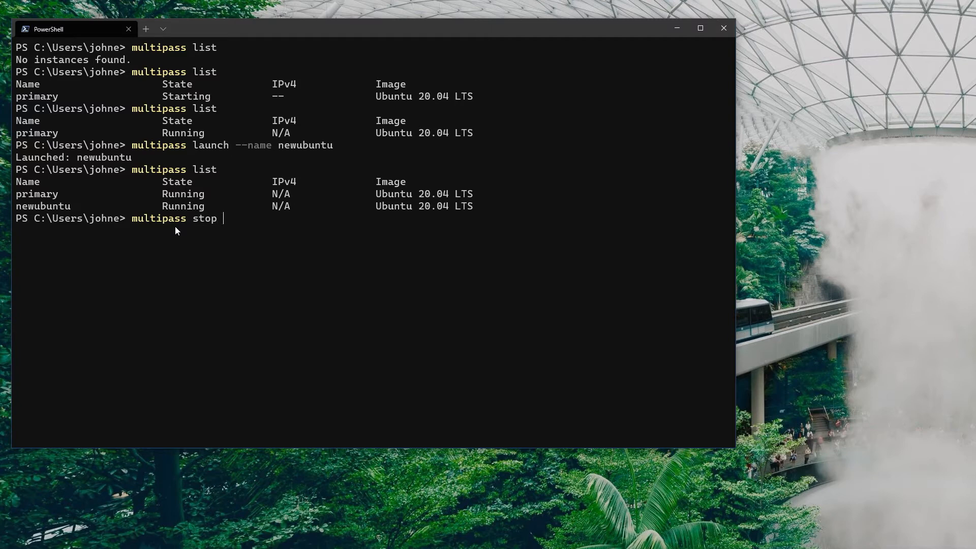
text(primary)
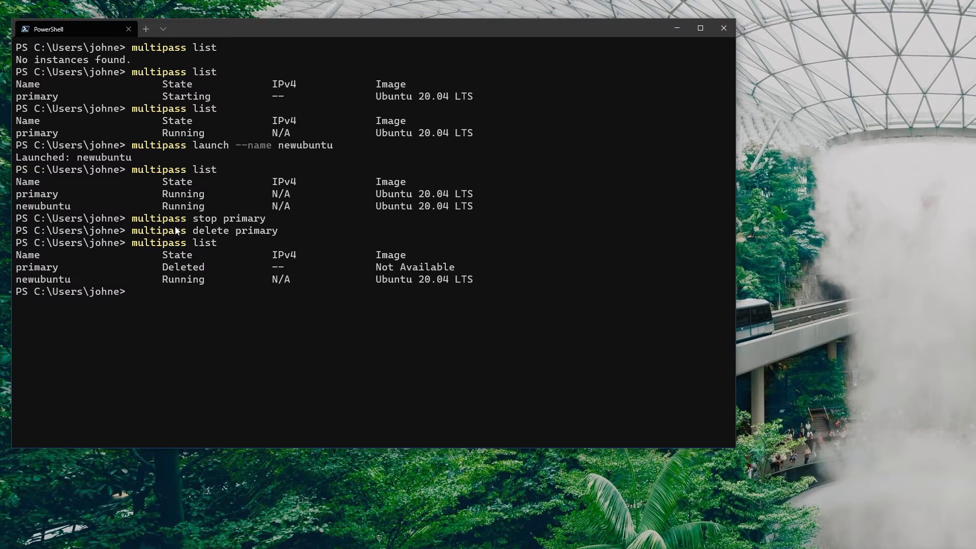
Run 'multipass purge', confirm with 'multipass list' that only newubuntu remains, and clear the screen
text(multipass)
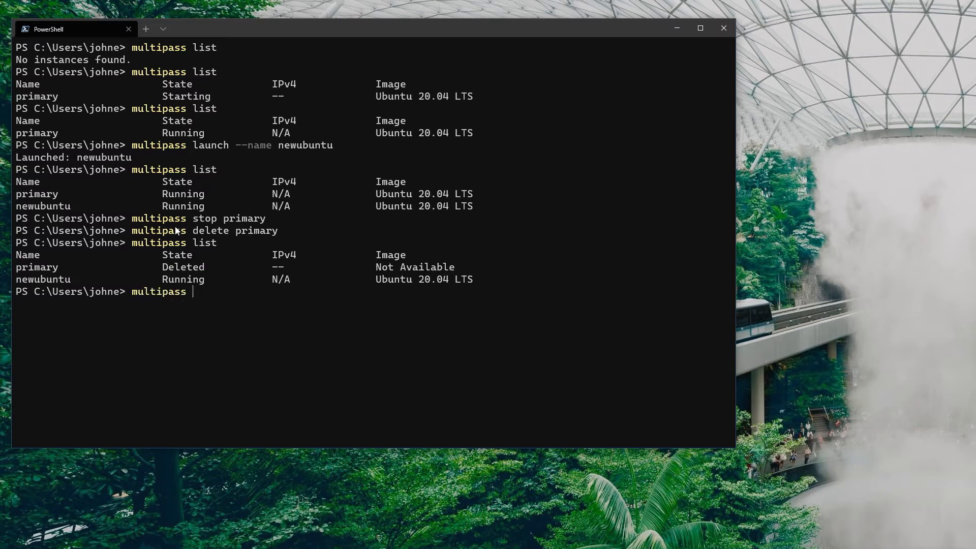
text(purge)
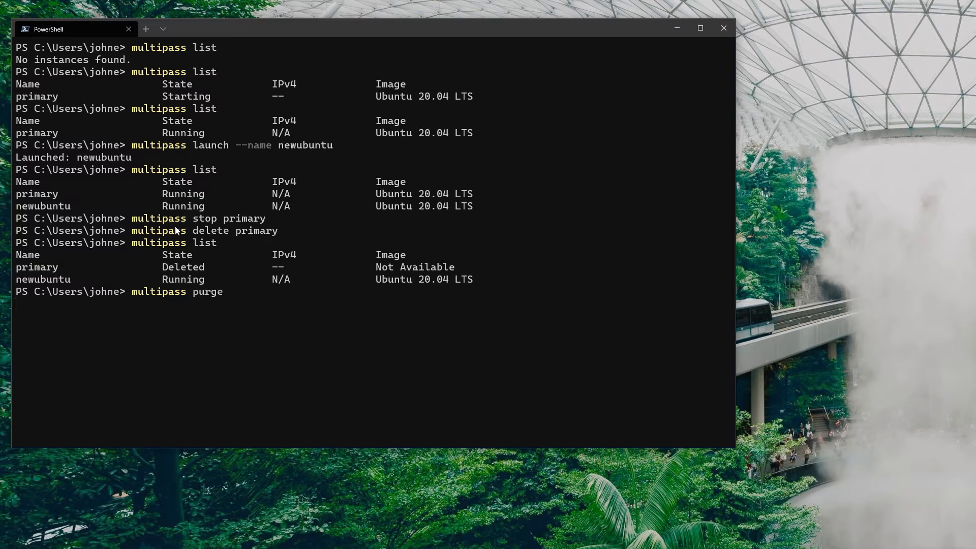
text(multipass list)
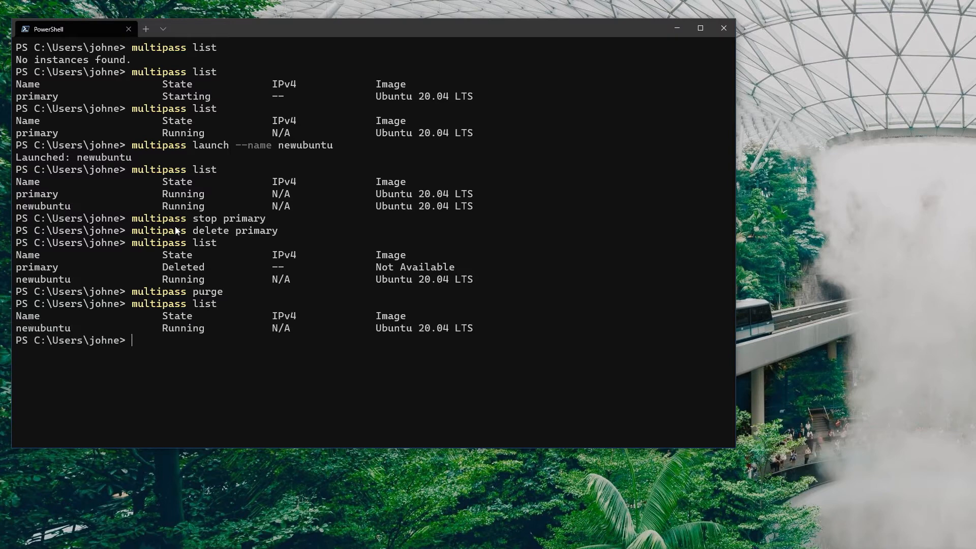
text(cl)
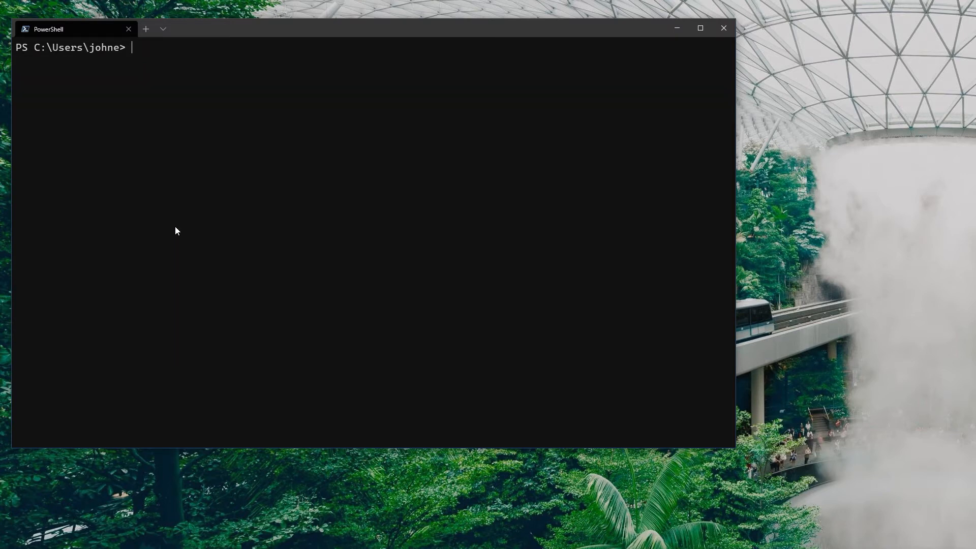
Attempt 'multipass shell' with a mistyped newubuntu name, which reports the instance does not exist
text(multipass lis)
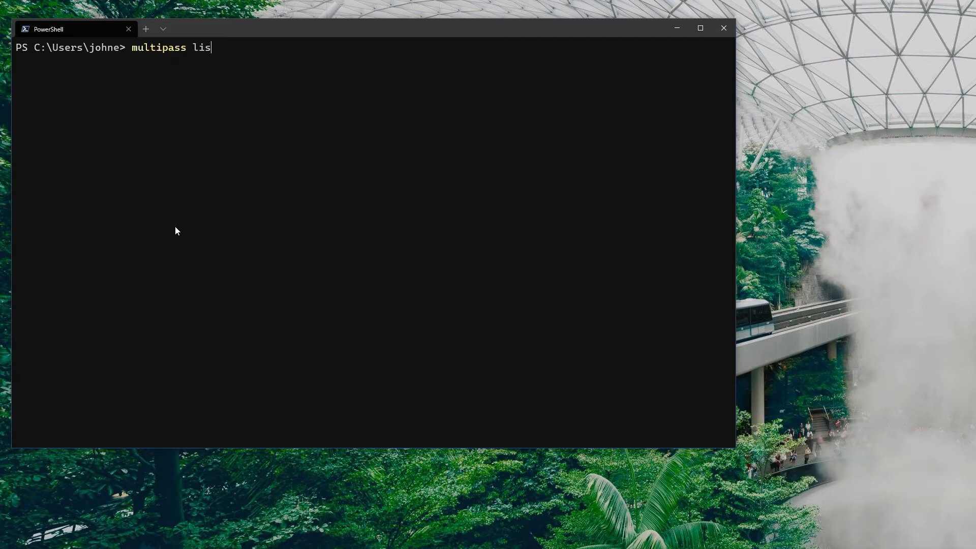
key(Backspace)
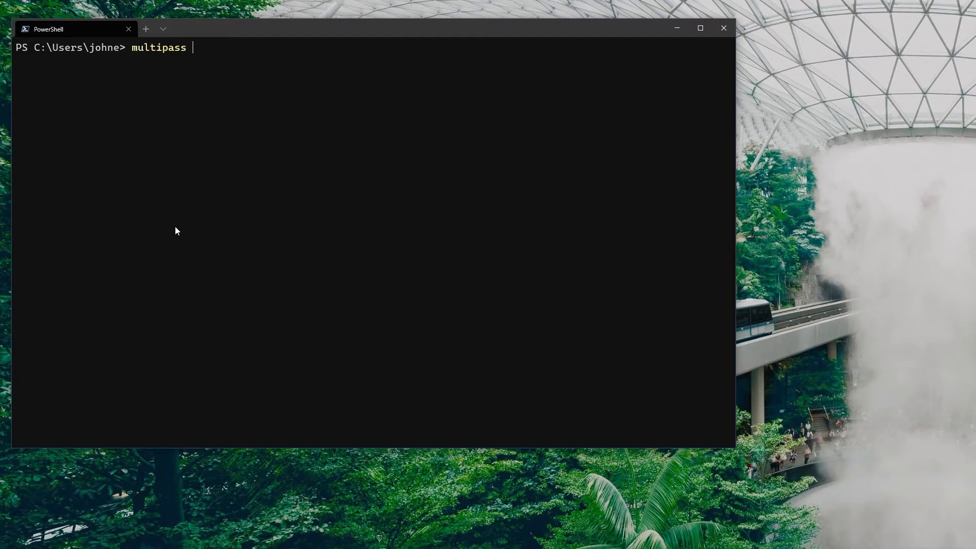
text(shell)
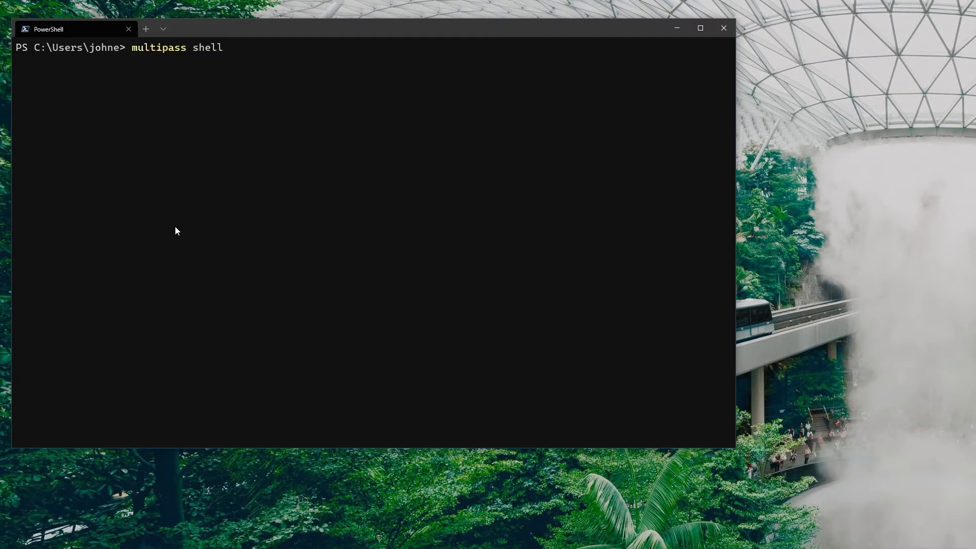
text(new)
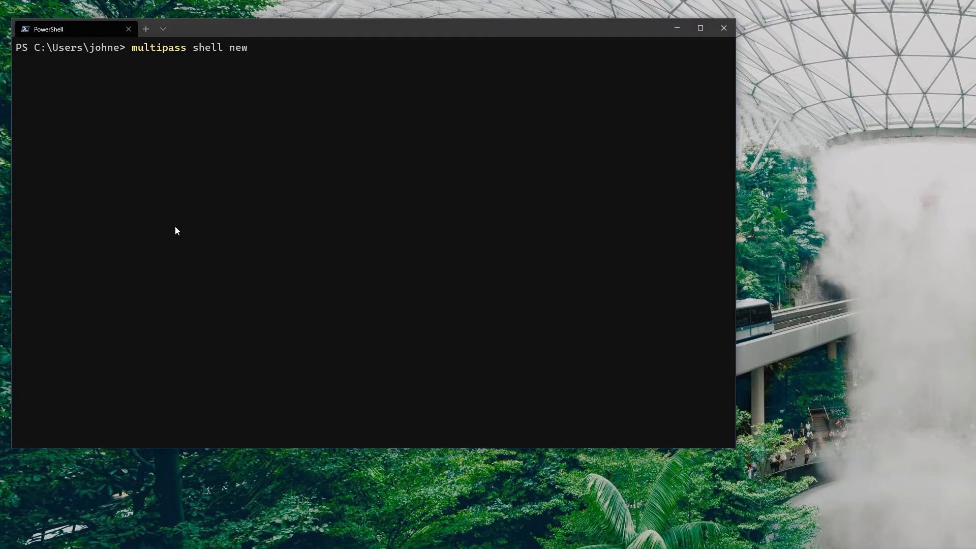
text(ubu)
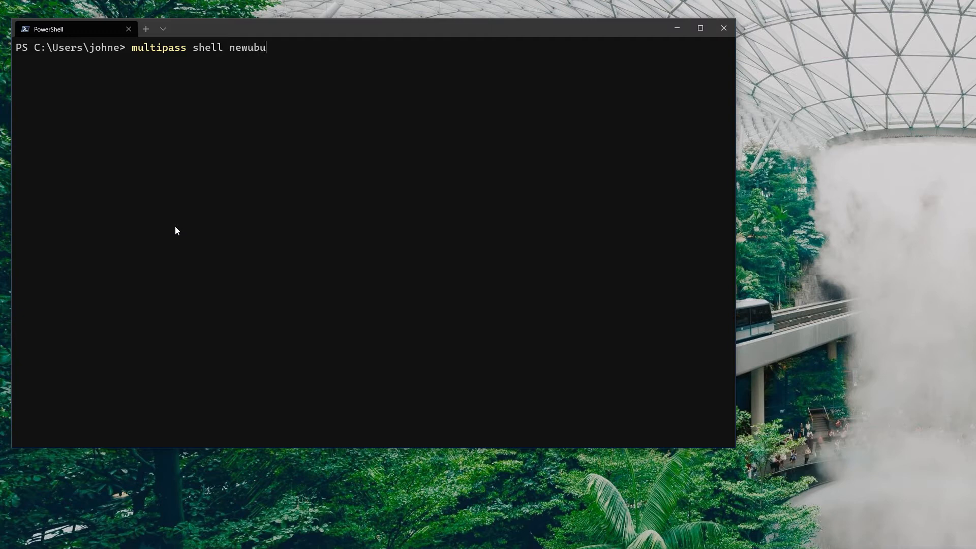
text(nt)
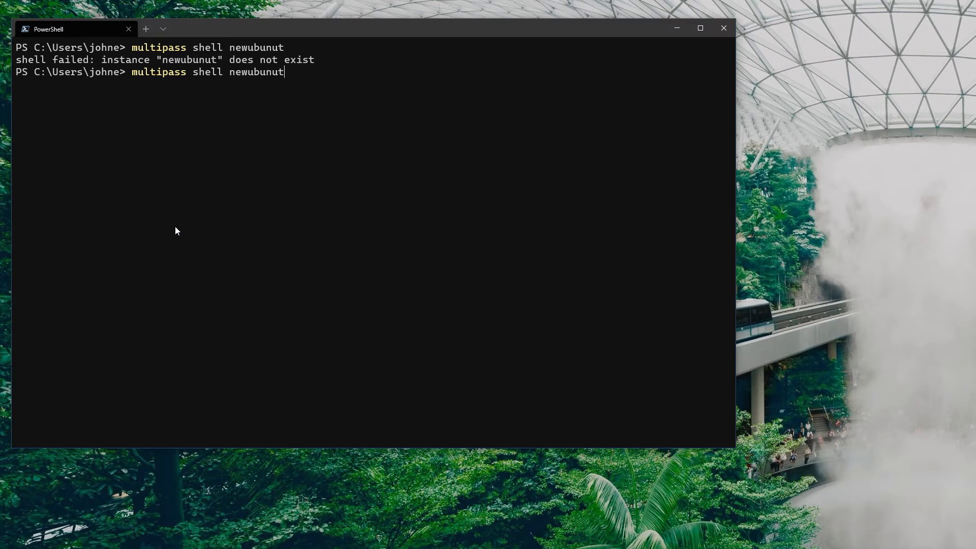
After 'multipass list' and another typo, run 'multipass shell newubuntu' to reach its Ubuntu 20.04 prompt
text(multipass list)
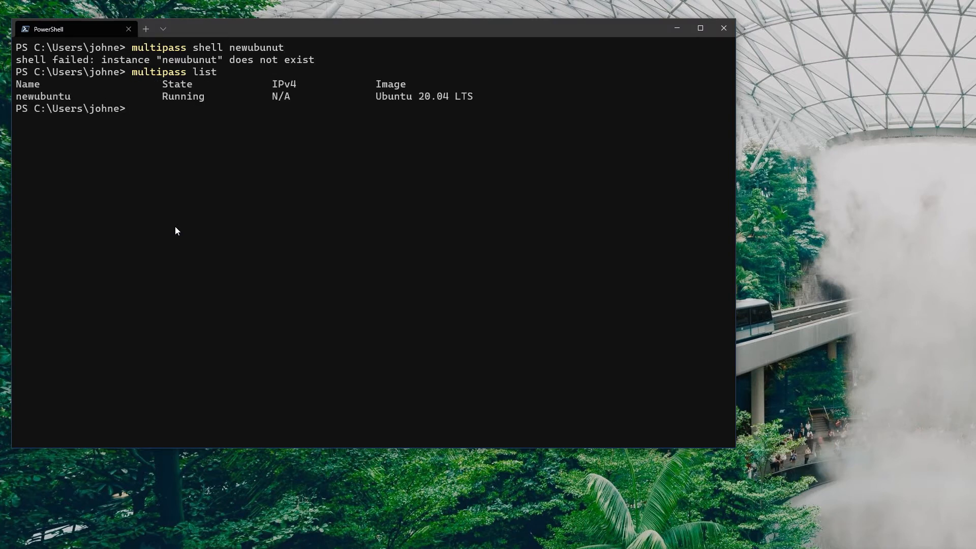
text(multipass shell newubunut)
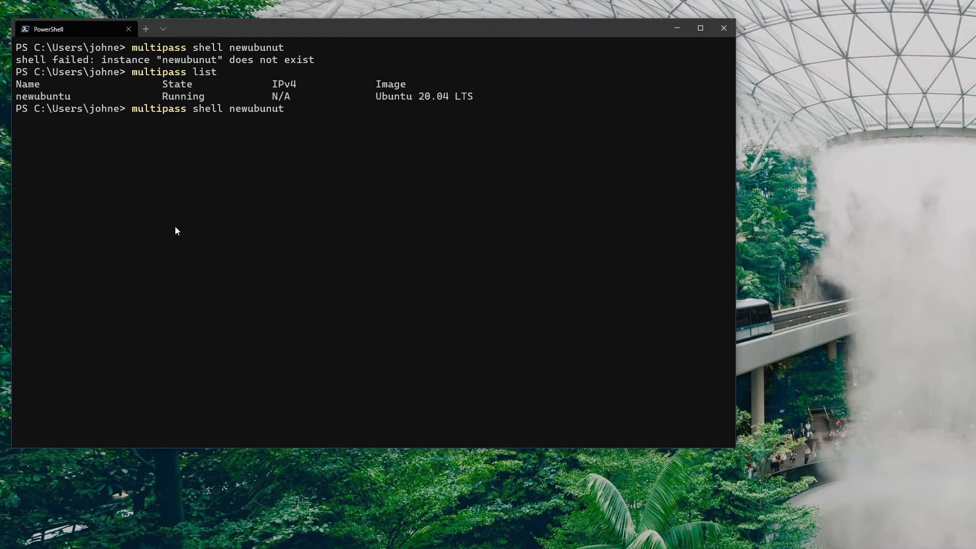
text(u)
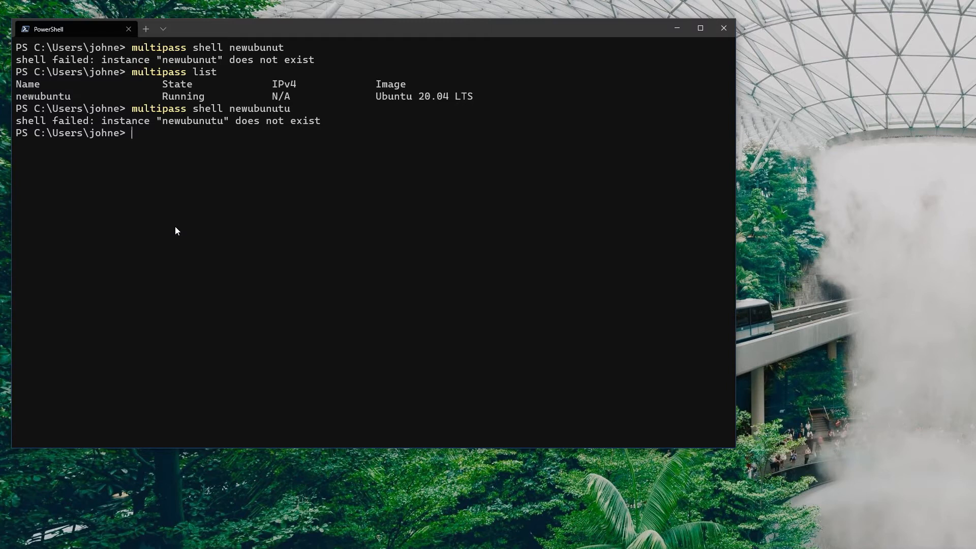
text(multipass shell new)
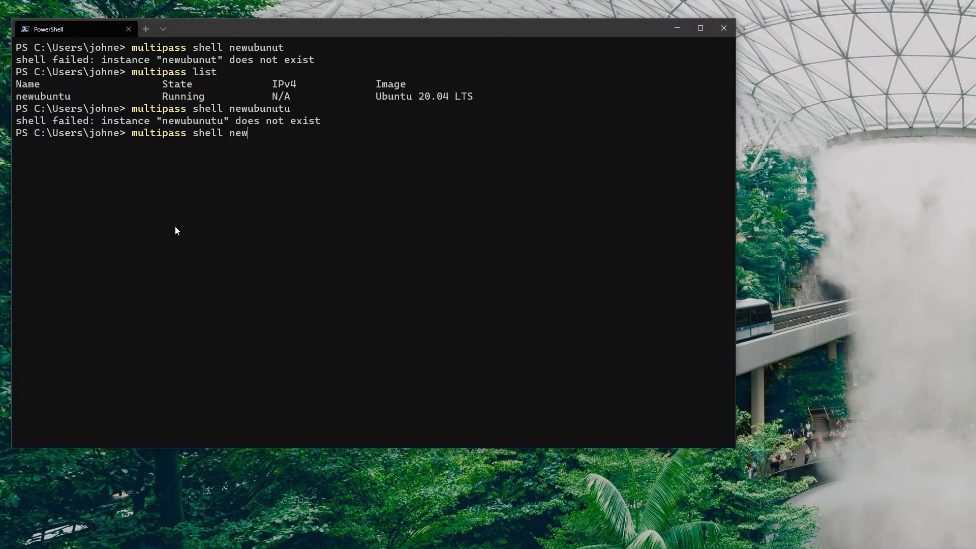
text(ubuntu)
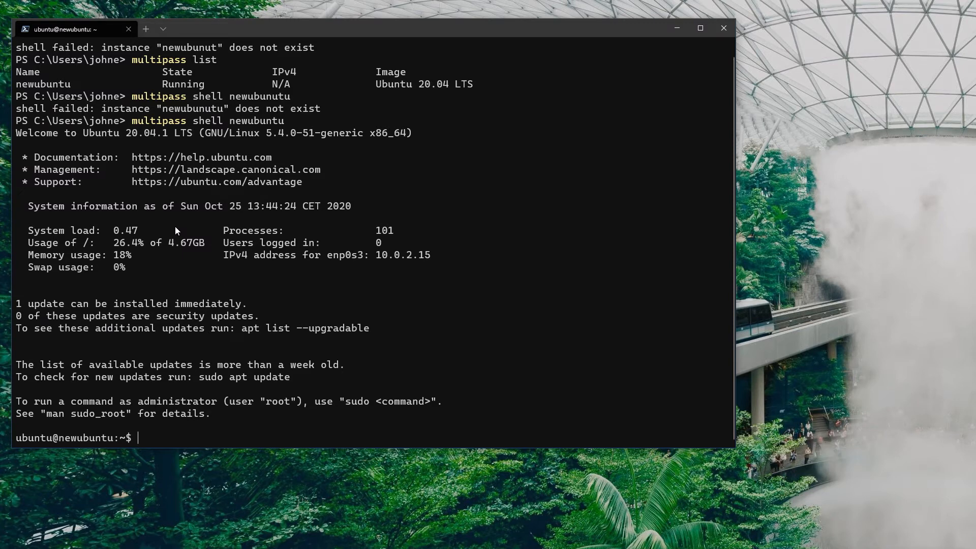
Inside newubuntu run 'hostname', 'sudo apt update', and 'touch new.txt'
text(howname)
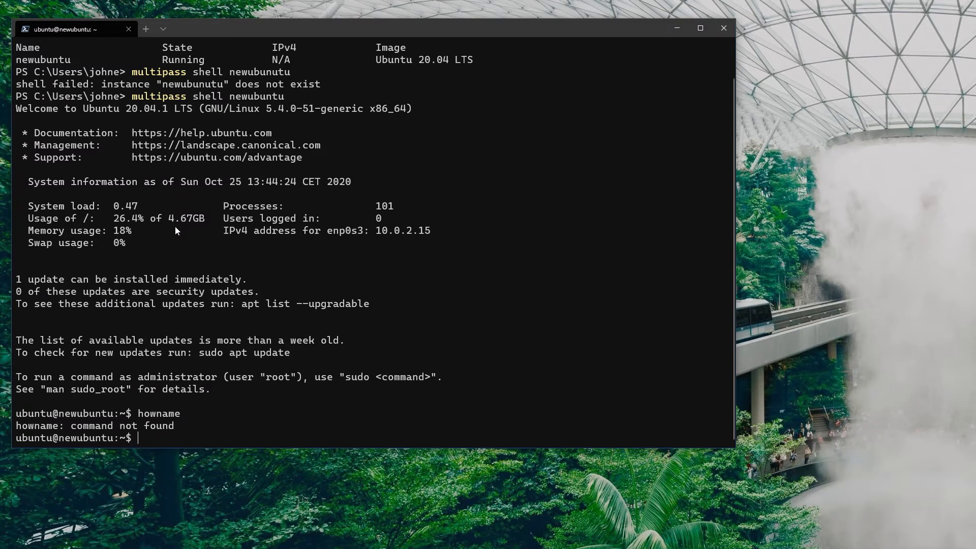
text(hostname)
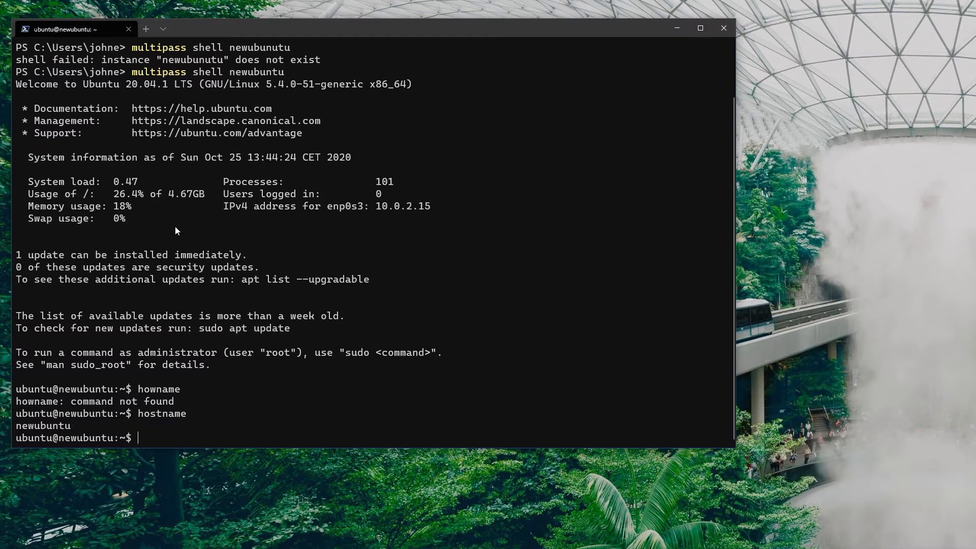
text(apt update)
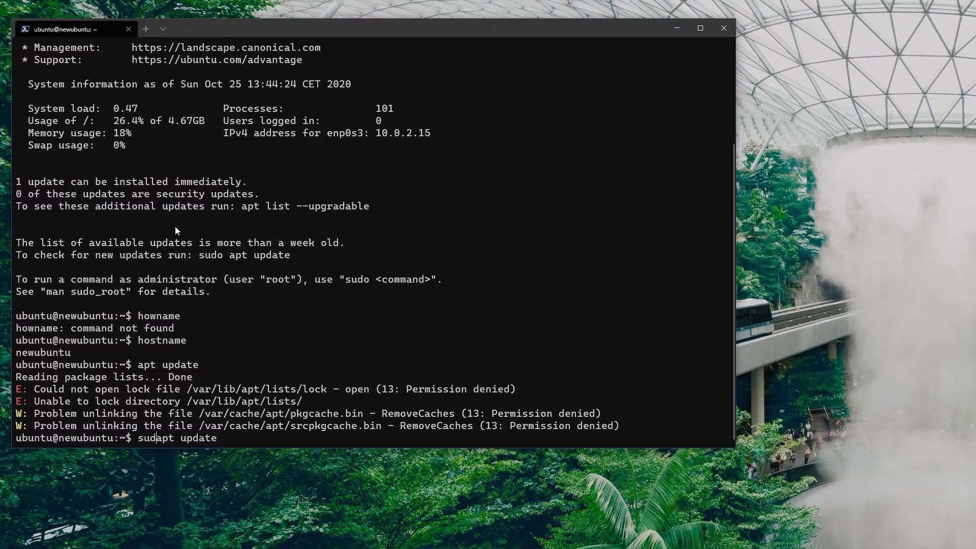
key(Return)
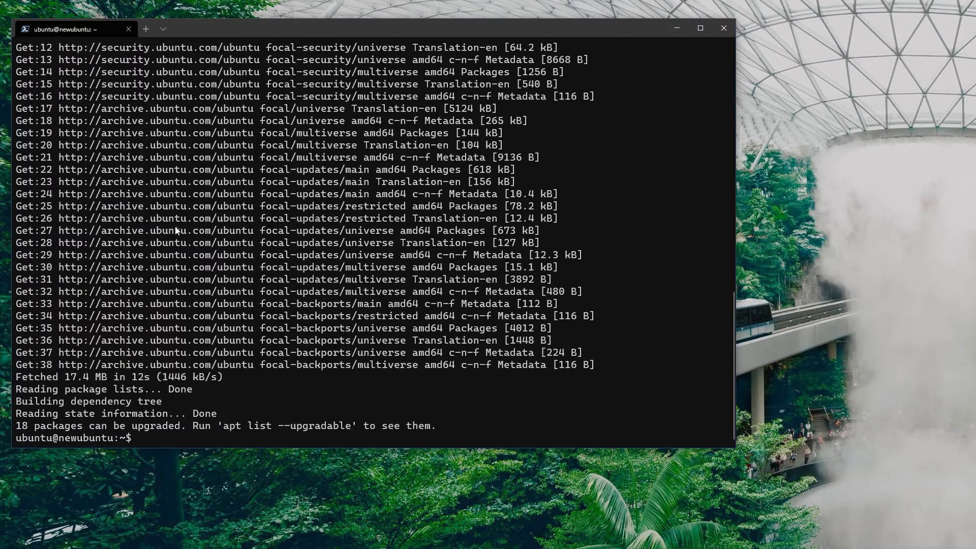
text(touch)
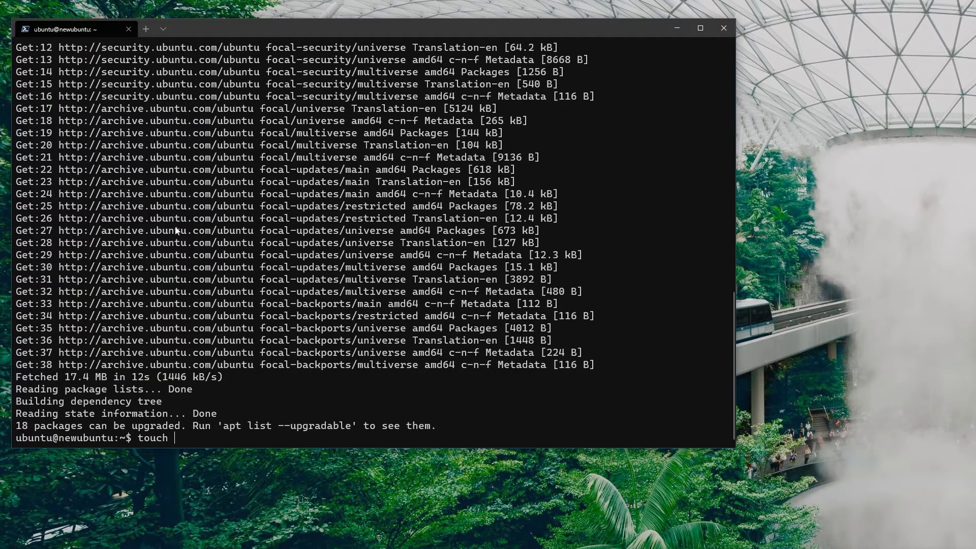
text(new.txt)
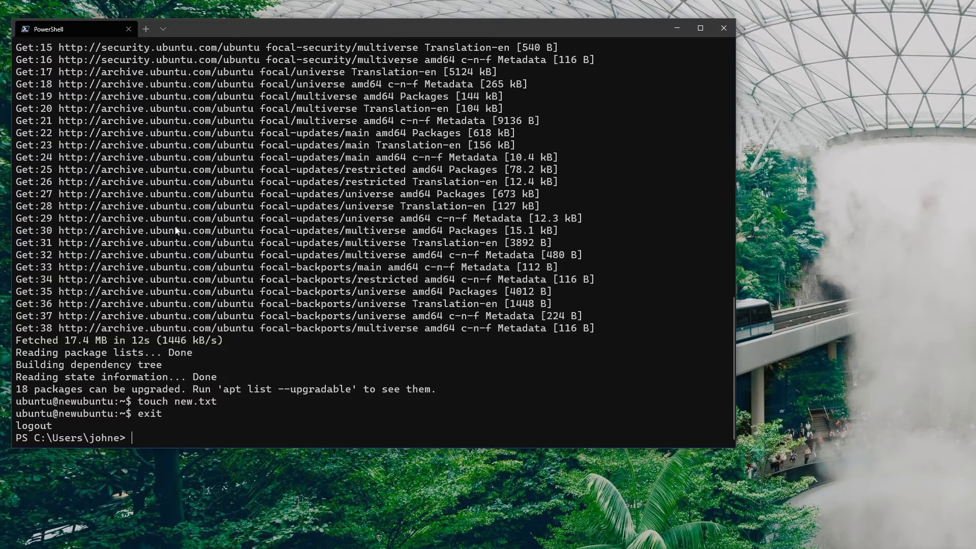
Run plain 'multipass shell' relaunching primary, exit it, list both instances Running, and clear
text(cle)
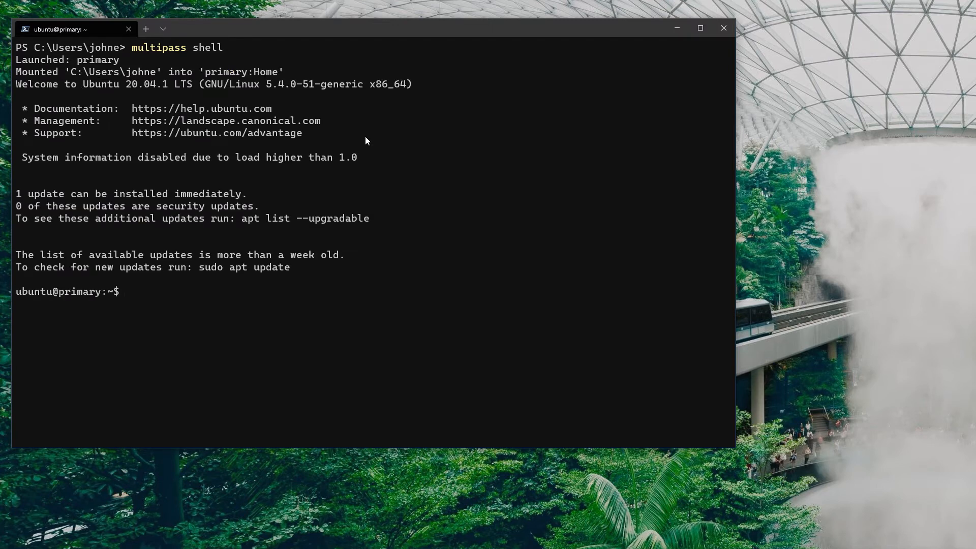
text(exit)
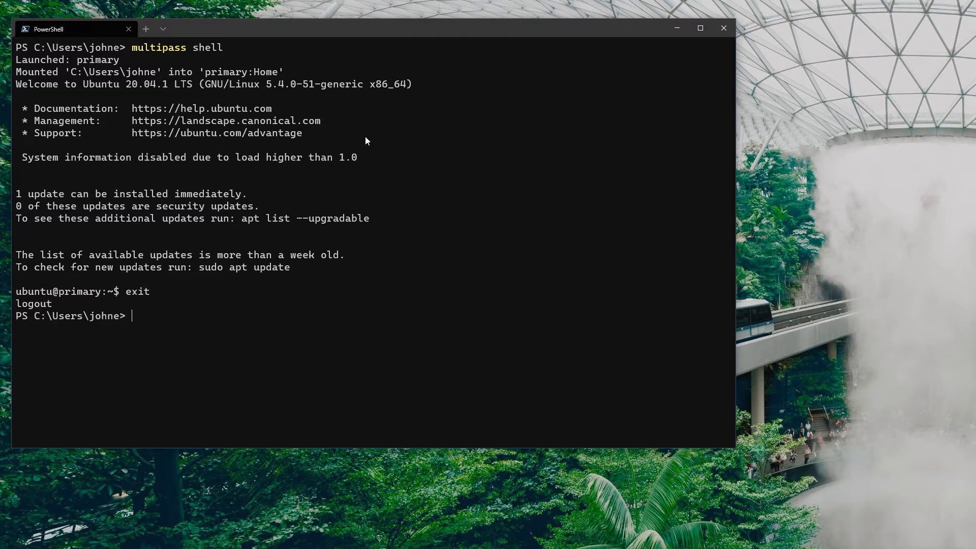
text(multipass shell newubuntu)
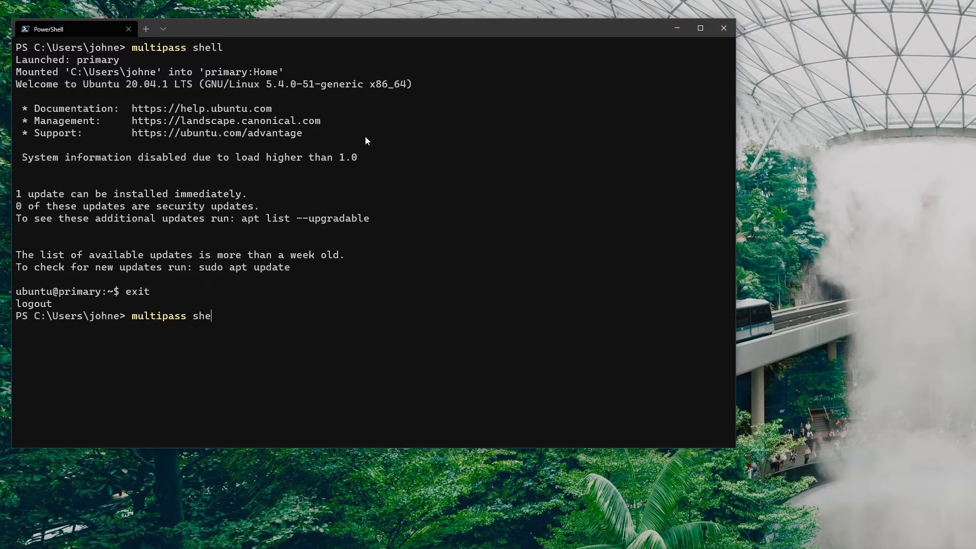
text(list)
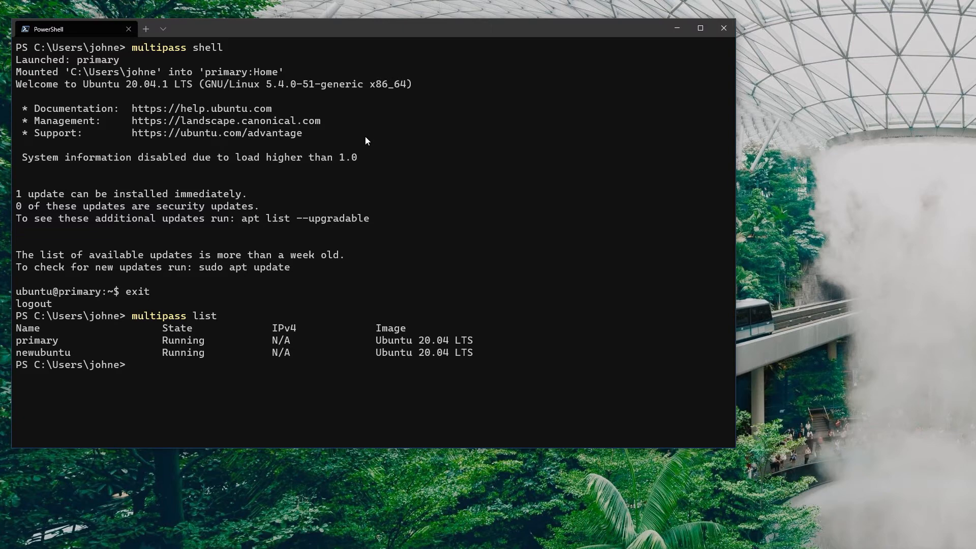
text(clear)
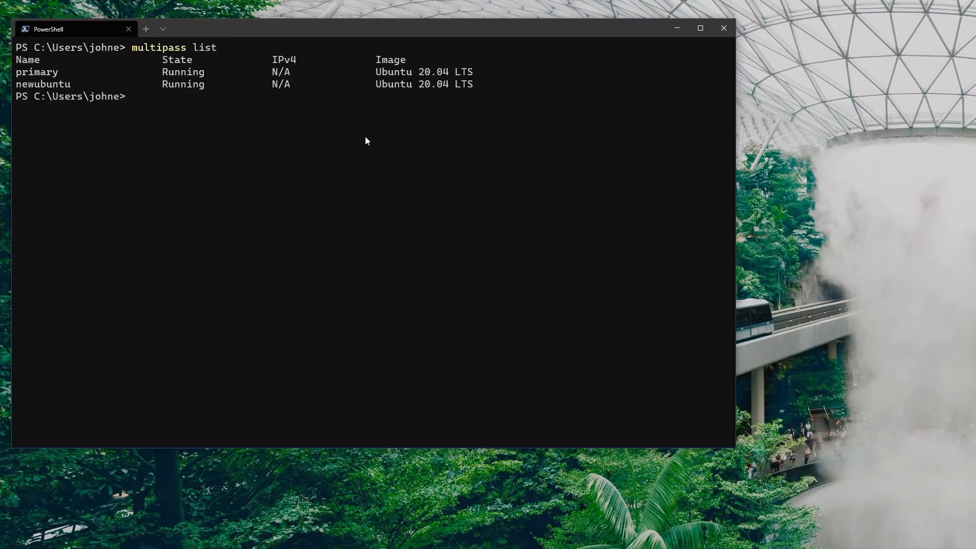
Run 'multipass exec newubuntu -- ls' listing new.txt, then a mistyped 'exe' variant that fails
text(m)
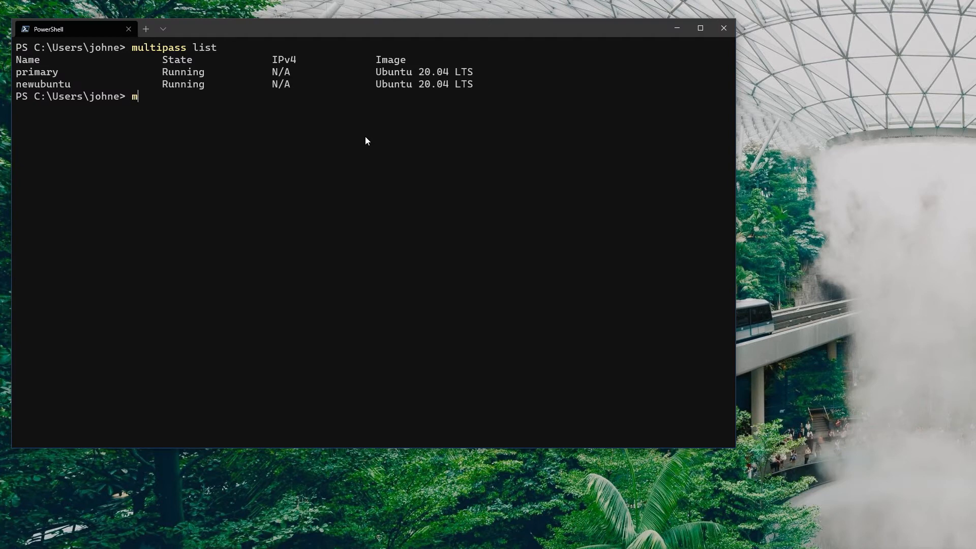
text(ultipass exe)
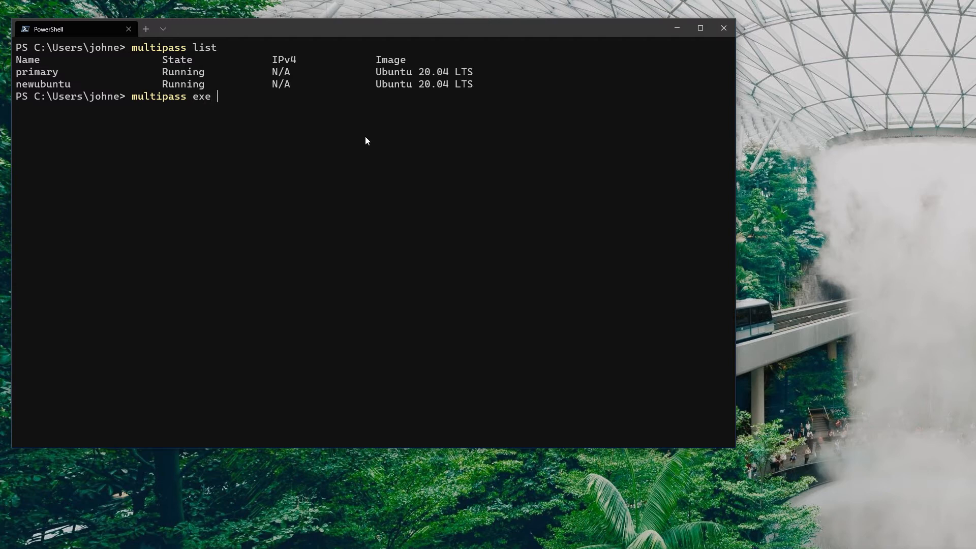
text(ne)
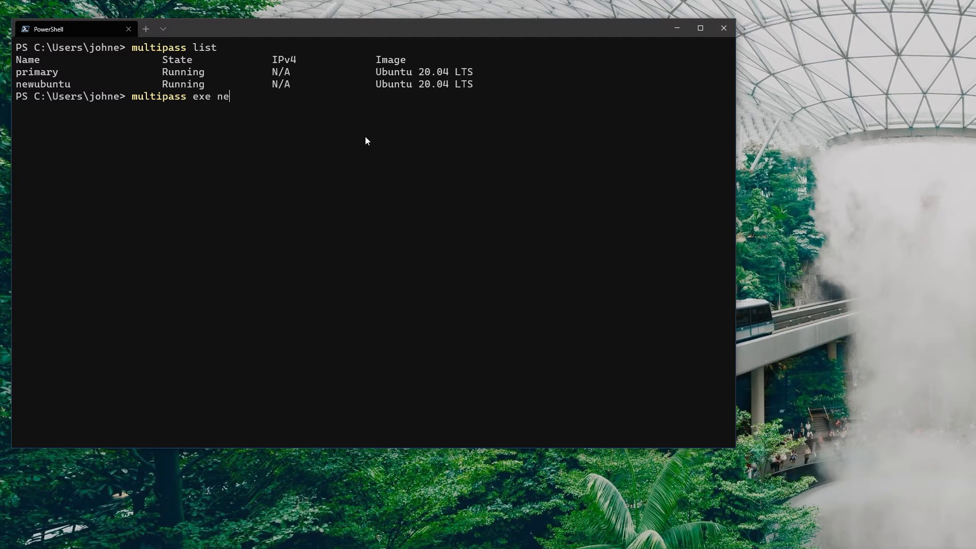
text(wubuntu --)
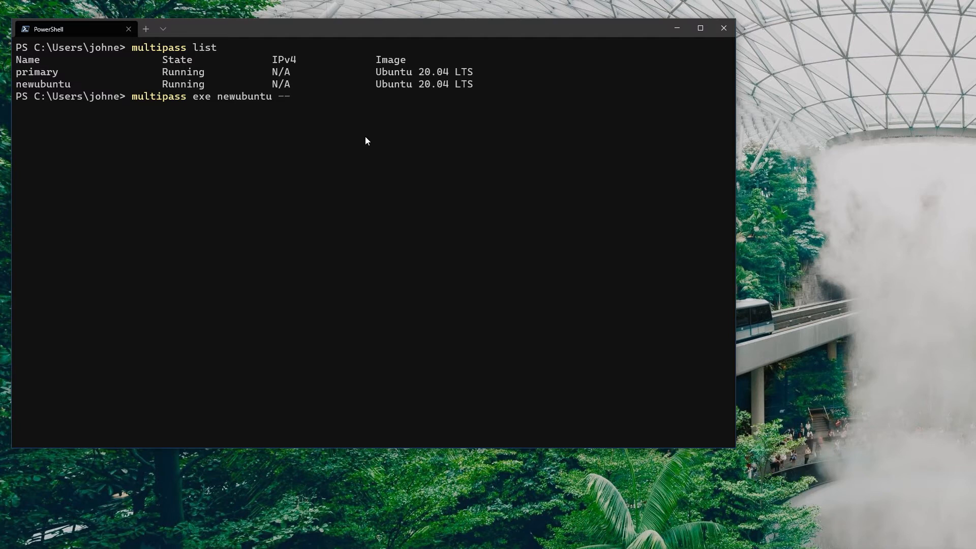
text(ls)
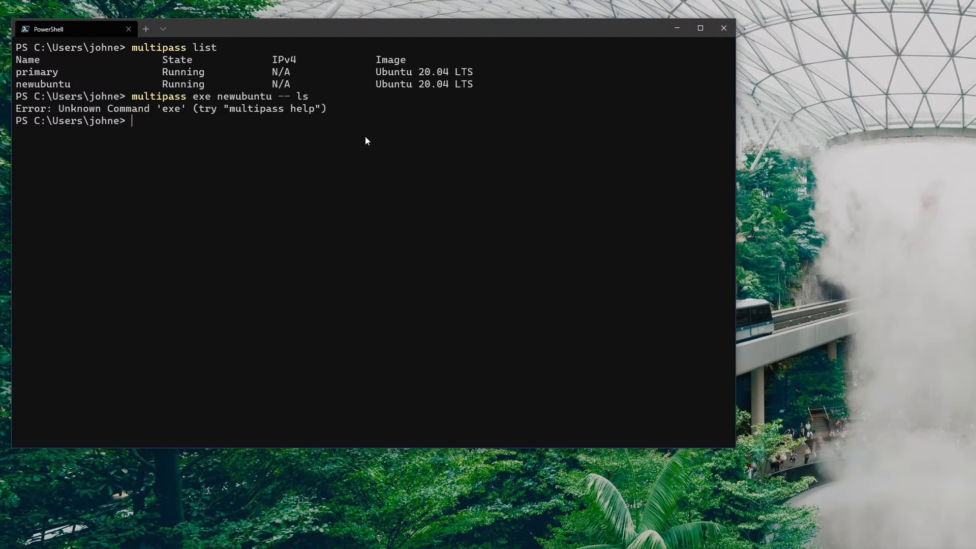
text(multipass exe newubuntu -- ls)
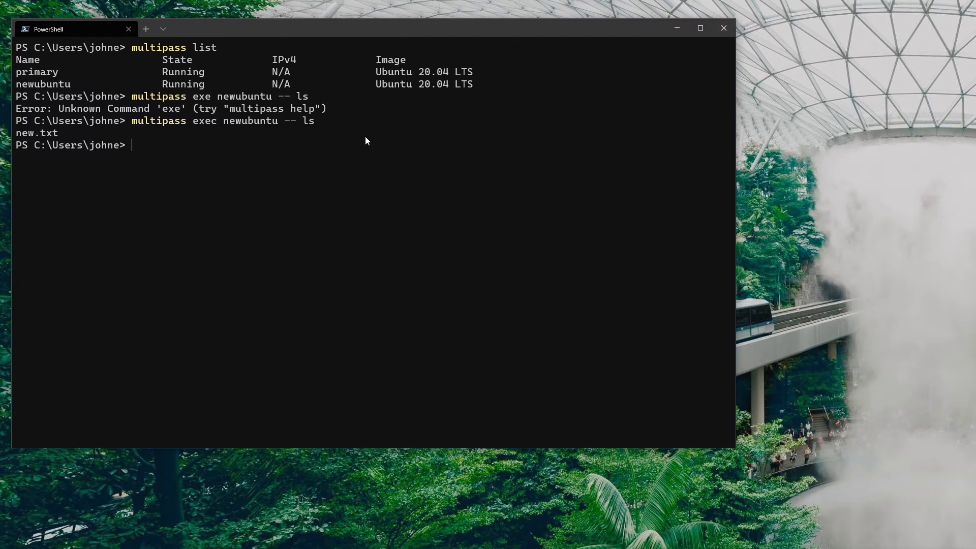
Run 'multipass exec newubuntu -- ls /var/log' to list the instance's log folder
text(multipass exec newubuntu -- ls /)
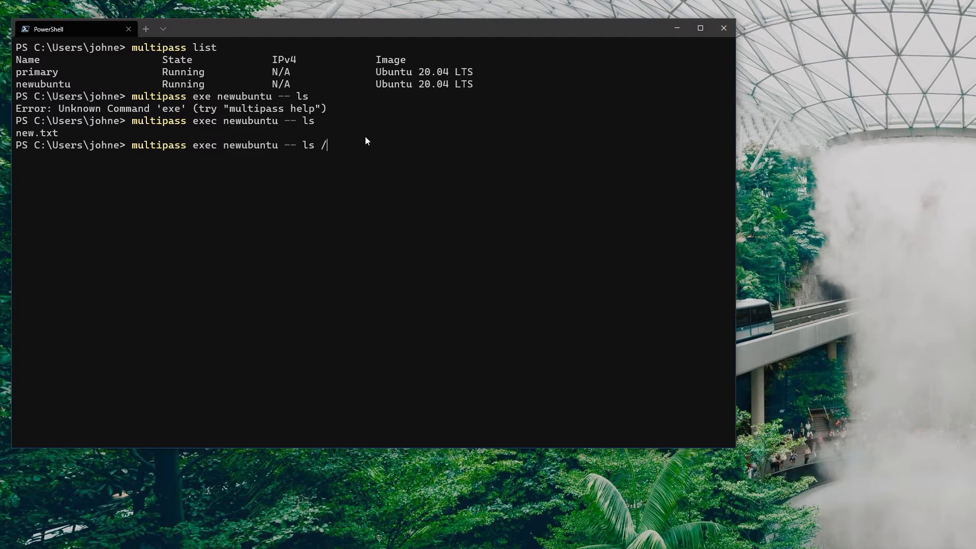
text(var)
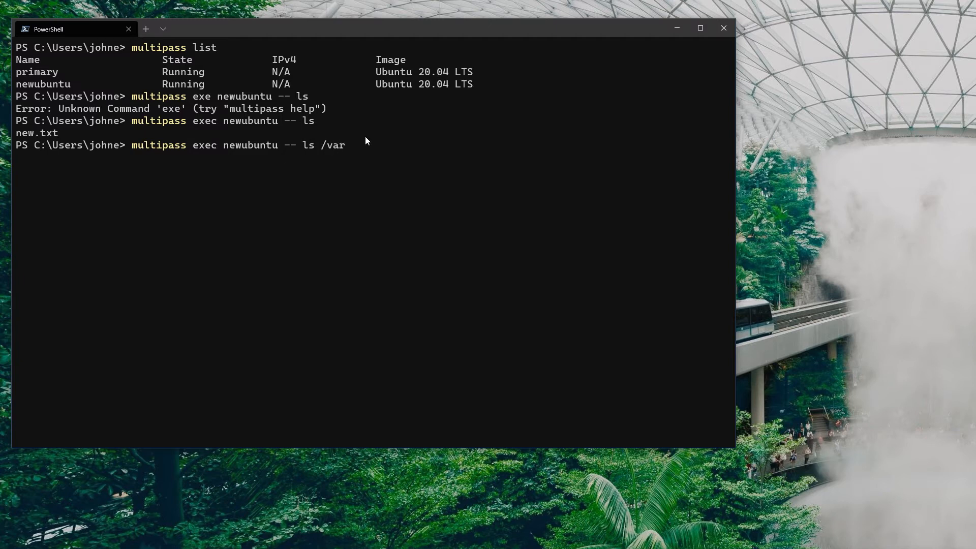
text(/log)
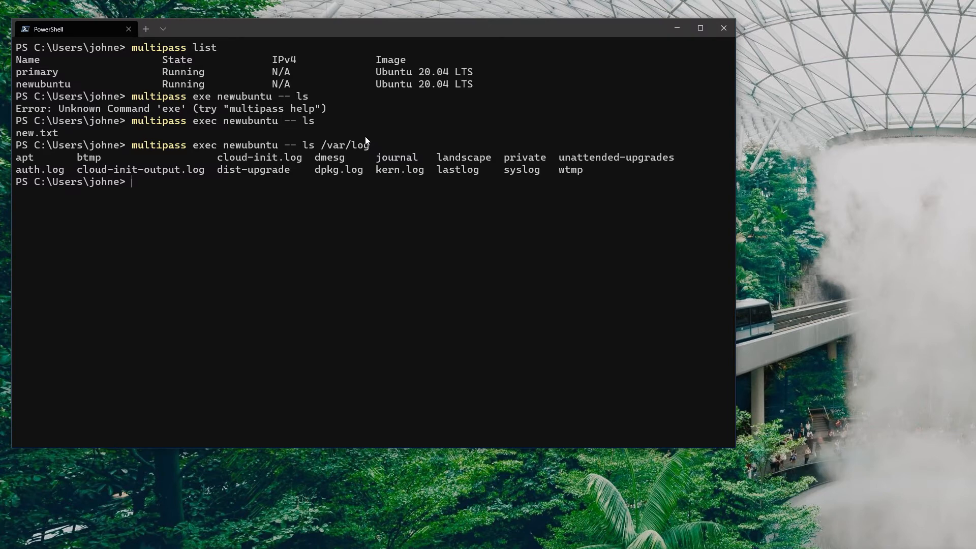
text(multipass exec newubuntu -- ls /var/log)
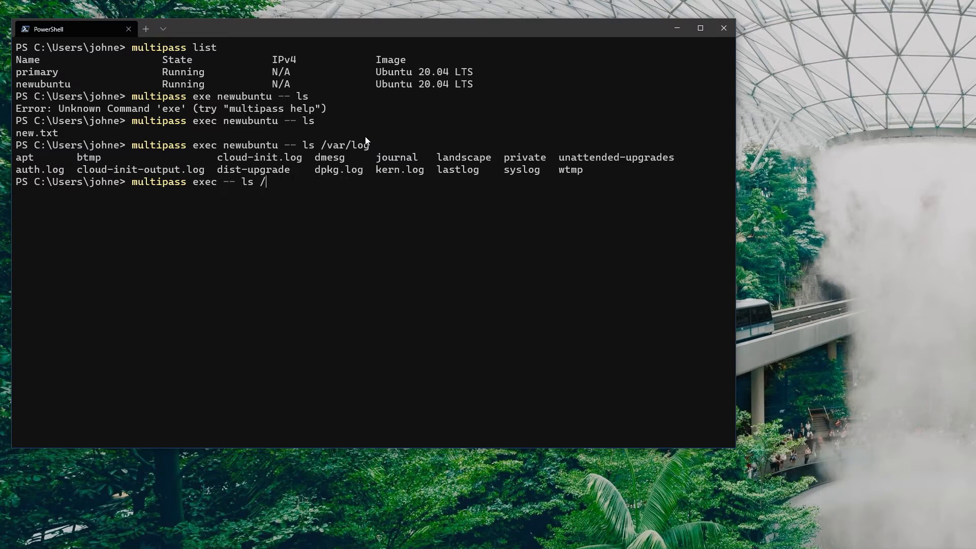
Run 'multipass exec -- hostname' which fails, then 'multipass exec primary -- hostname' returning primary; discard a half-typed launch
text(hostname)
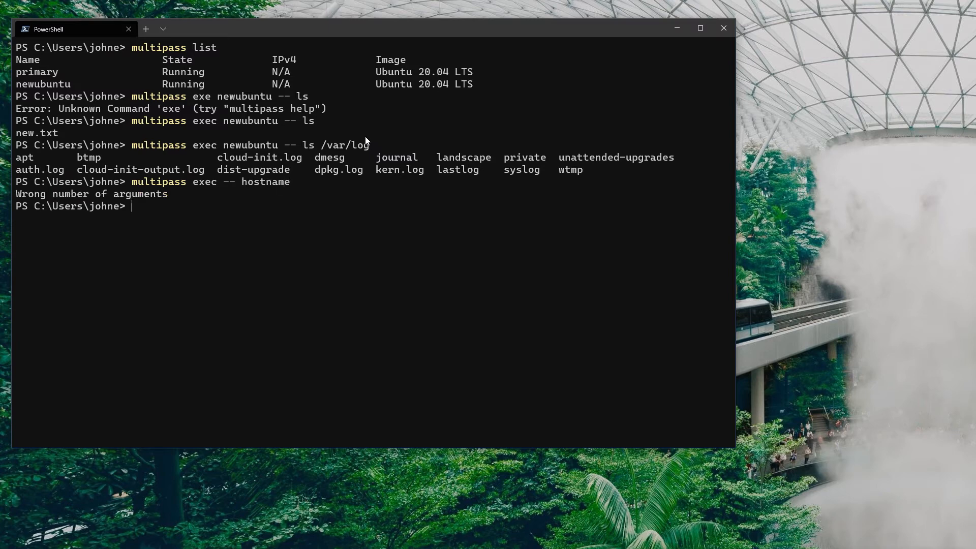
text(multipass exec -- hostname)
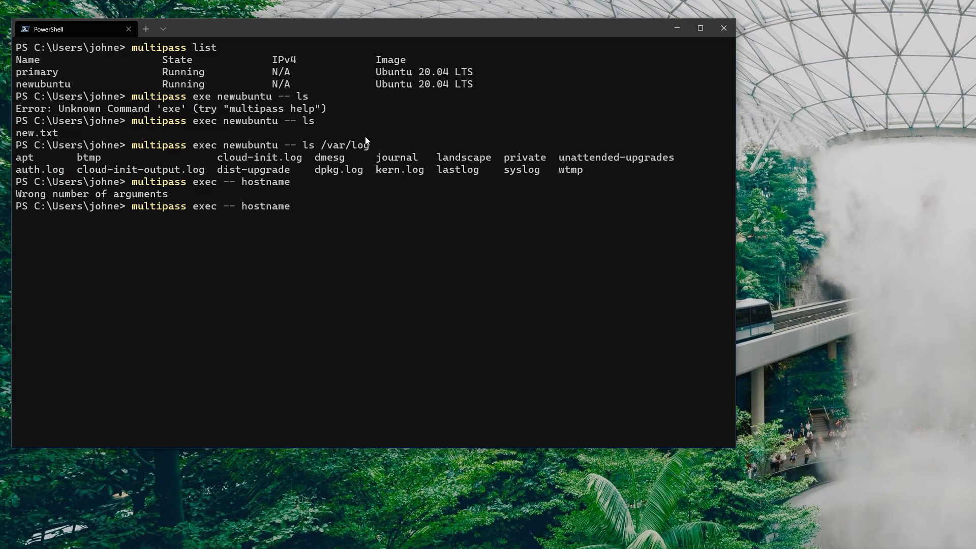
text(p)
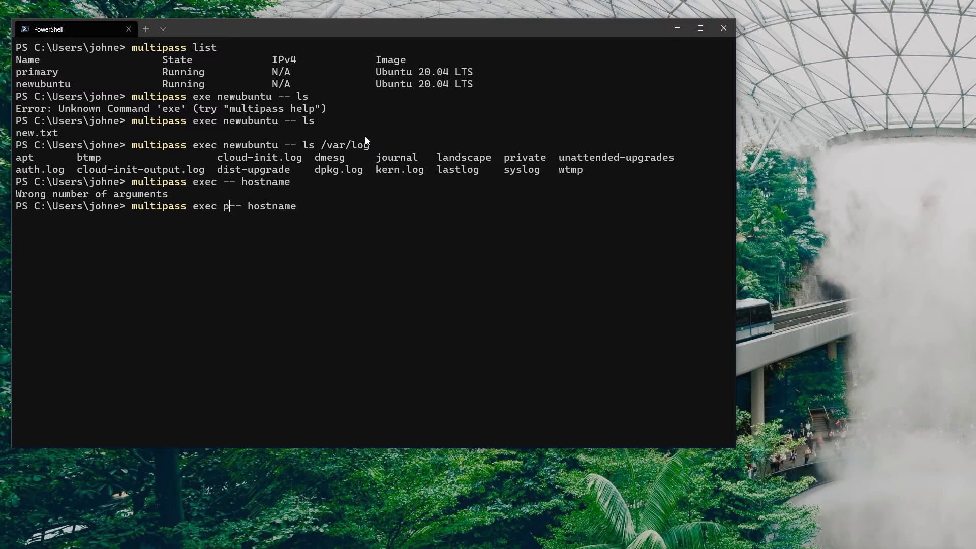
text(rimary)
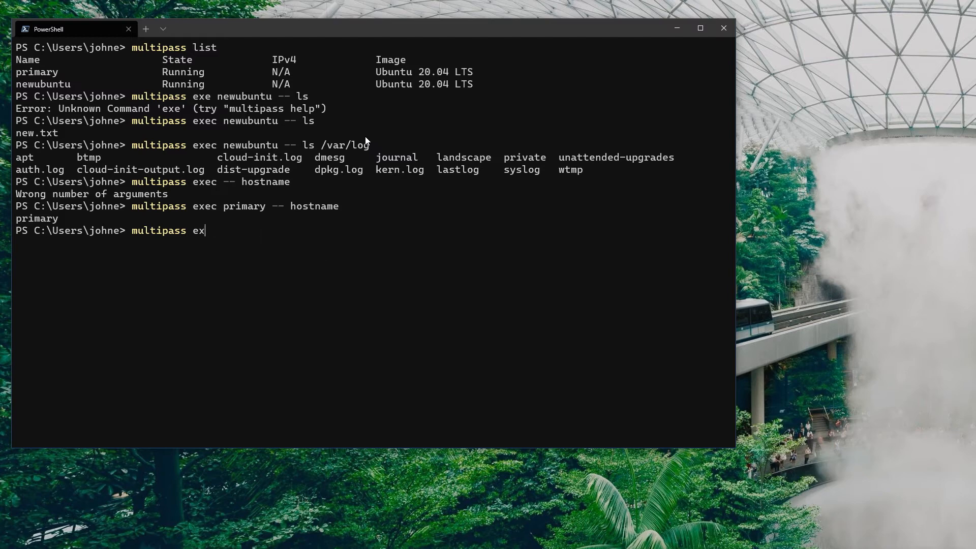
key(BackSpace)
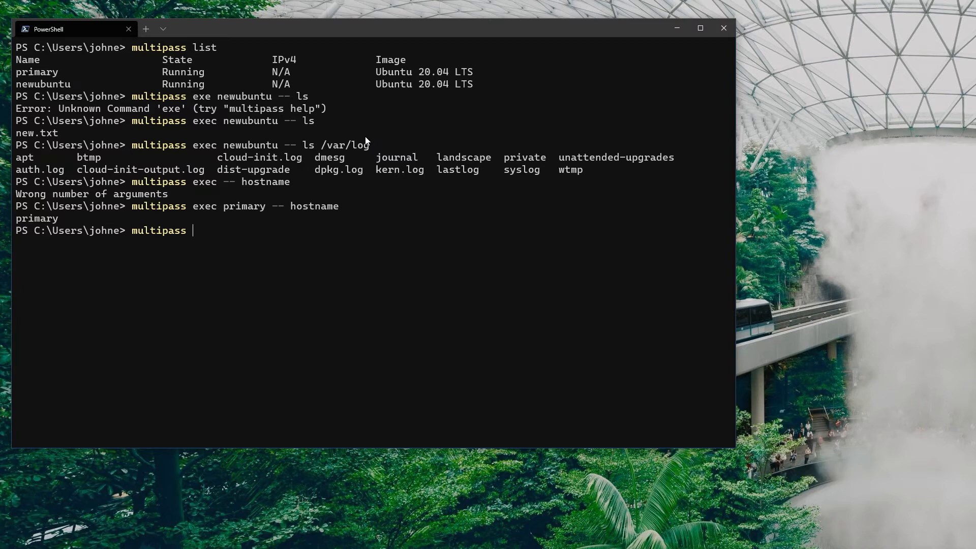
text(laun)
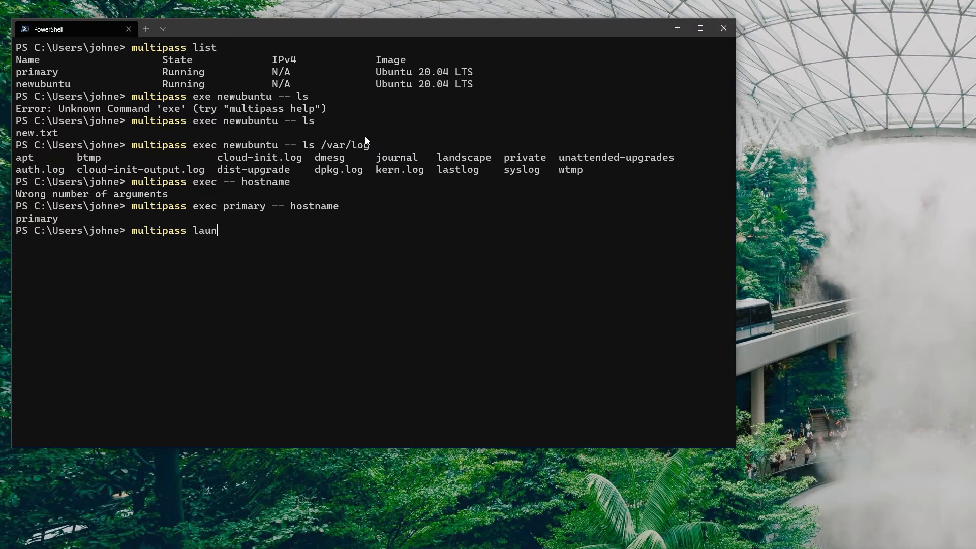
key(Escape)
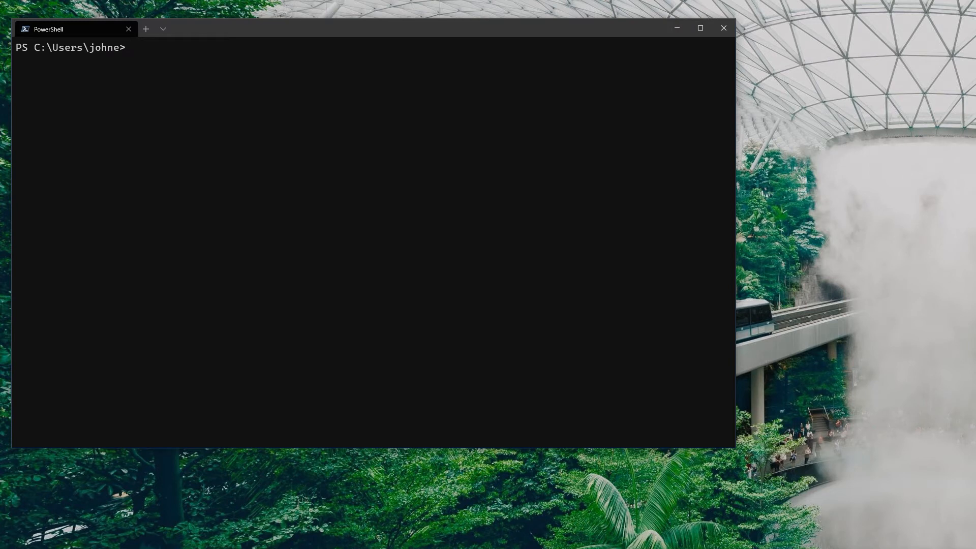
mouse_move(502, 20)
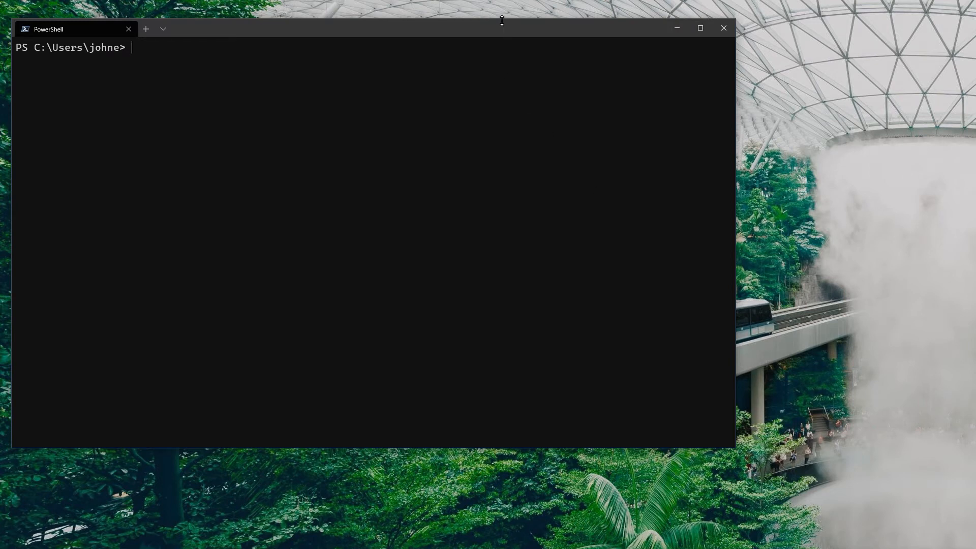
Enter 'multipass launch -n mycloud --cloud-init config.yaml' at the prompt without running it yet
text(mul)
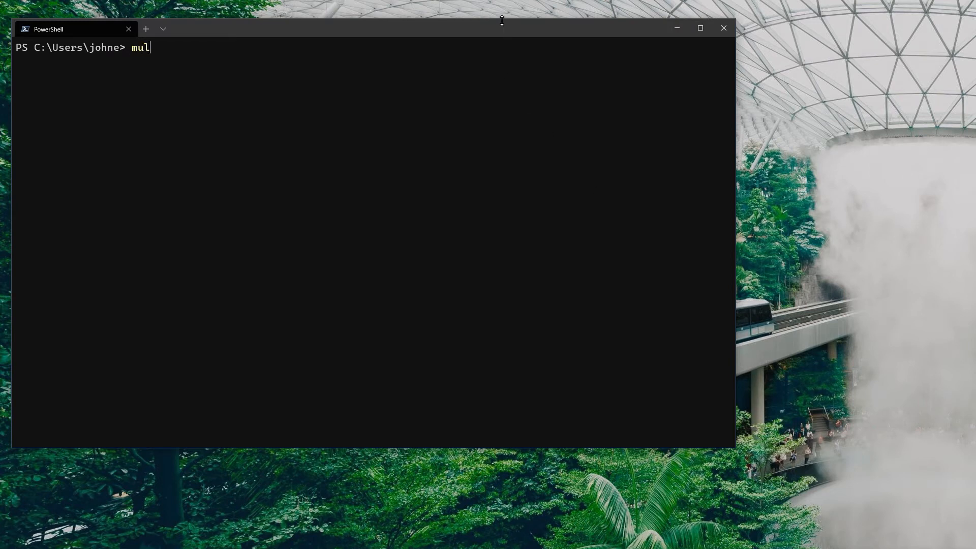
text(tipass)
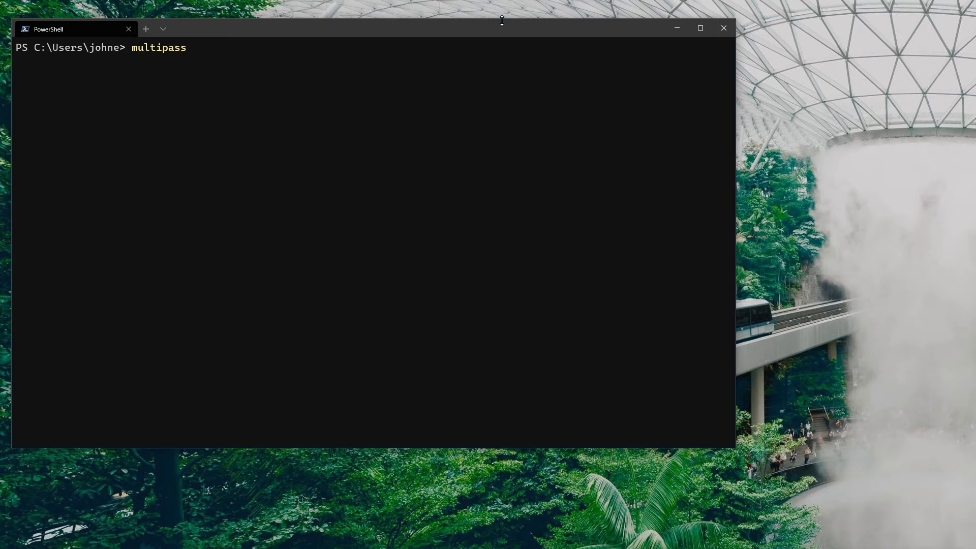
text(launch)
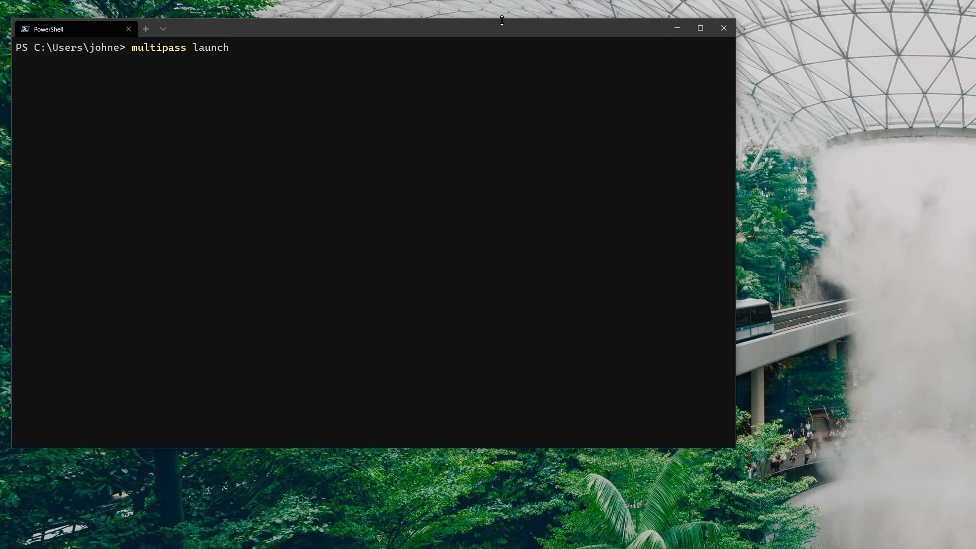
text(0)
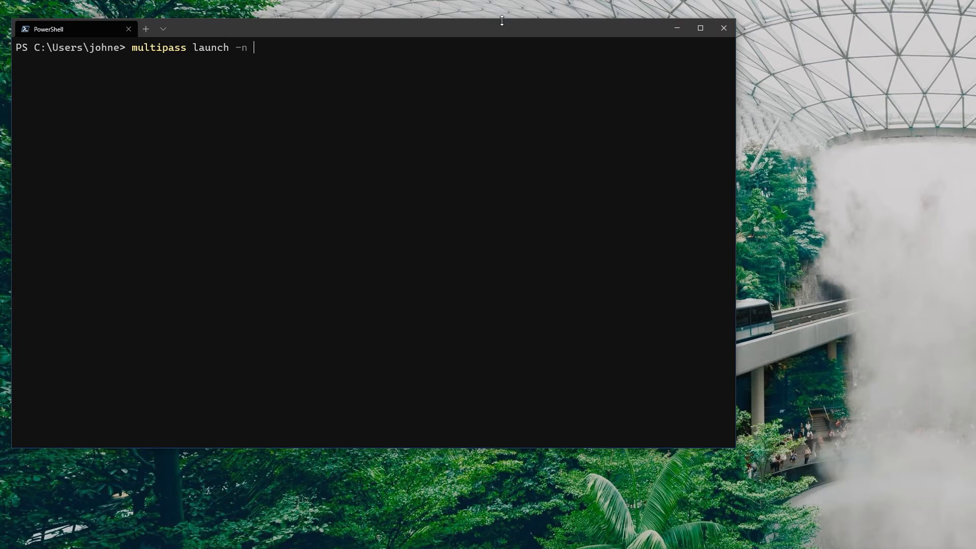
text(mycloud)
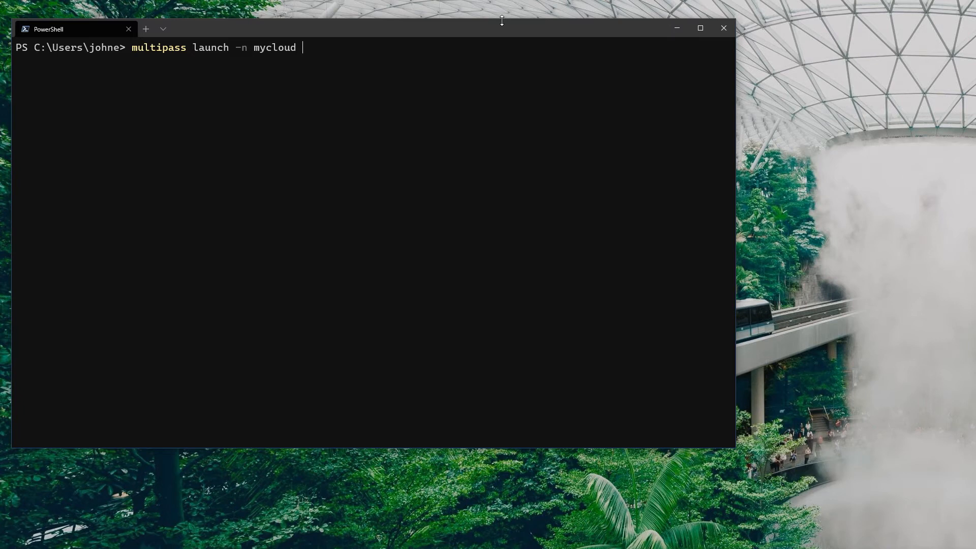
text(--c)
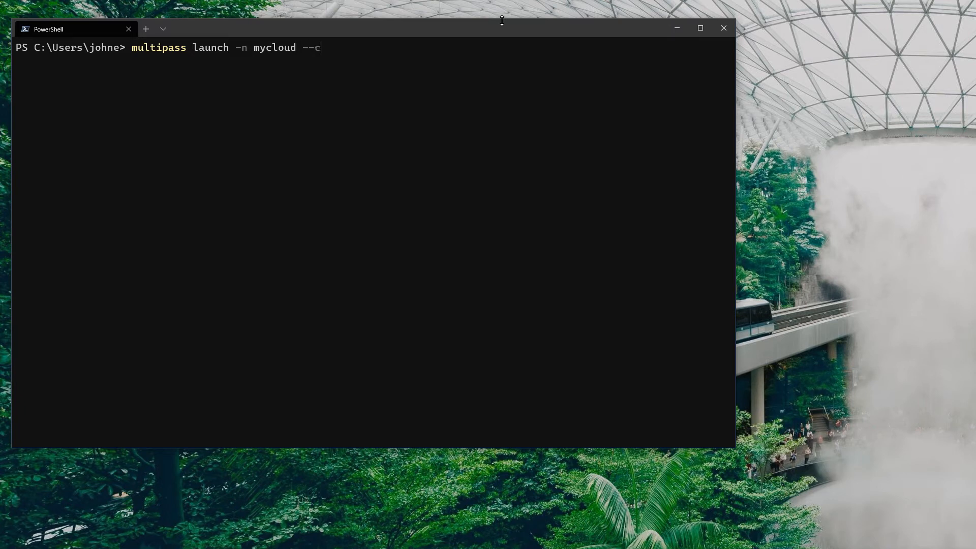
text(loud)
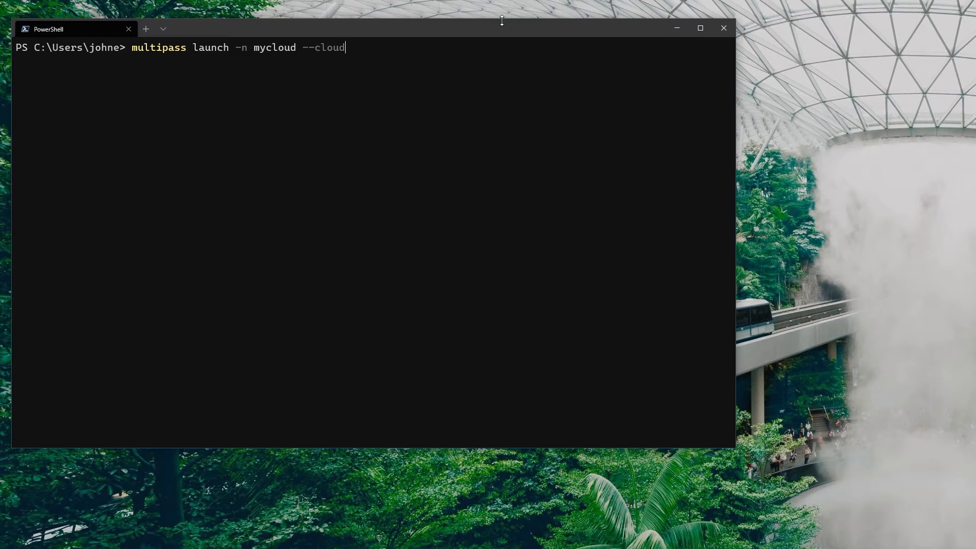
text(-init)
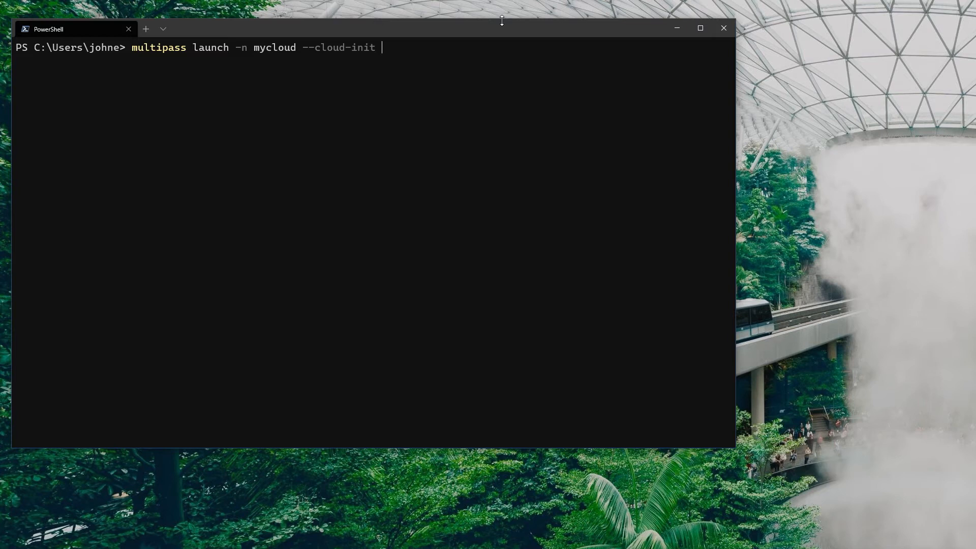
text(cl)
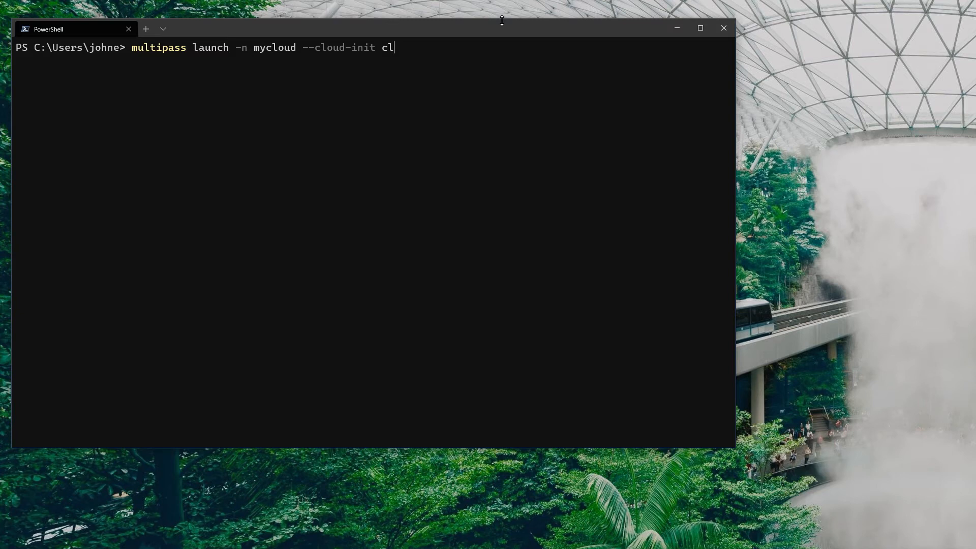
text(onfig)
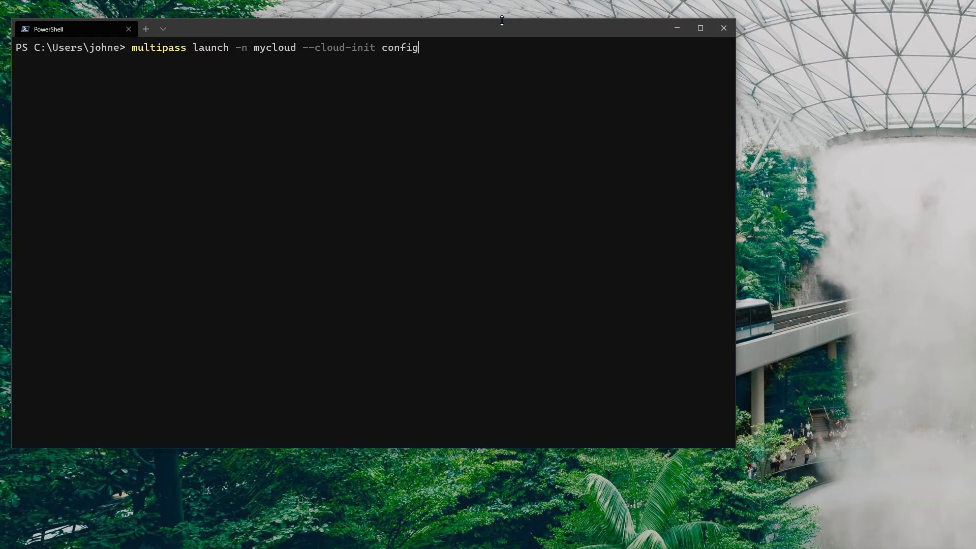
text(.yaml)
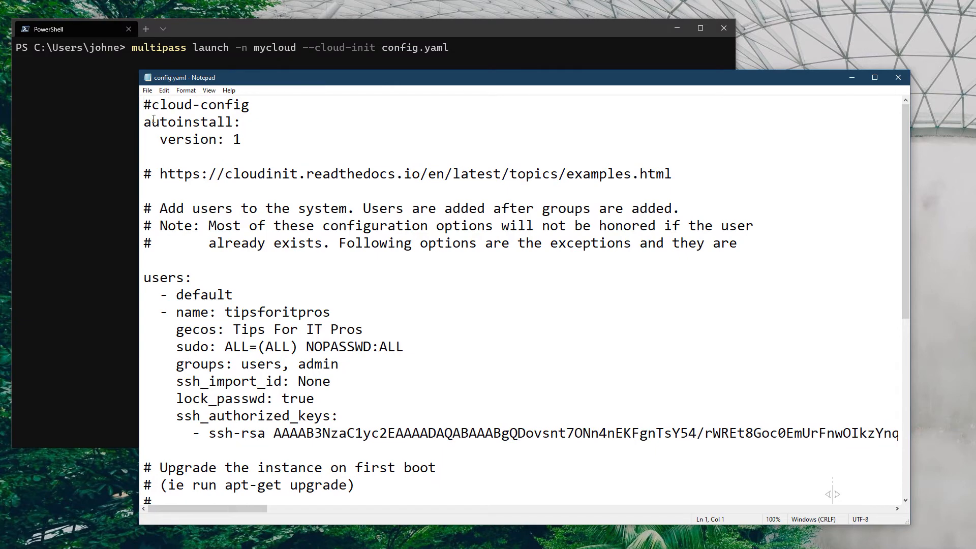
Read through config.yaml's users, package_upgrade and PowerShell snap sections, then close Notepad
click(413, 173)
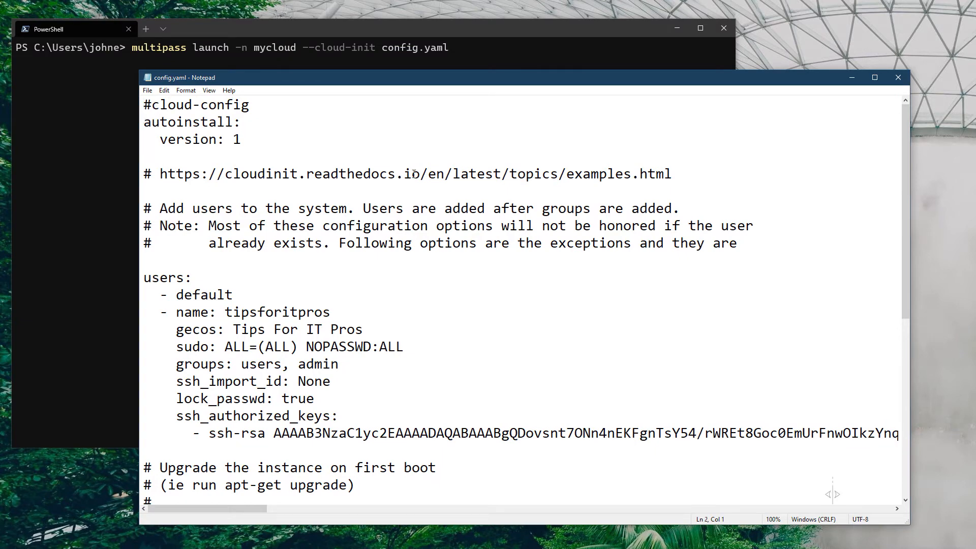
drag(167, 174, 672, 174)
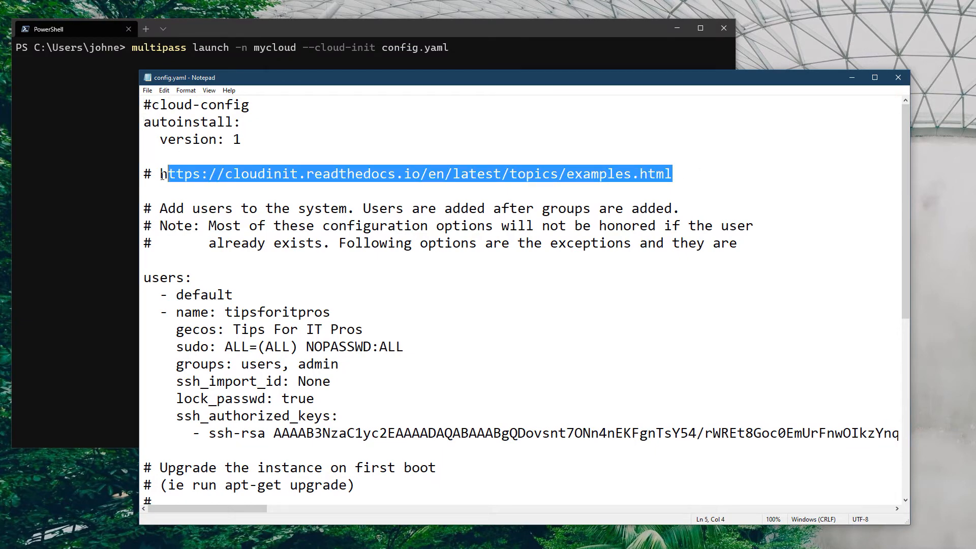
scroll(down, 3)
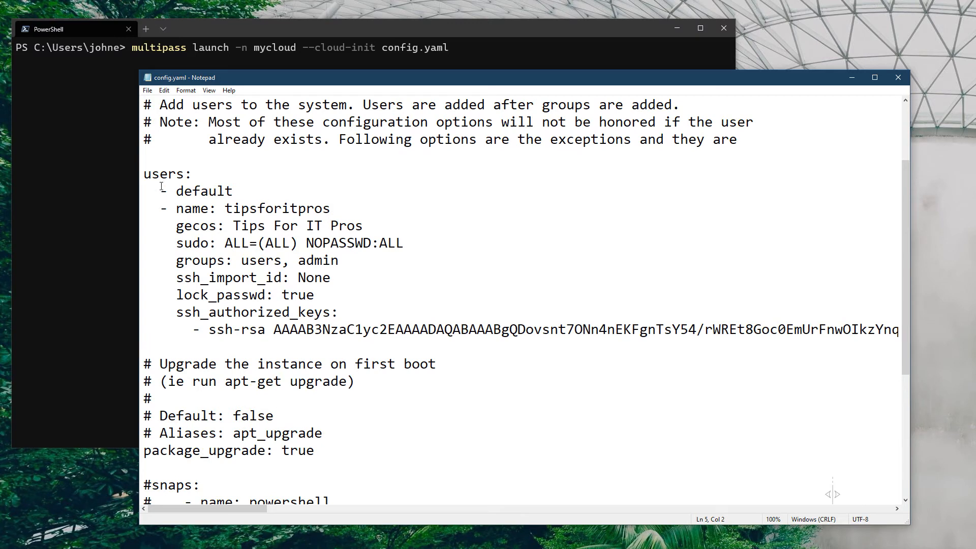
drag(144, 173, 354, 243)
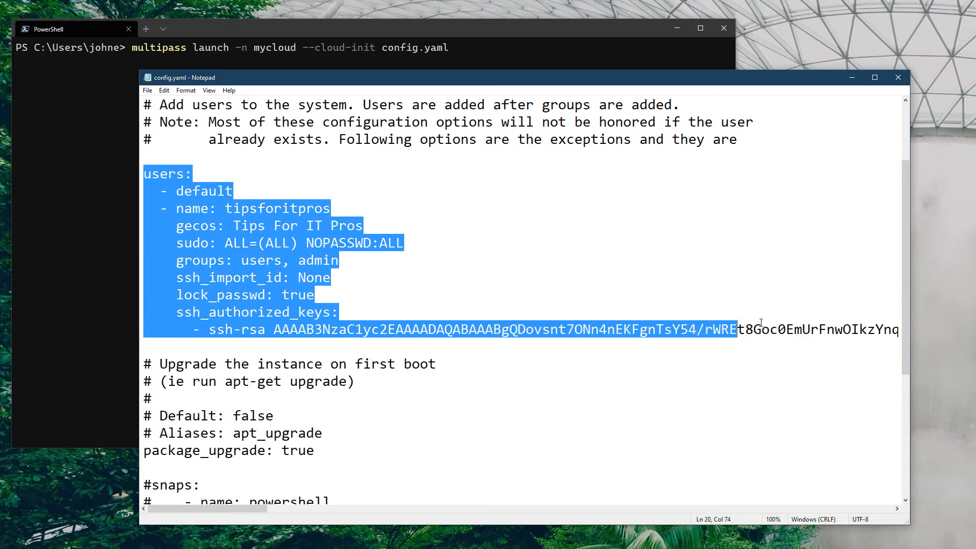
scroll(down, 3)
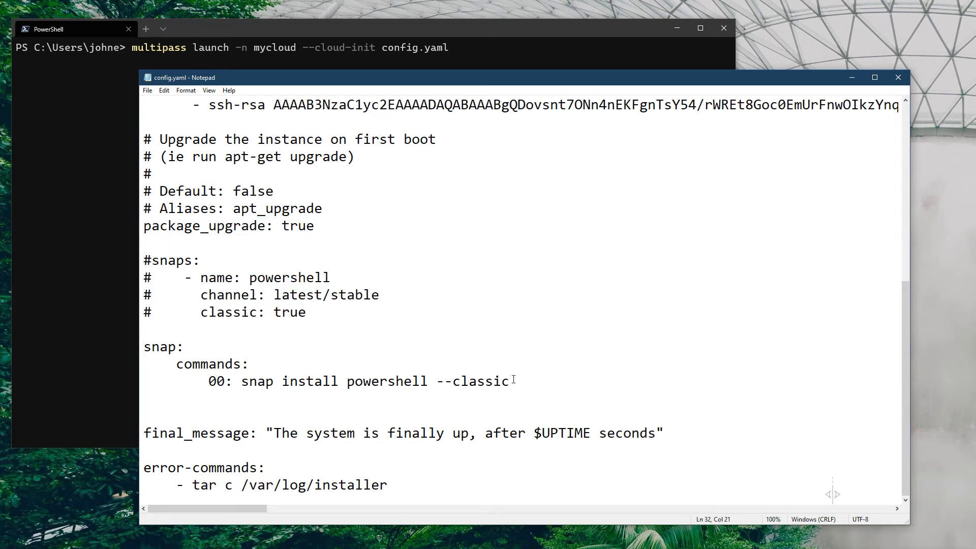
drag(143, 346, 510, 381)
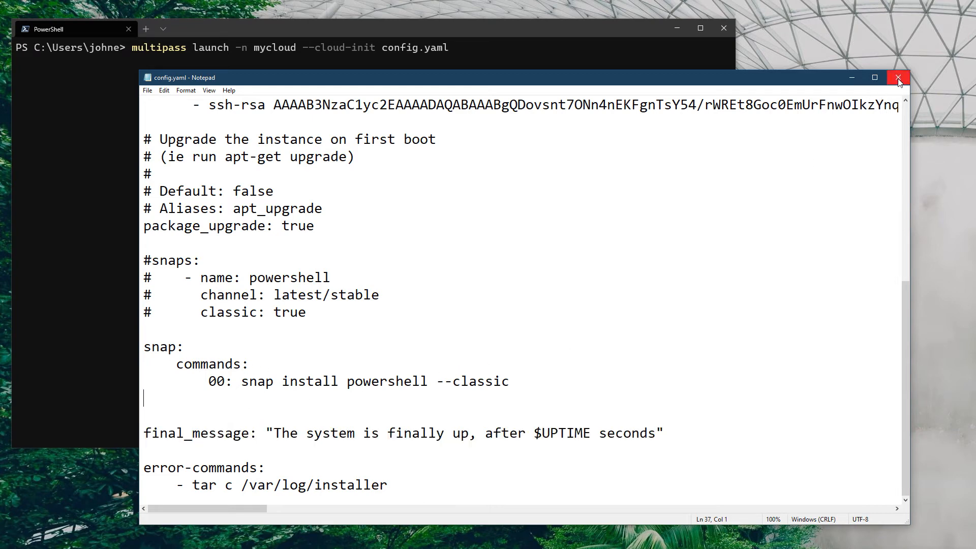
click(897, 77)
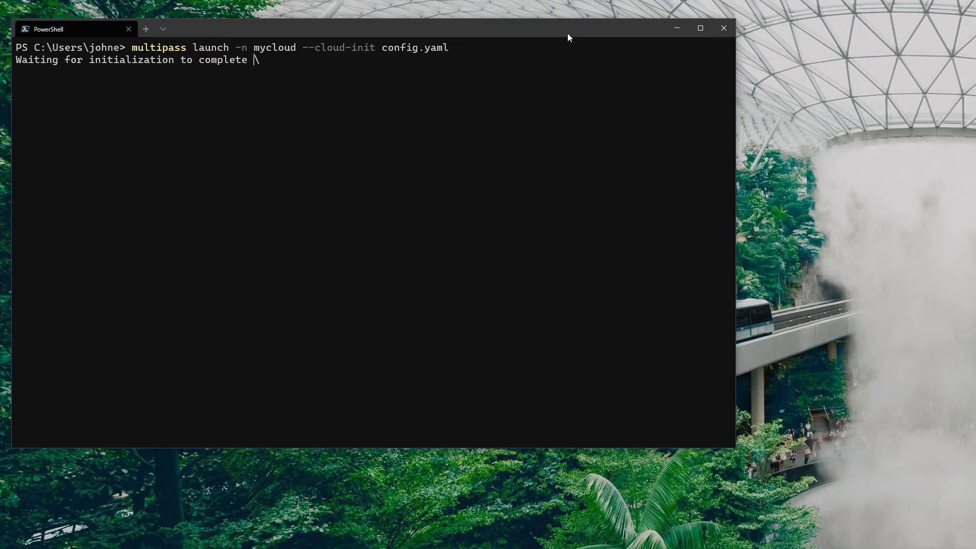
mouse_move(166, 45)
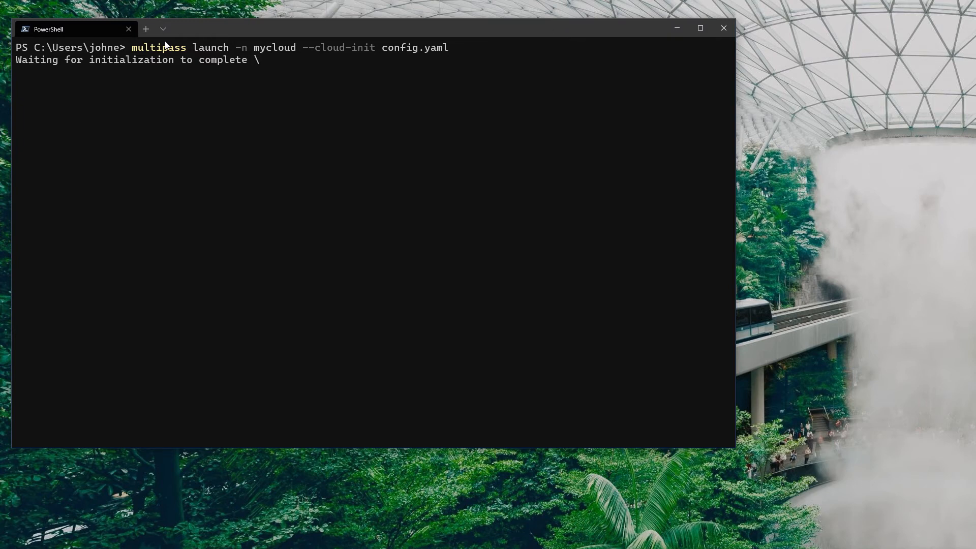
mouse_move(399, 184)
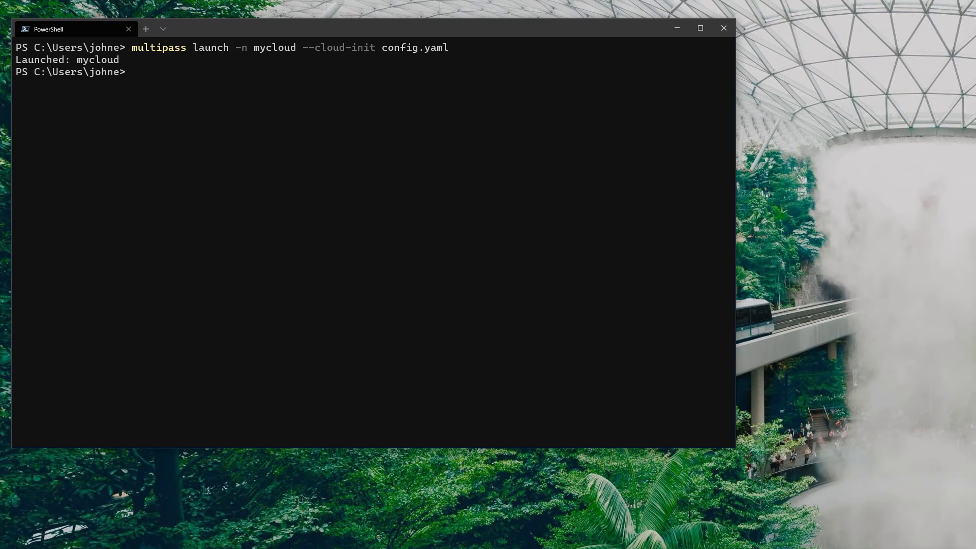
Run 'multipass list' to confirm all three instances are Running
text(m)
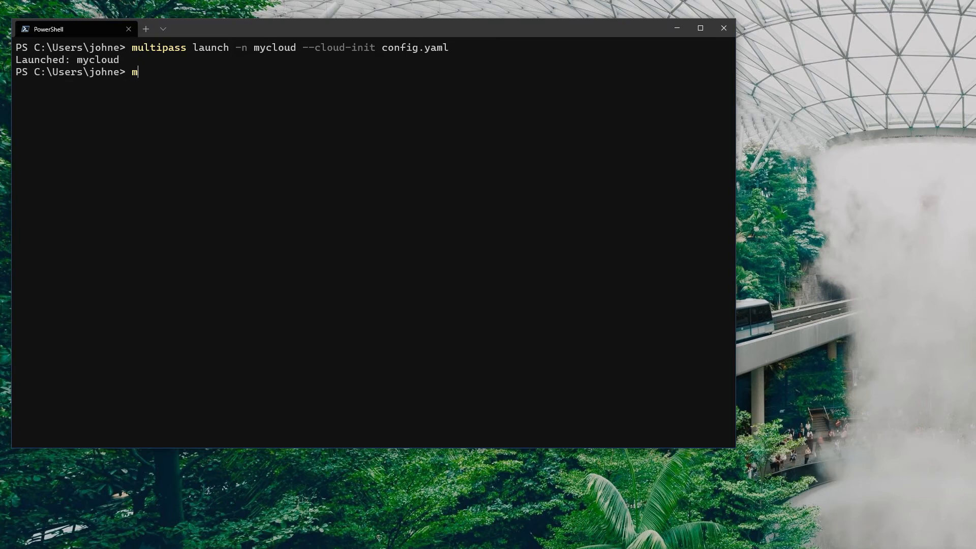
text(ultipass list)
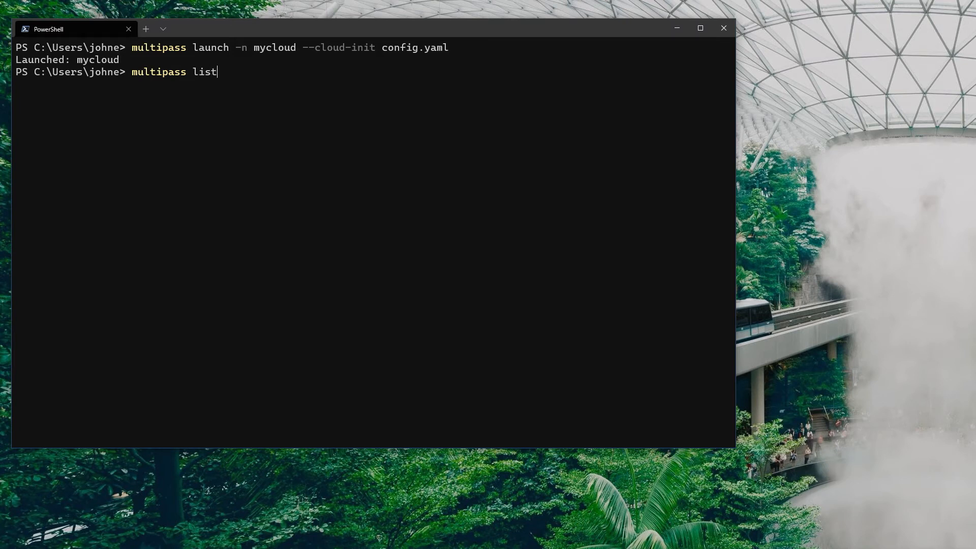
key(Enter)
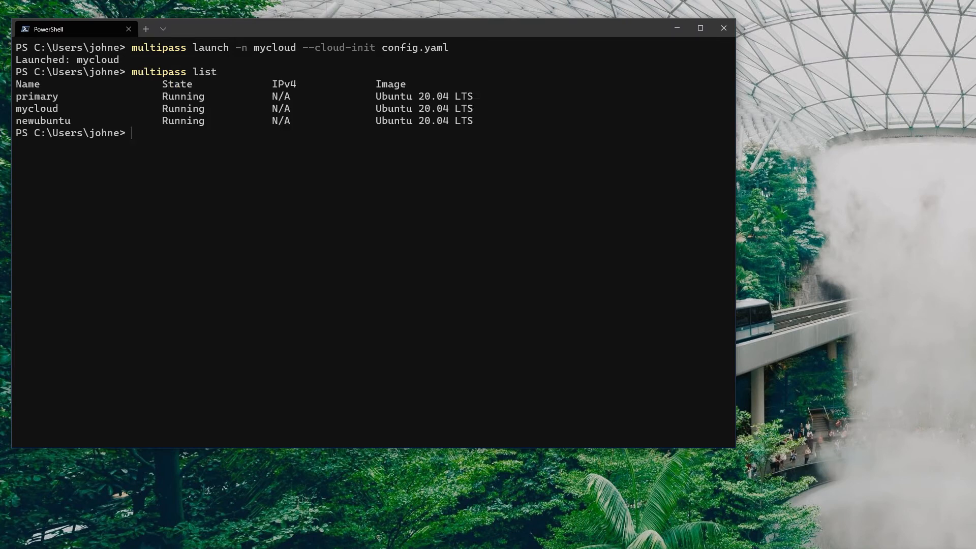
Run 'multipass exec mycloud -- snap list' to see the PowerShell snap installed
text(multipass exec primary -- hostname)
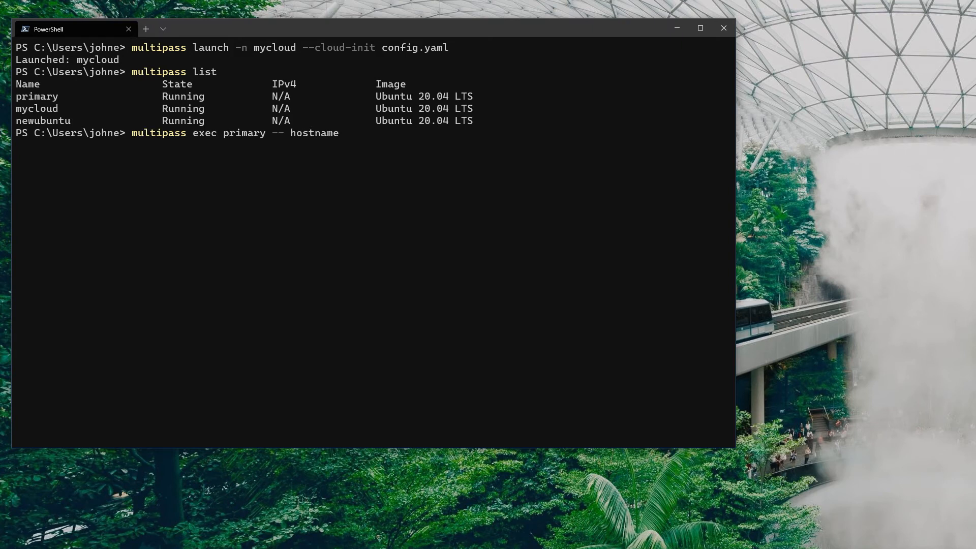
key(BackSpace)
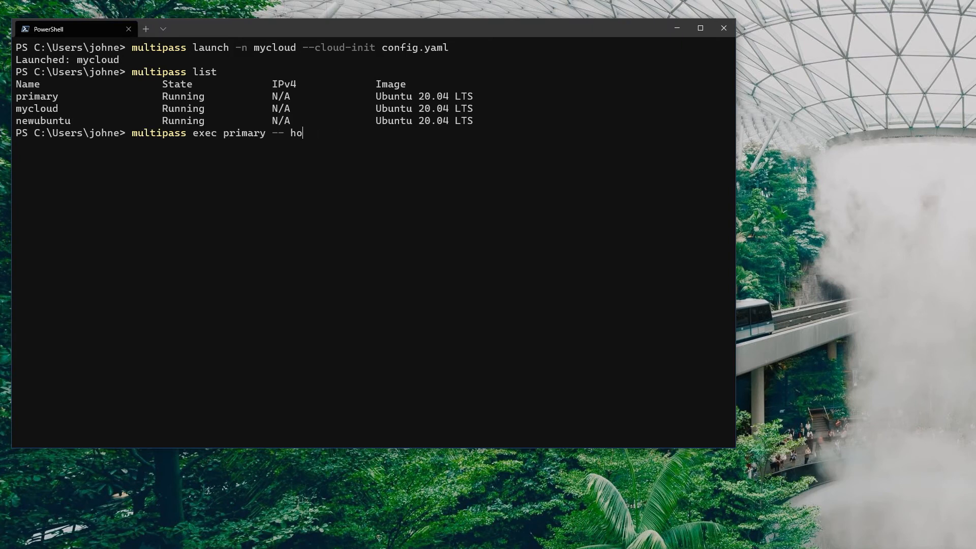
key(Backspace)
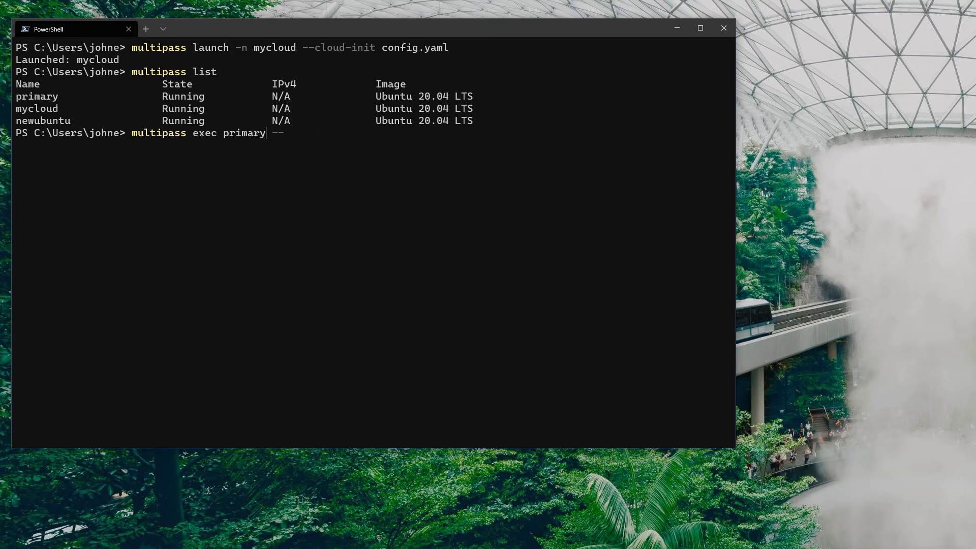
key(Backspace)
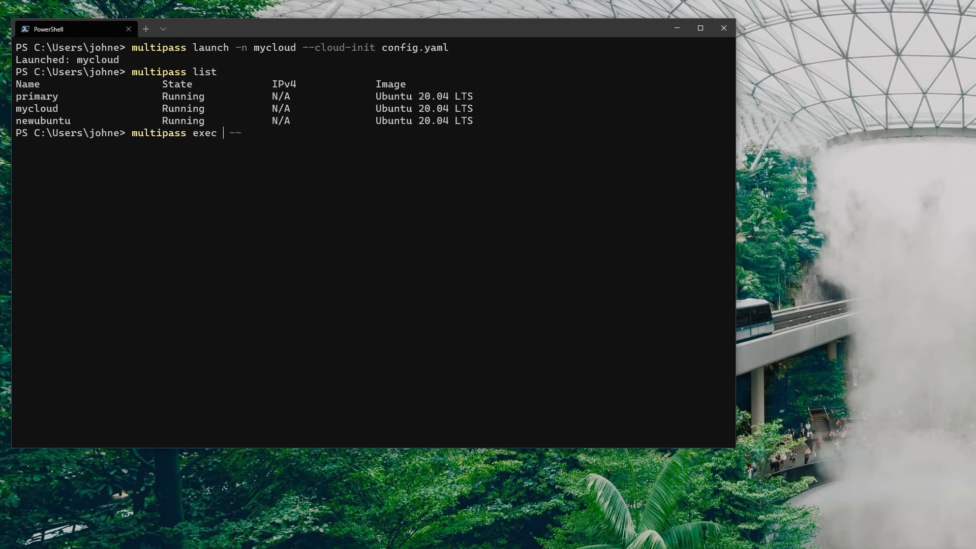
text(mycloud)
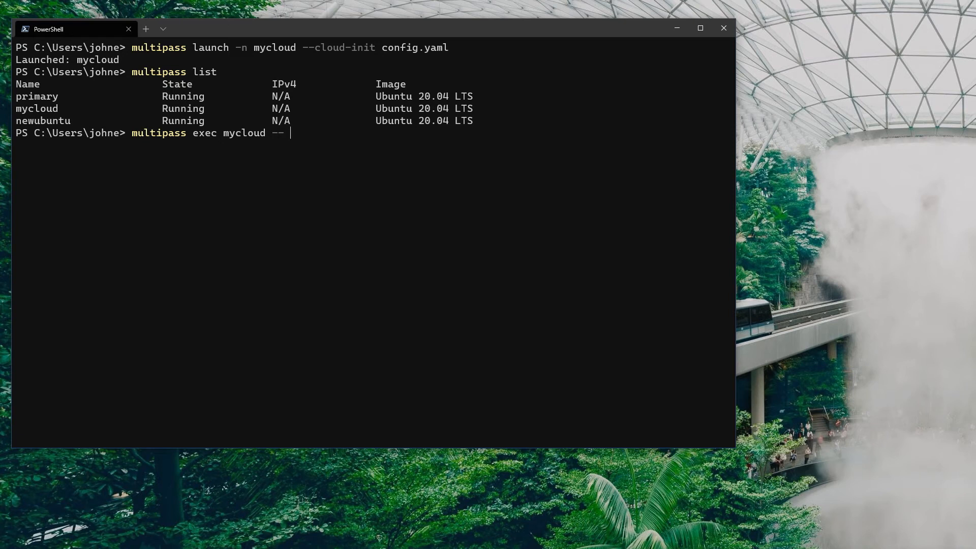
text(snap list)
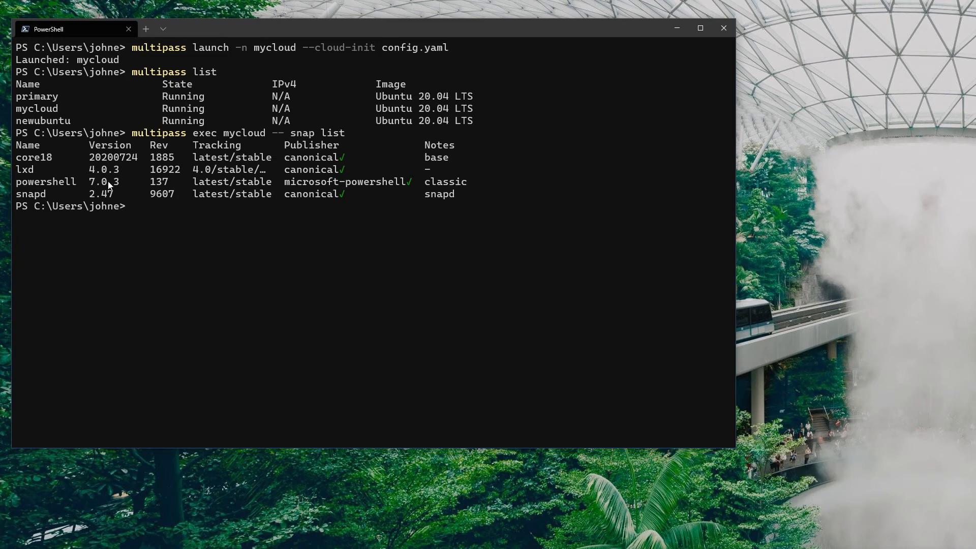
text(multipass exec mycloud -- snap list)
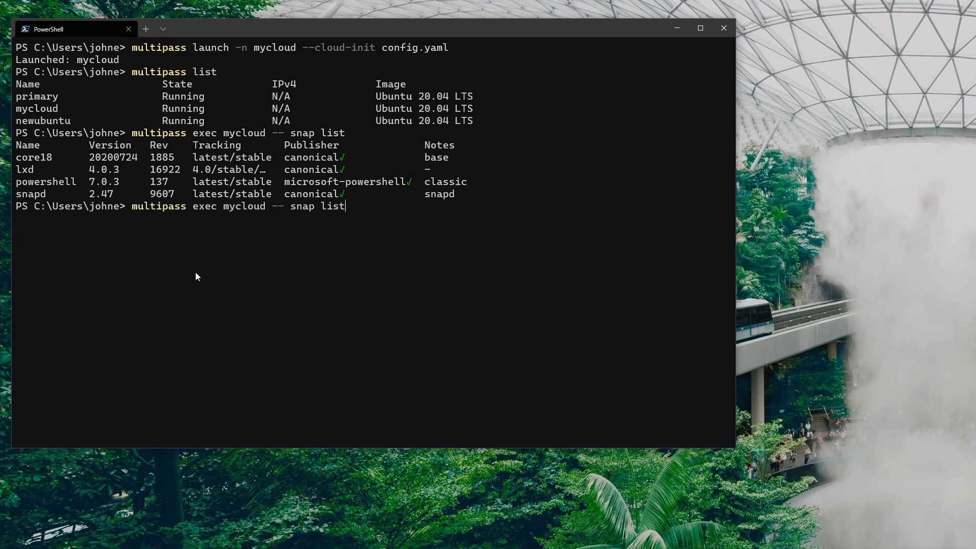
Run 'multipass exec mycloud -- ls /home' to find the tipsforitpros home folder
key(Backspace)
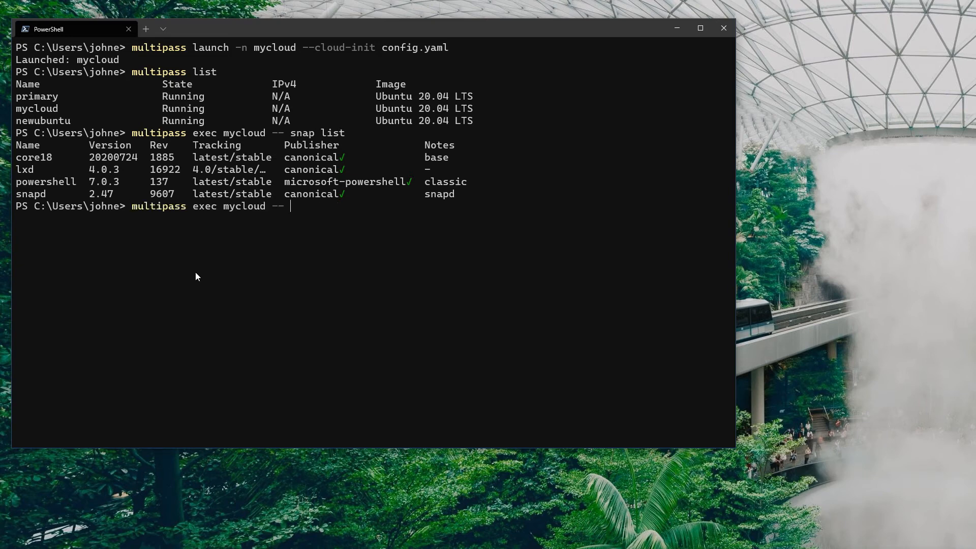
text(ls /)
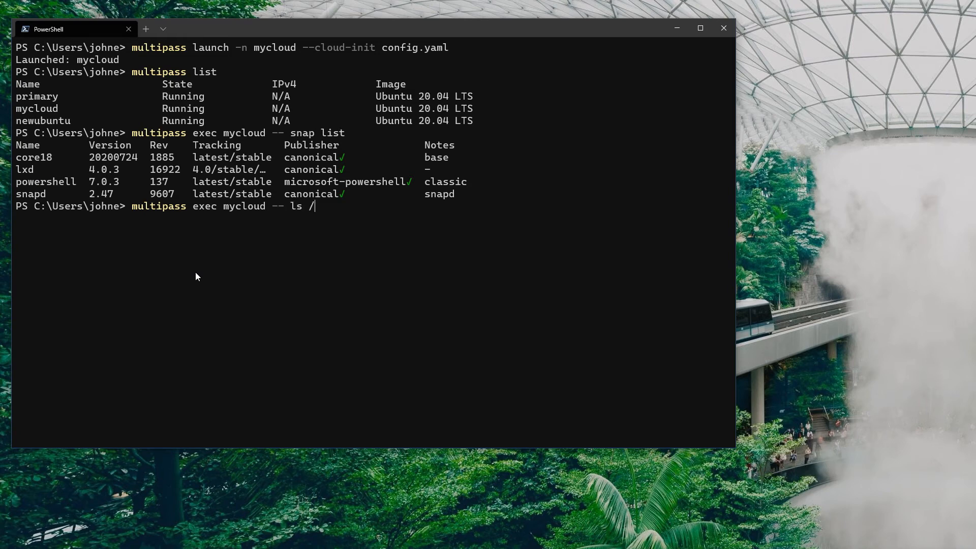
text(home)
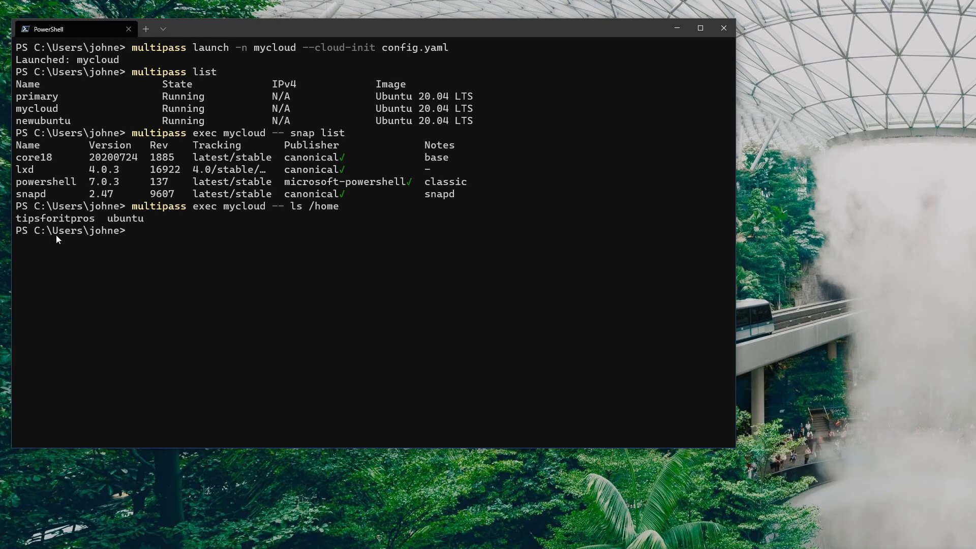
mouse_move(288, 255)
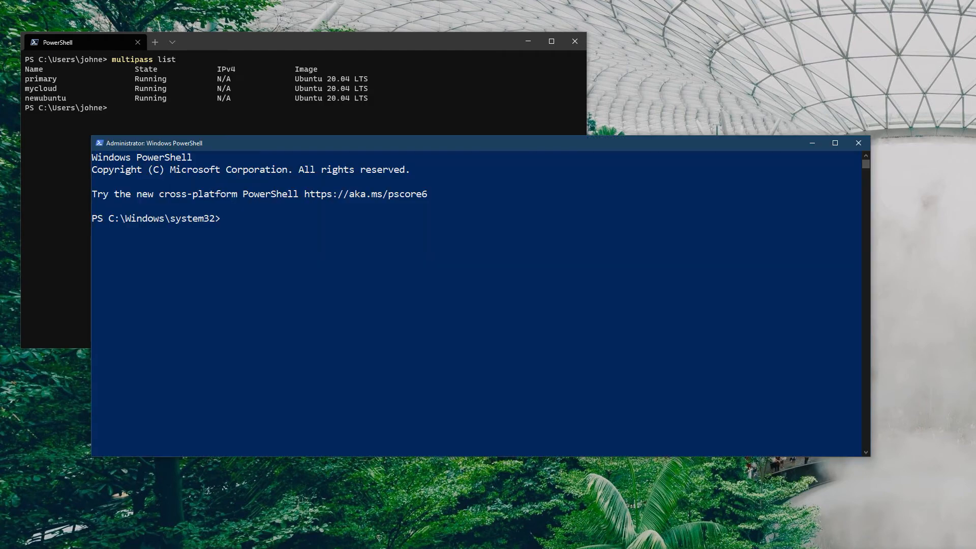
Run PsExec.exe -s -i on VirtualBox.exe from VBOX_MSI_INSTALL_PATH to start VirtualBox as local system
text(& $env:USERPROFILE\Downloads\PSTools\PsExec.exe -s -i $env:VBOX_MSI_INSTALL_PATH\VirtualBox.exe)
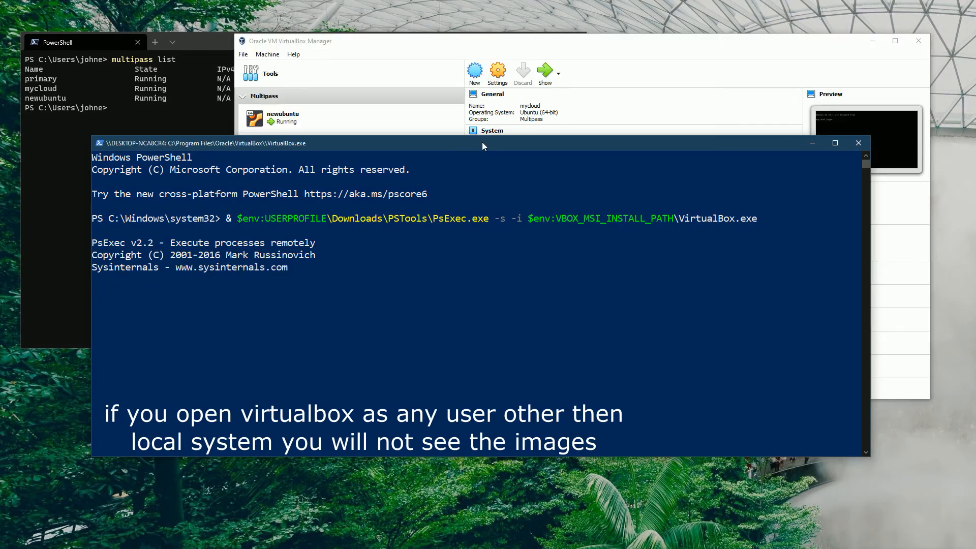
Review newubuntu and mycloud in the Multipass group and bring up mycloud's Network settings
click(278, 175)
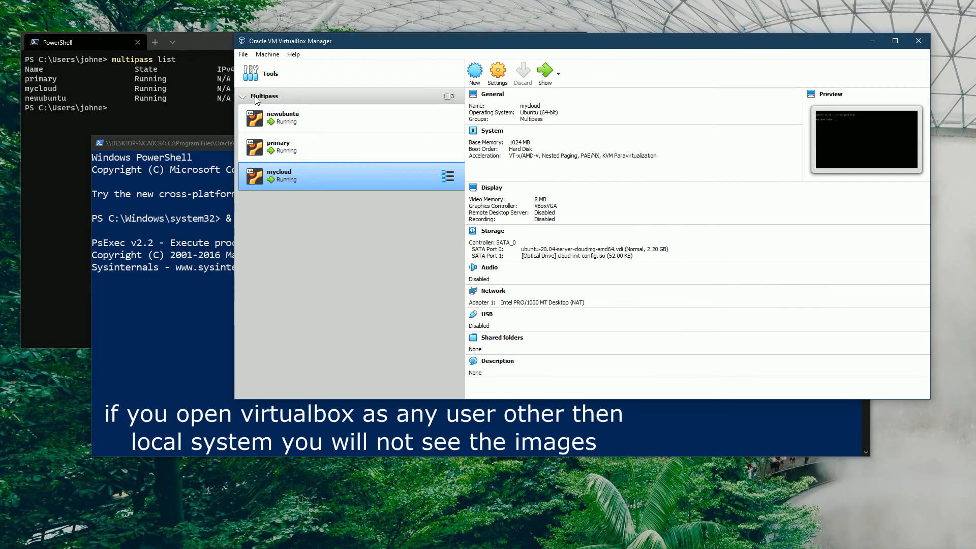
click(283, 117)
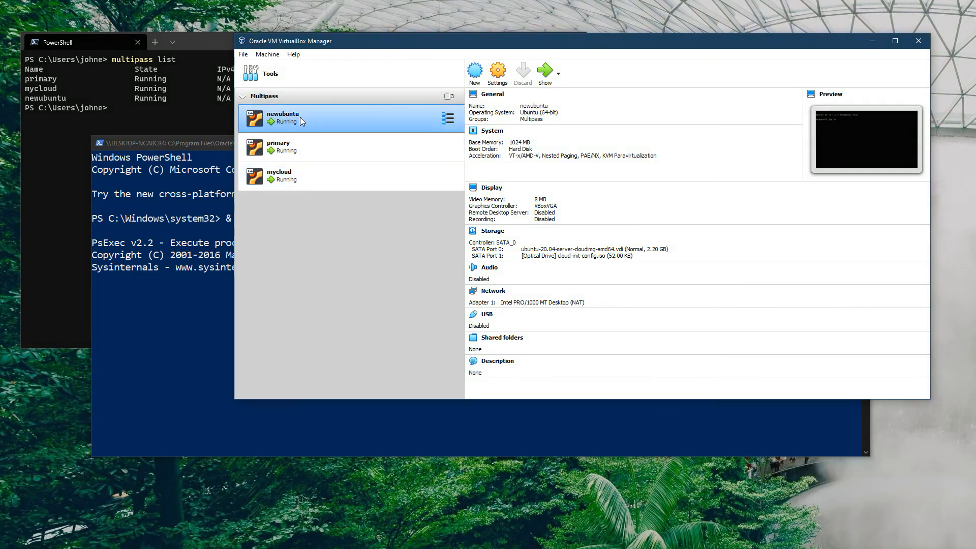
click(280, 176)
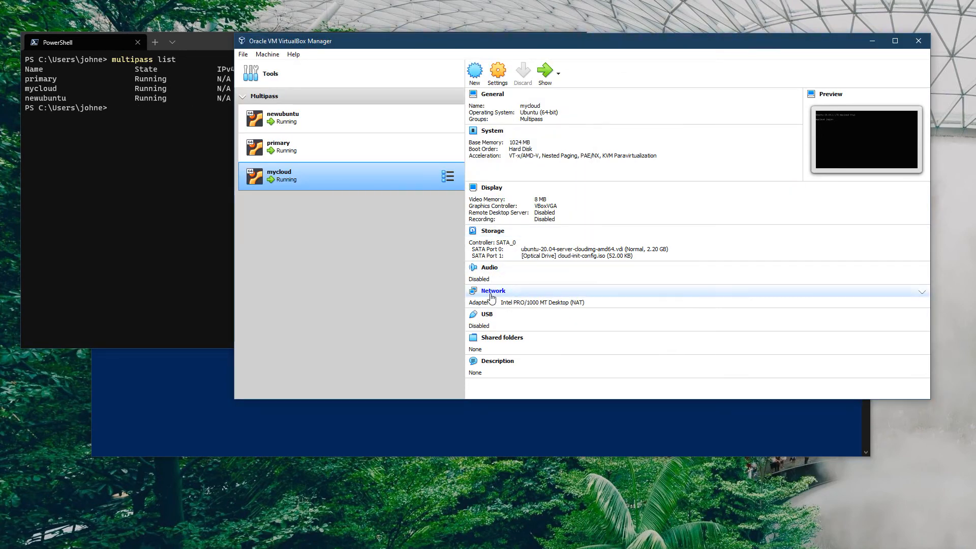
click(497, 71)
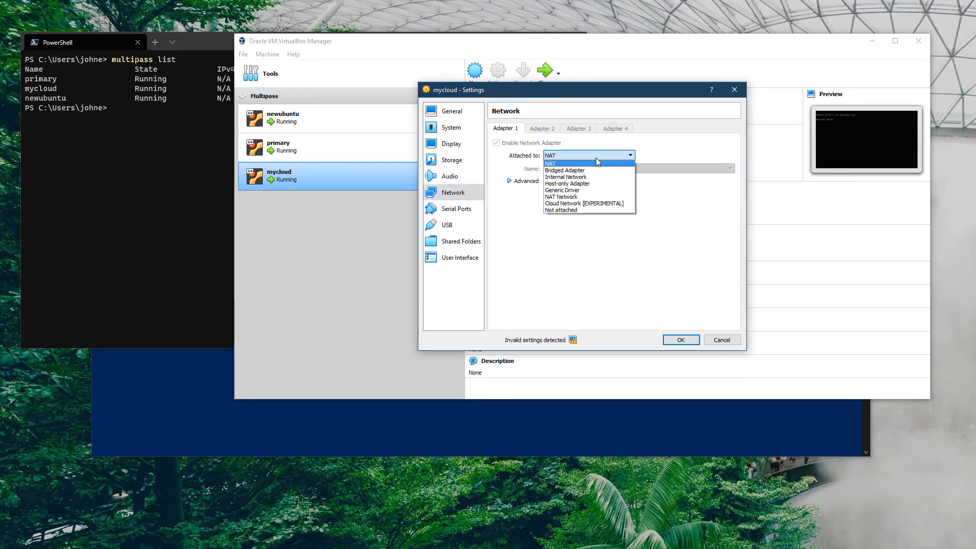
mouse_move(607, 166)
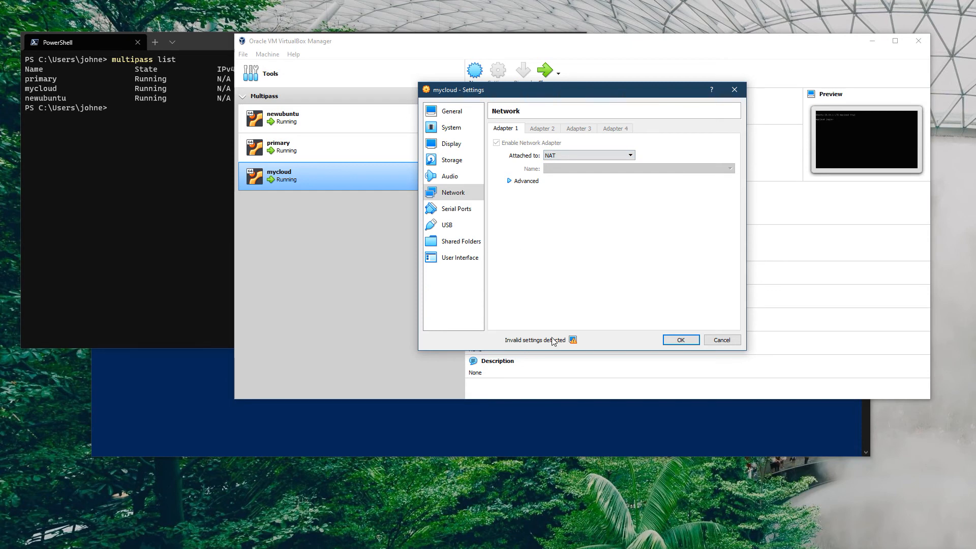
Cancel mycloud's settings and attach newubuntu's adapter to a Bridged Adapter on the Realtek controller
click(721, 340)
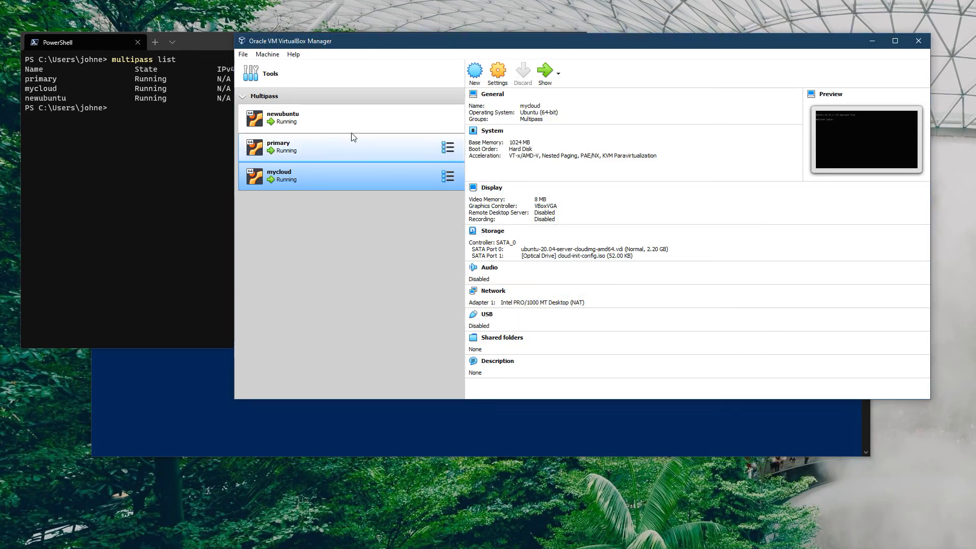
click(283, 117)
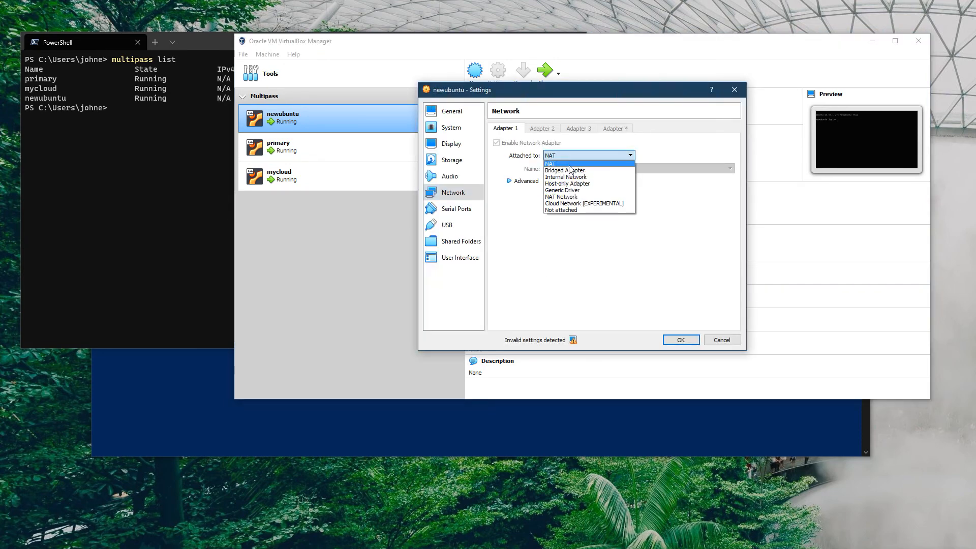
click(564, 171)
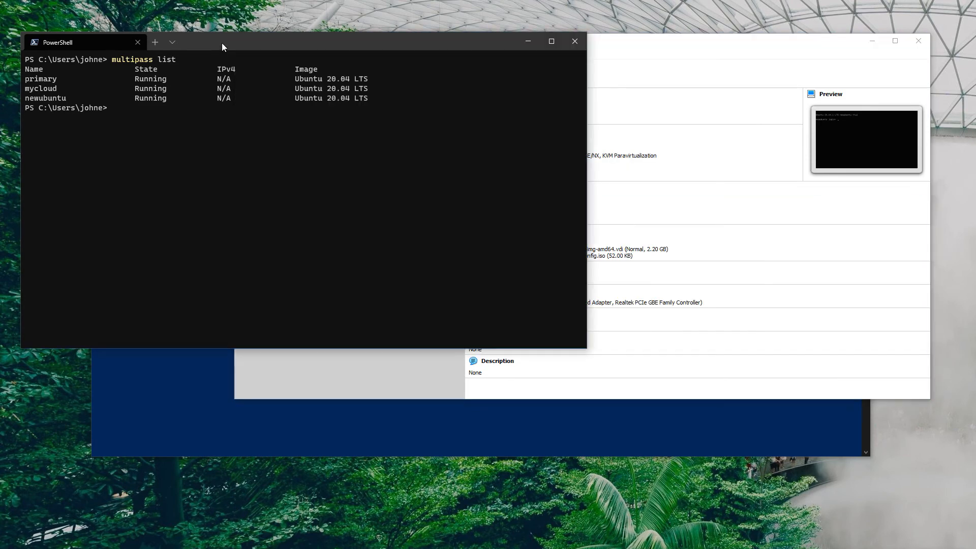
Stop newubuntu with 'multipass stop newubuntu', then edit it to 'multipass start newubuntu' and run it
text(multipass listop)
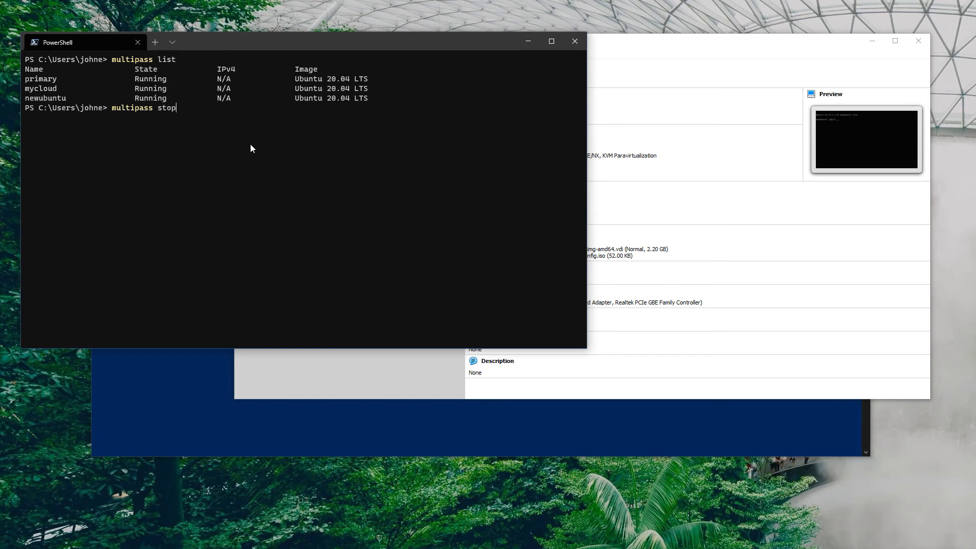
text(new)
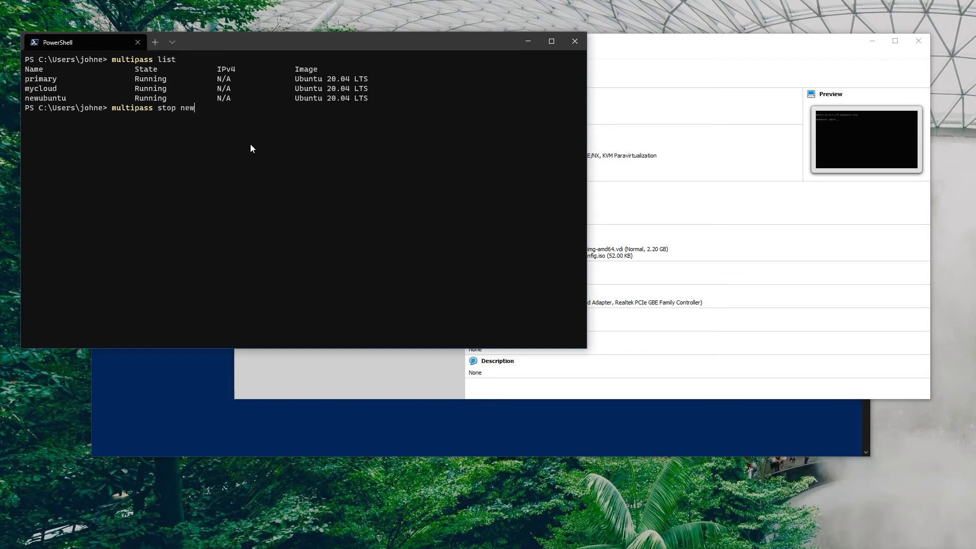
text(ubuntu)
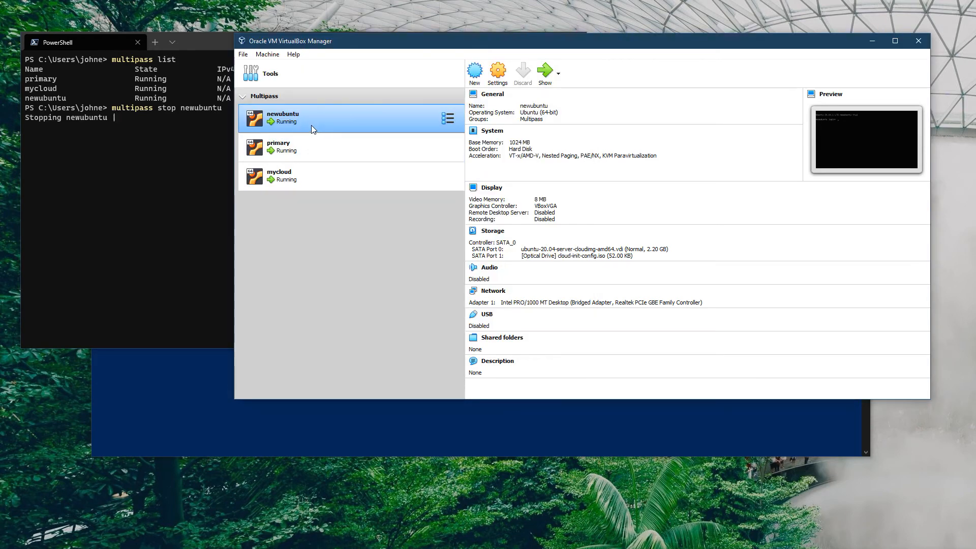
mouse_move(305, 124)
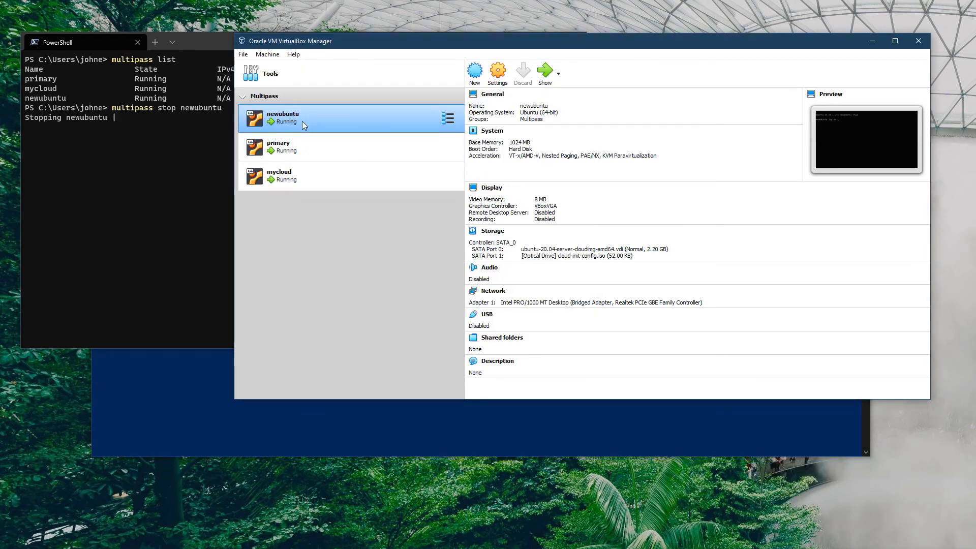
mouse_move(374, 219)
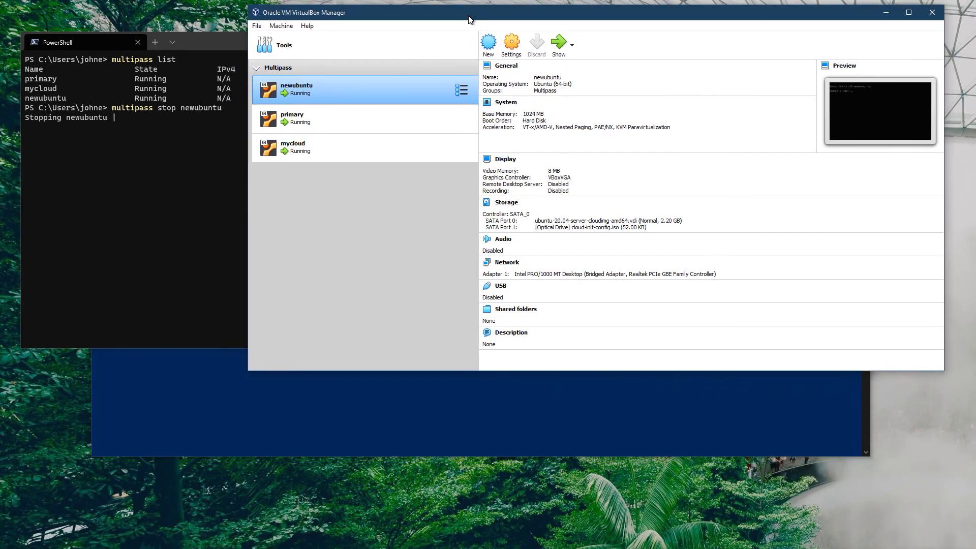
mouse_move(407, 189)
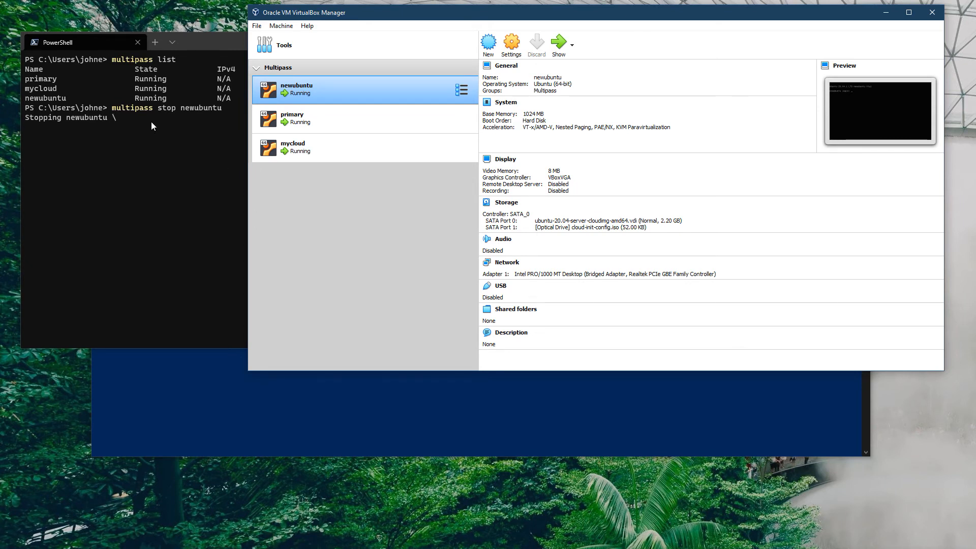
mouse_move(148, 119)
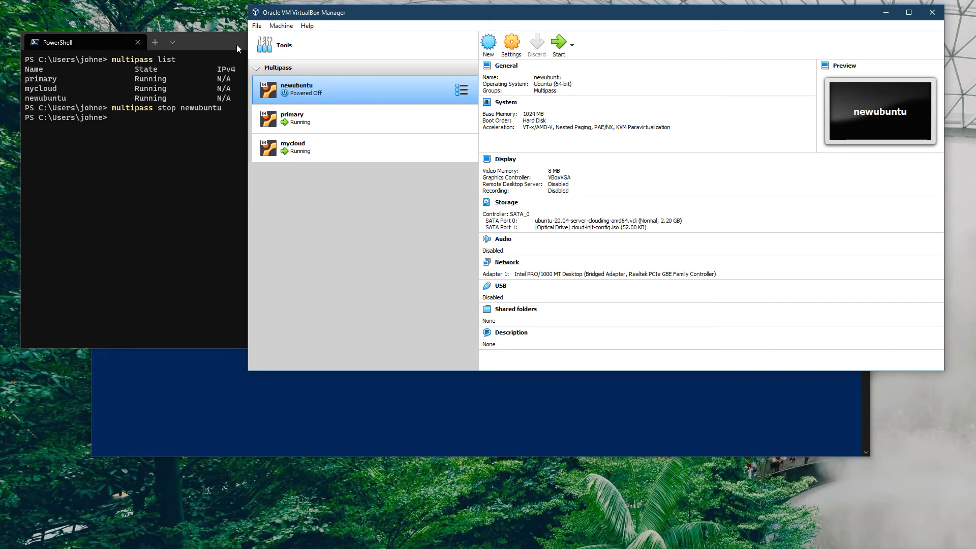
text(multipass stop newubuntu)
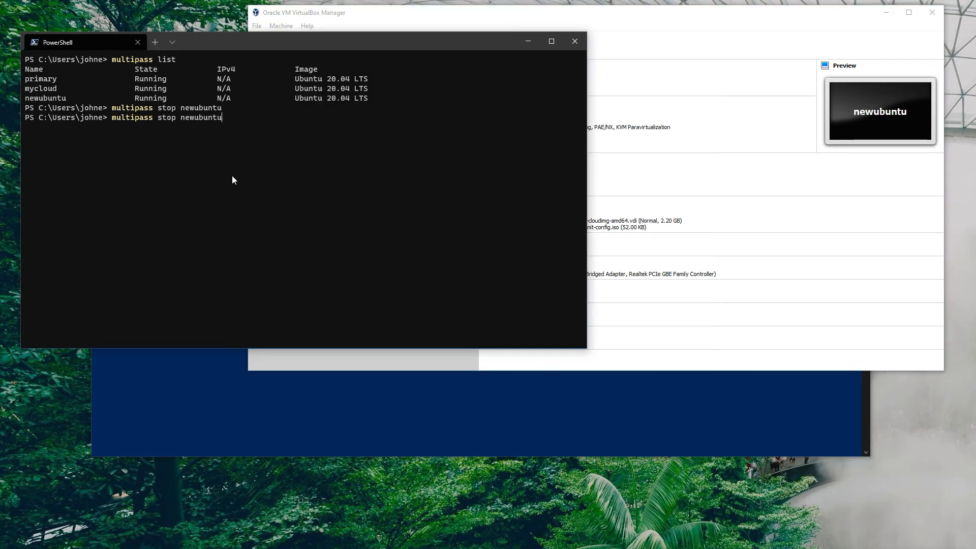
key(Backspace)
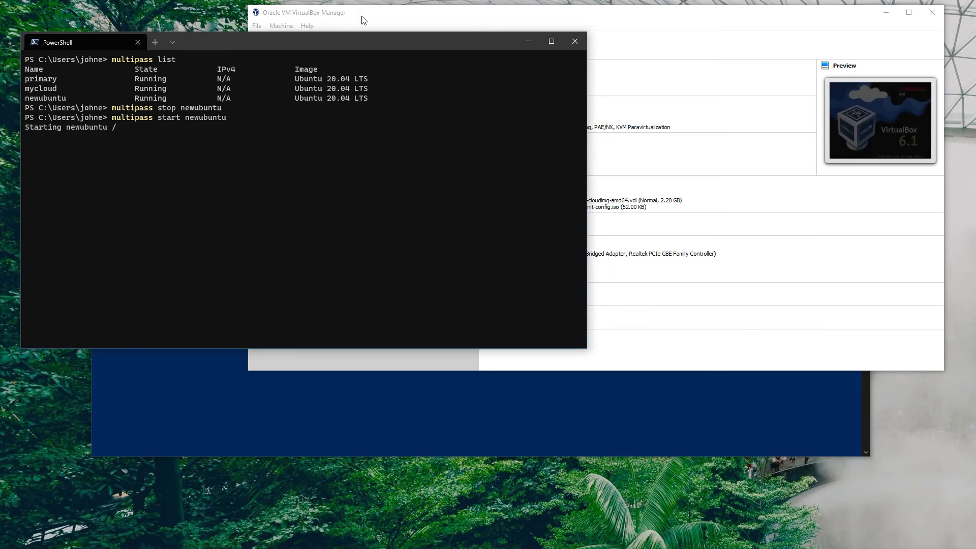
Switch to VirtualBox Manager to check the primary instance's NAT network details
click(364, 12)
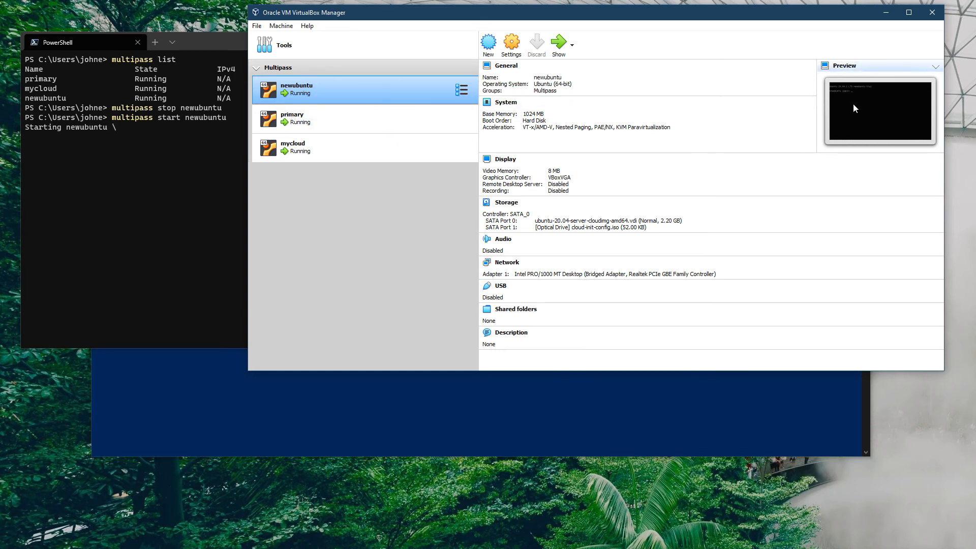
mouse_move(846, 100)
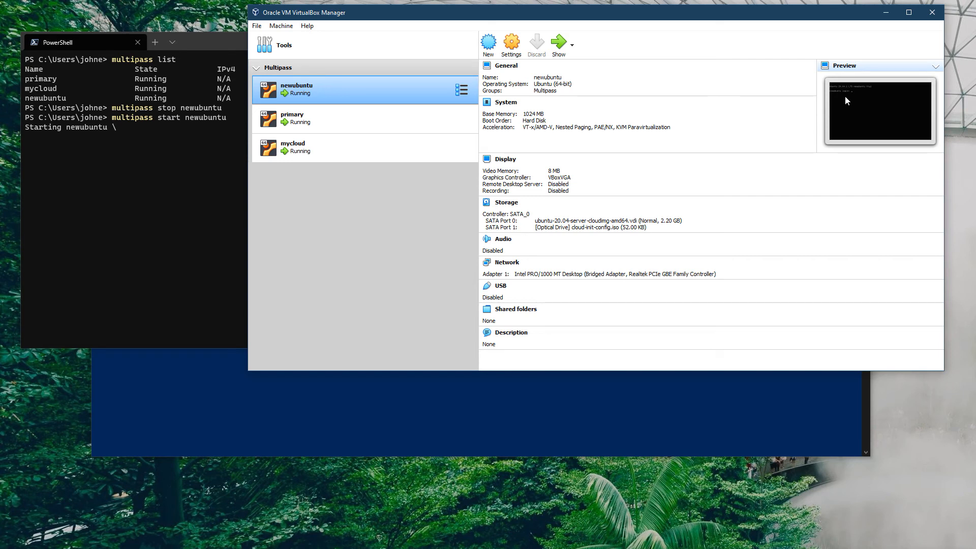
mouse_move(286, 128)
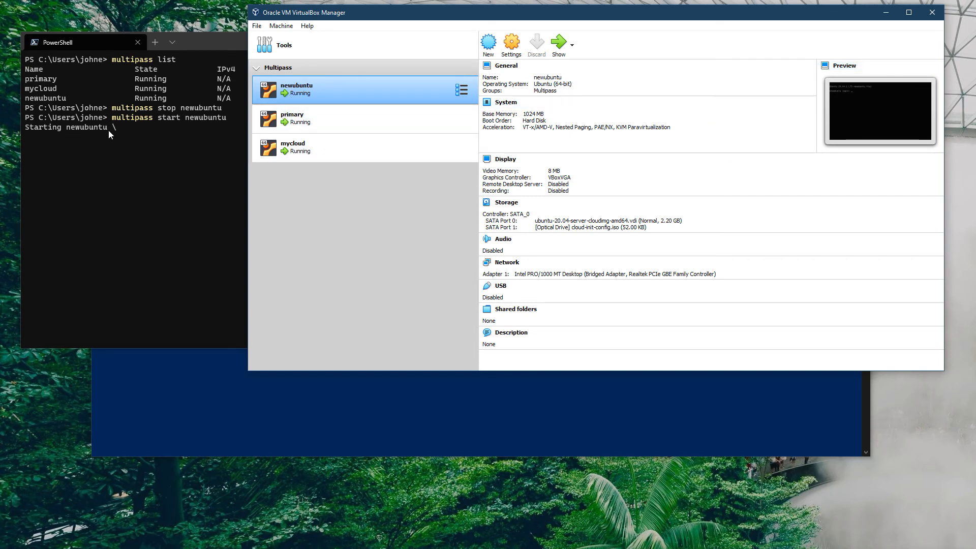
mouse_move(198, 51)
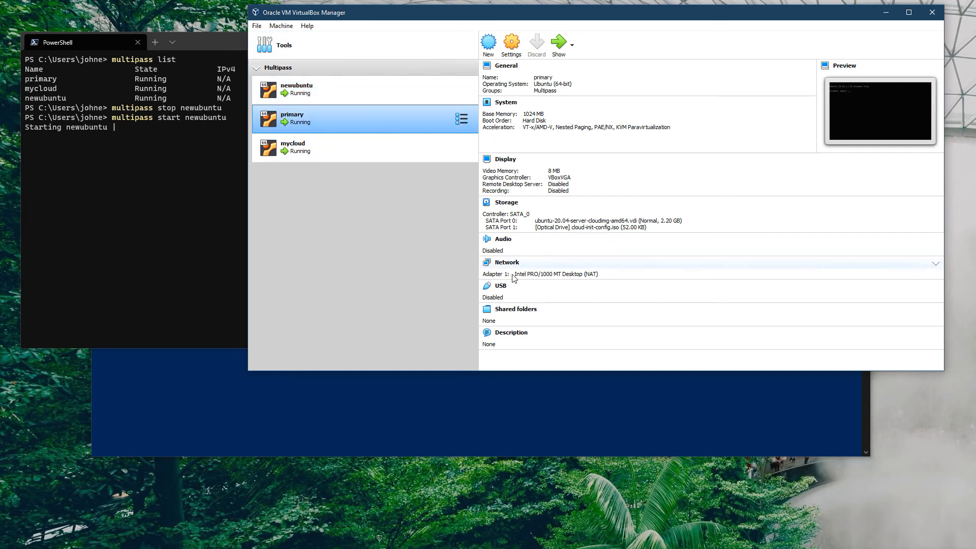
Show mycloud's Advanced network Port Forwarding rules with ssh mapped from host 59024 to guest 22
click(510, 42)
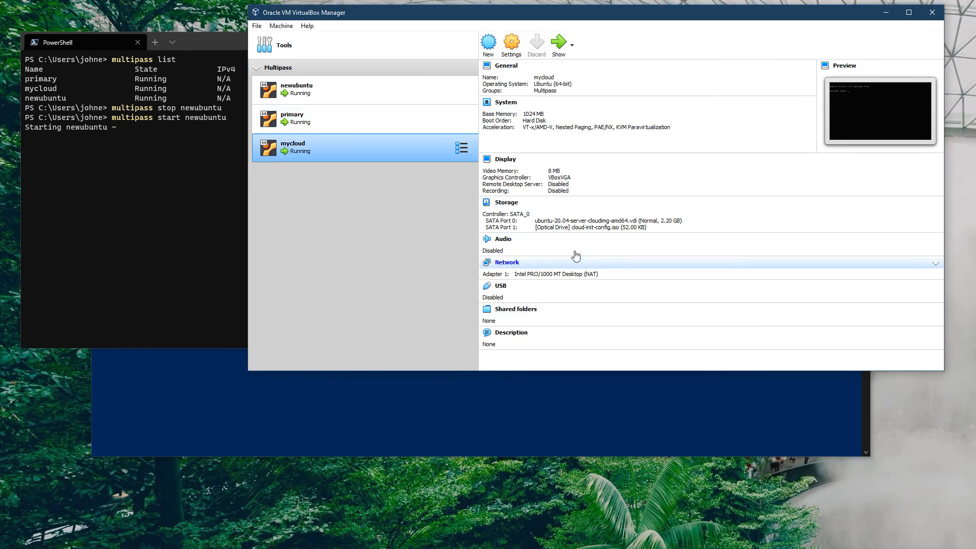
click(510, 42)
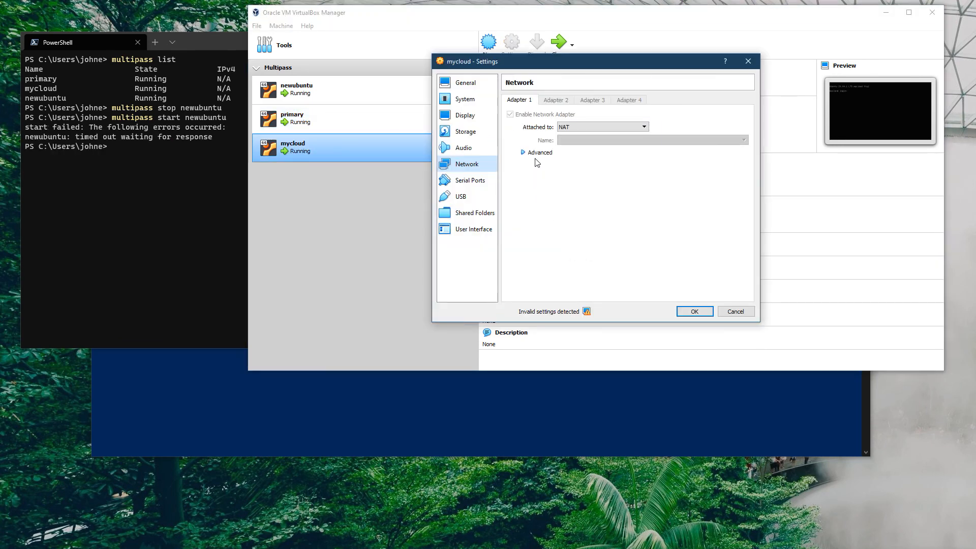
click(539, 153)
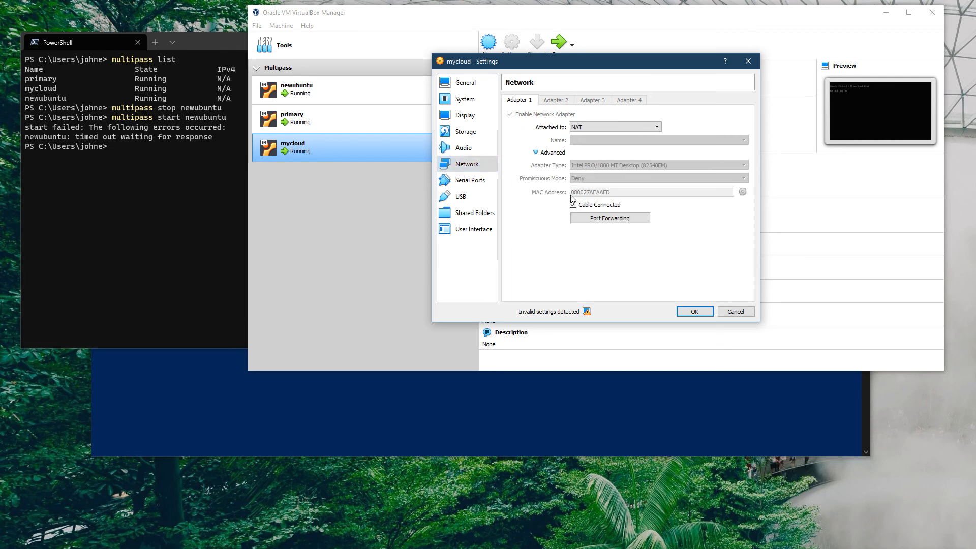
click(610, 217)
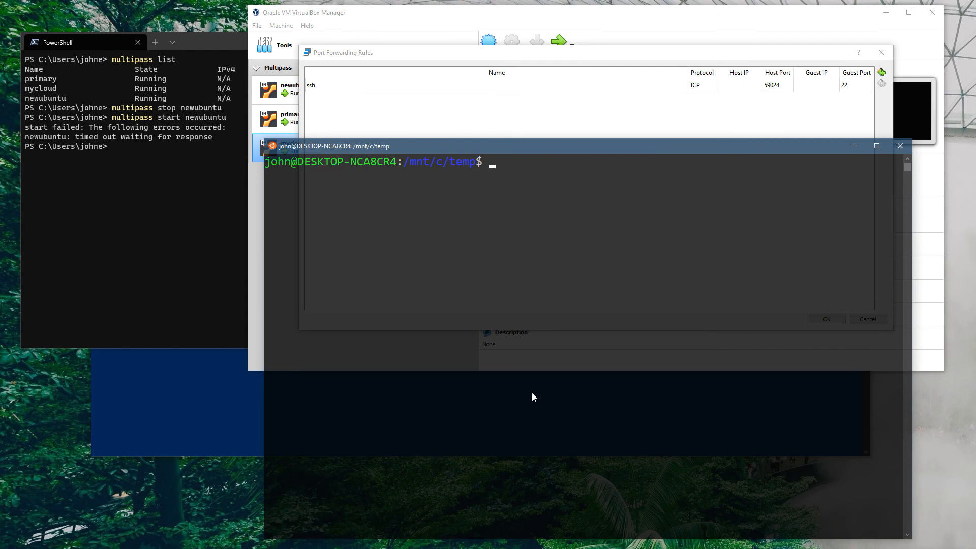
SSH to tipsforitpros@localhost on port 59024, then run hostname and snap list on mycloud
text(ssh tipsforitpros@localhost -p 59024)
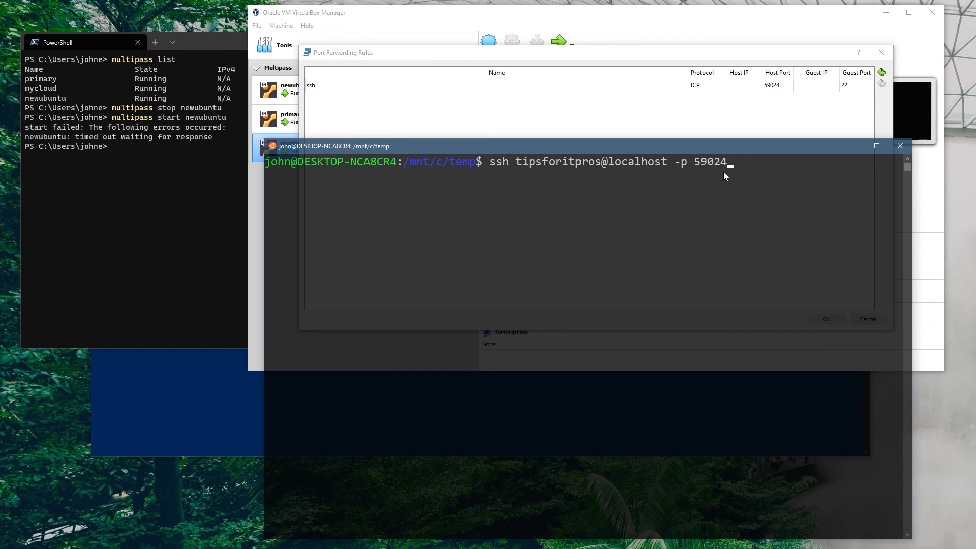
mouse_move(646, 191)
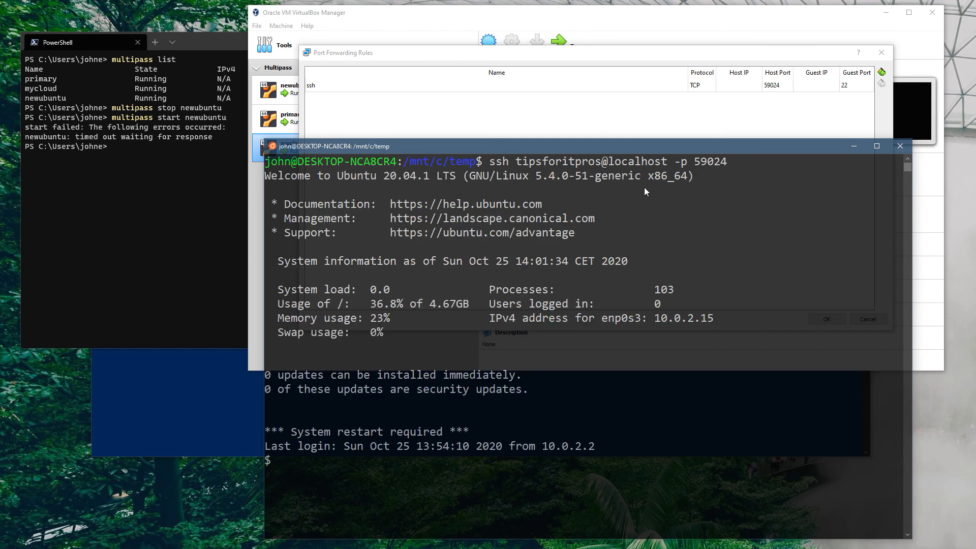
text(hostname)
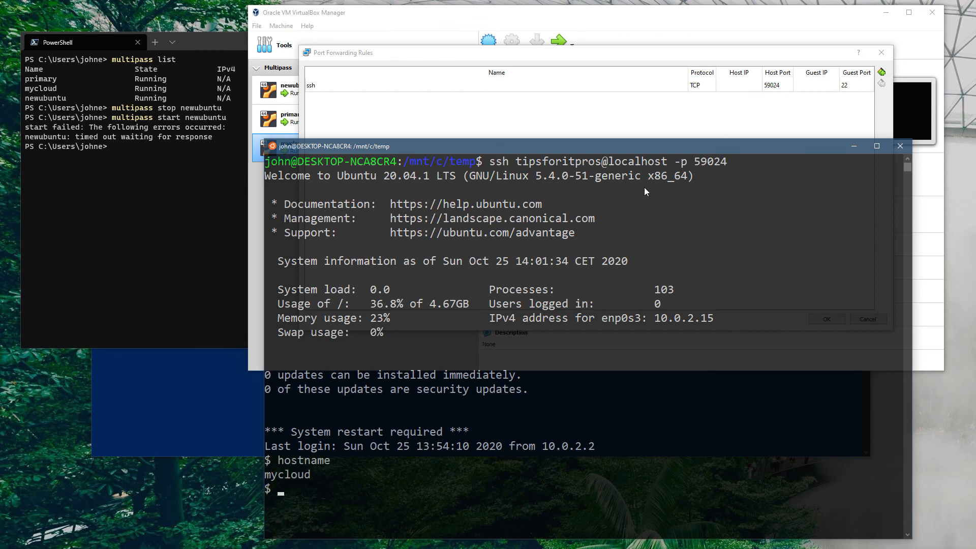
text(sna)
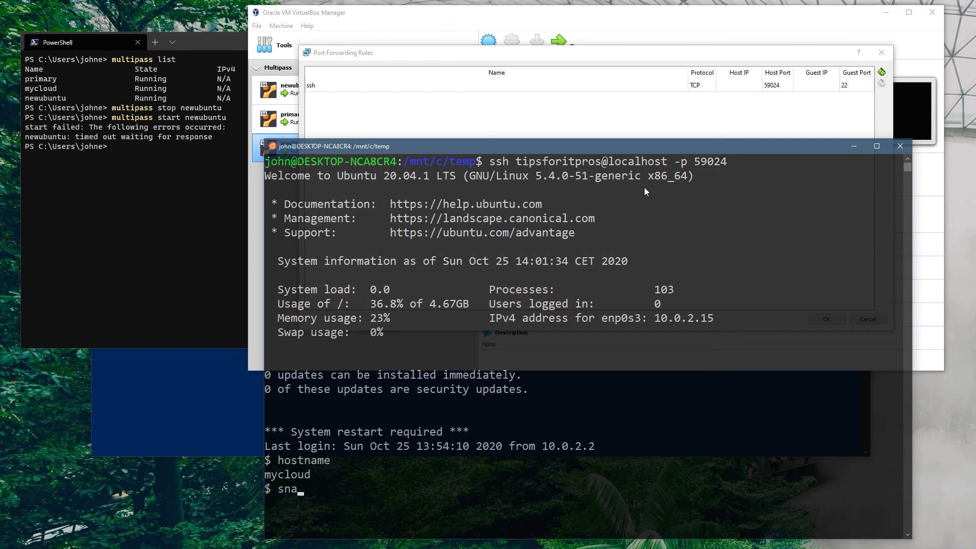
text(snap list)
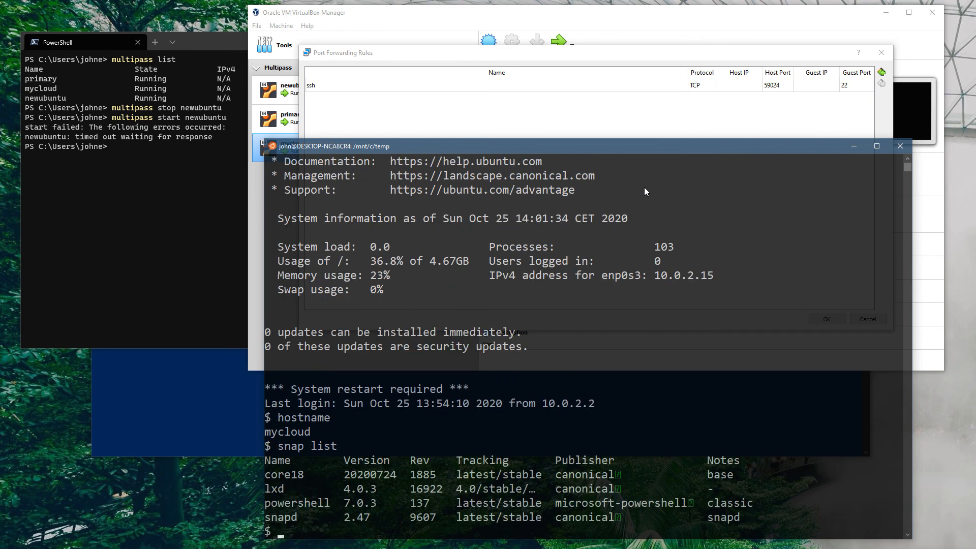
mouse_move(327, 513)
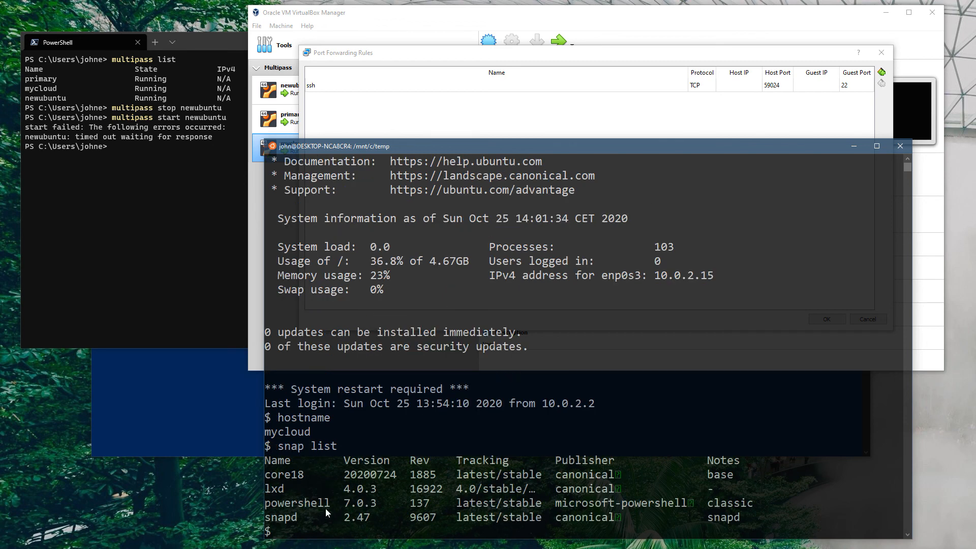
mouse_move(349, 171)
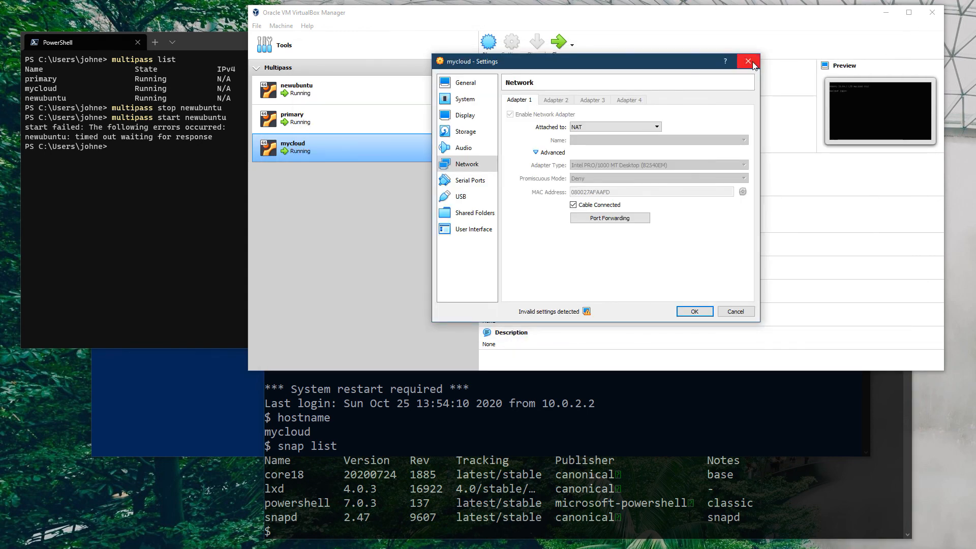
Leave mycloud's settings unchanged and attach newubuntu's network adapter to NAT
click(748, 61)
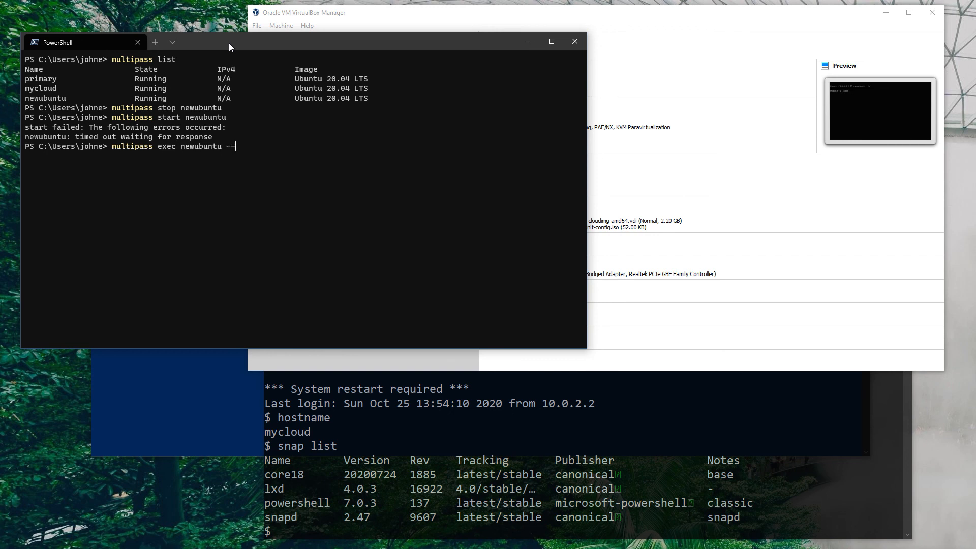
text(ls)
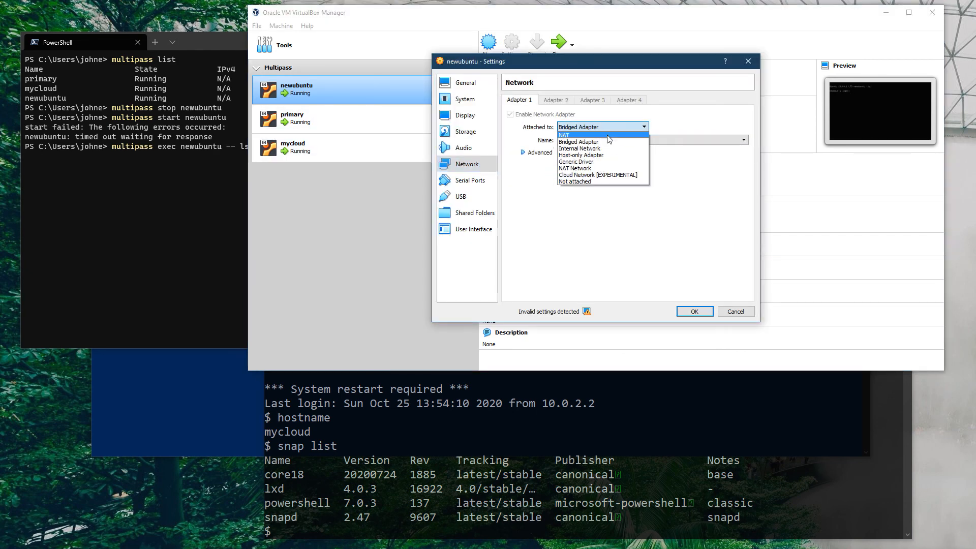
click(735, 311)
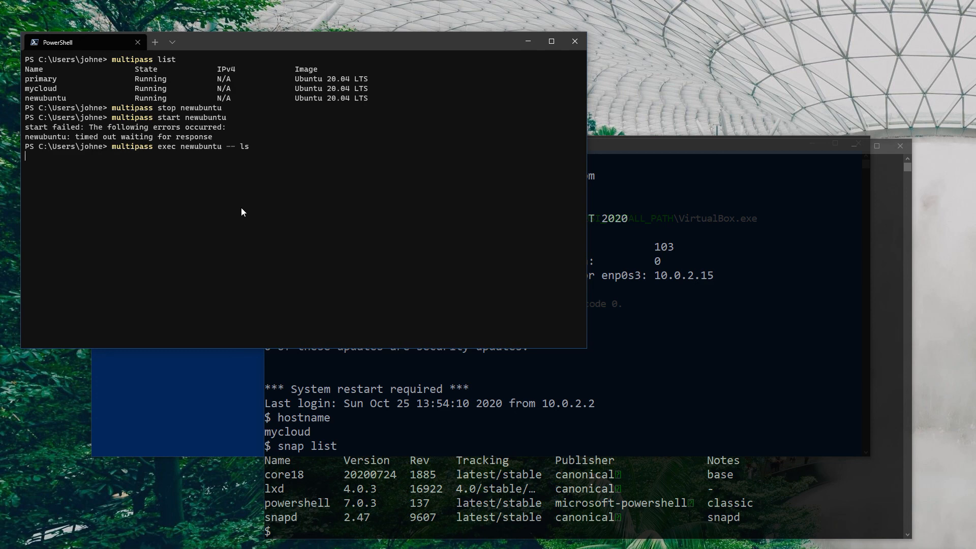
mouse_move(207, 459)
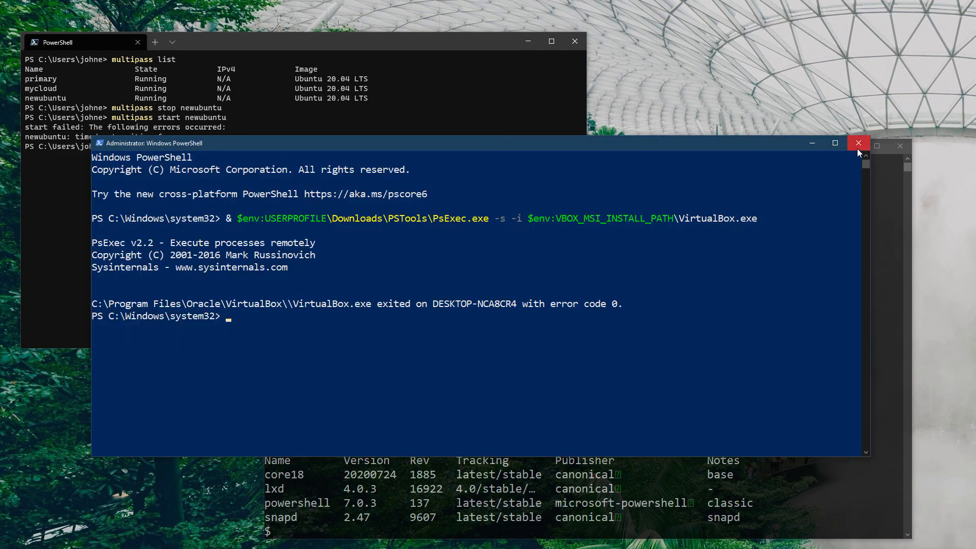
Close the Administrator PowerShell window once newubuntu's listing shows new.txt
click(859, 143)
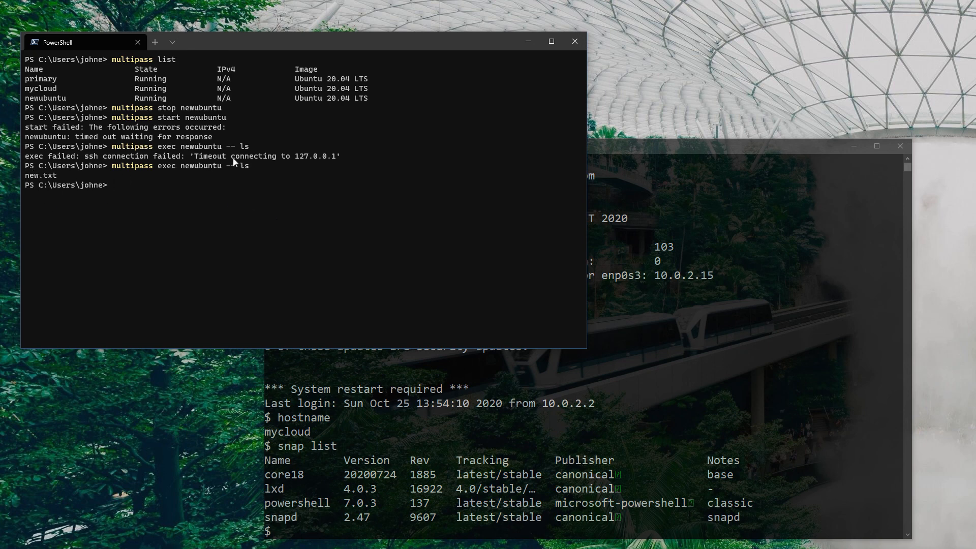
mouse_move(322, 285)
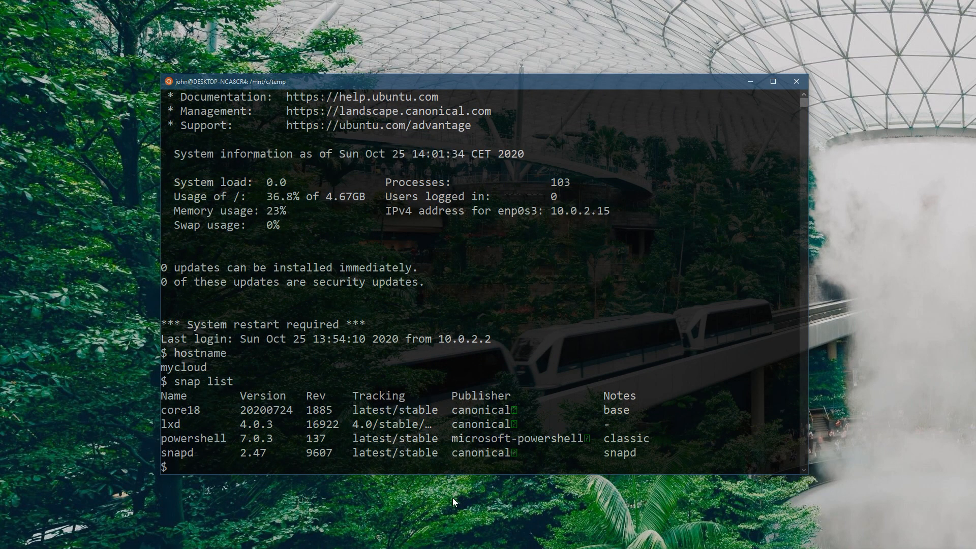
Run 'sudo apt update' on mycloud and begin entering 'sudo apt upgrade'
text(sudo apt update)
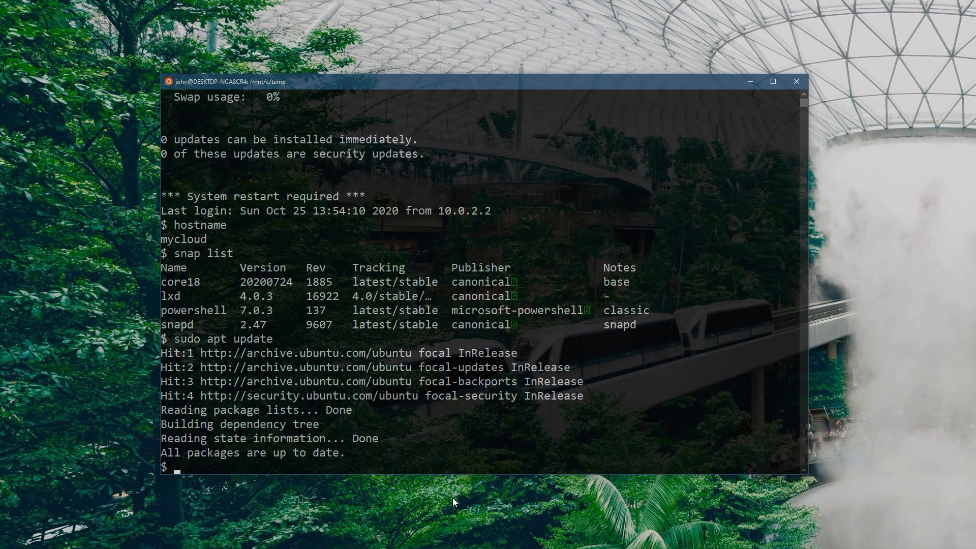
text(sudo a)
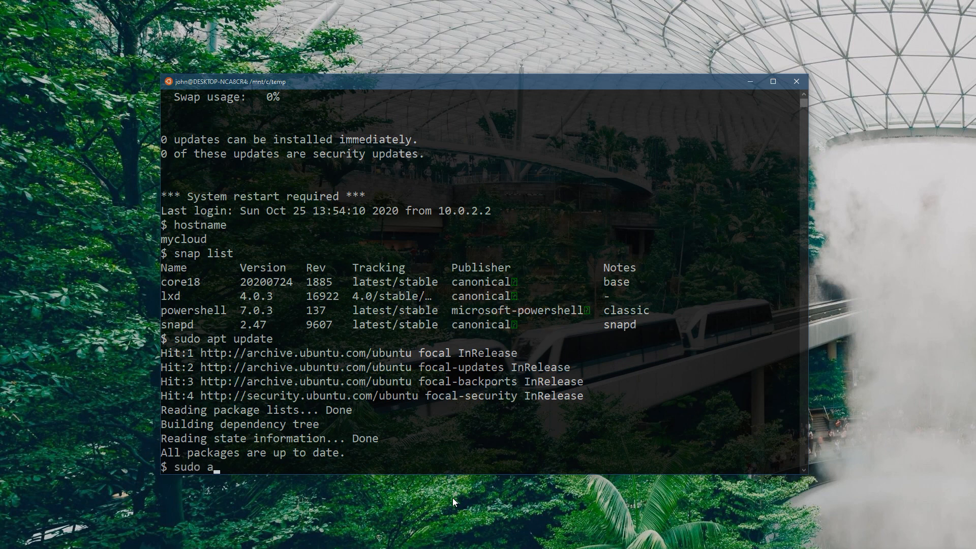
text(pt upgra)
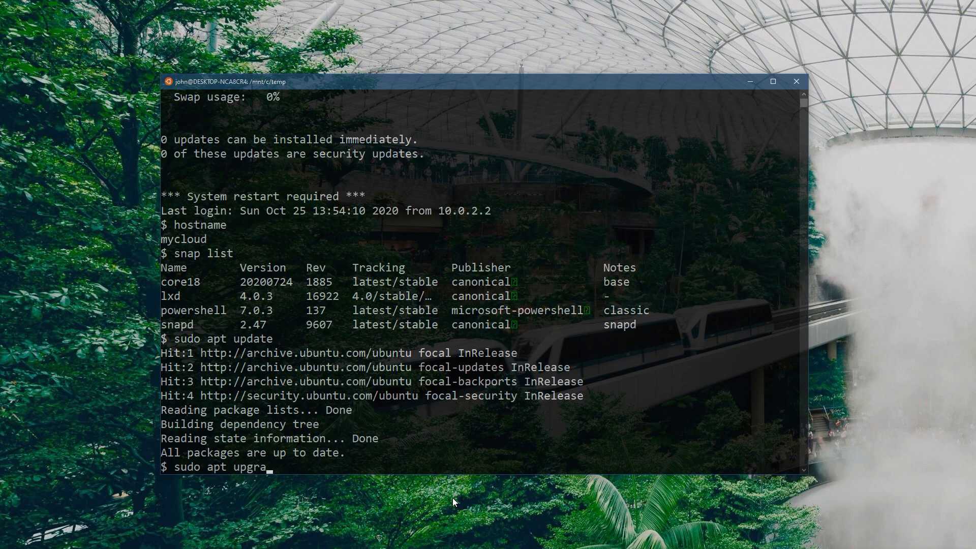